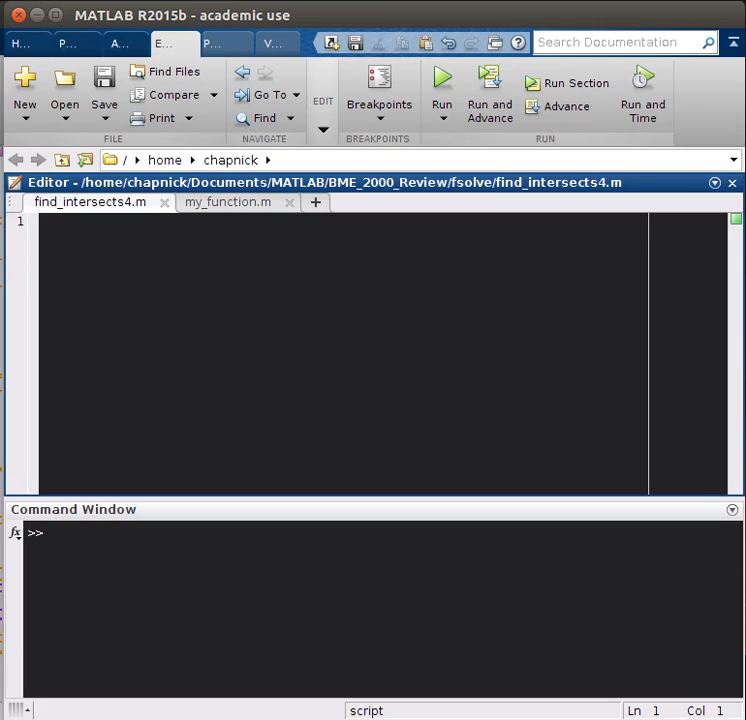
- Define dx = 0.1 and x = 0:dx:7 at the top of find_intersects4.m
type("dx = 0.1;")
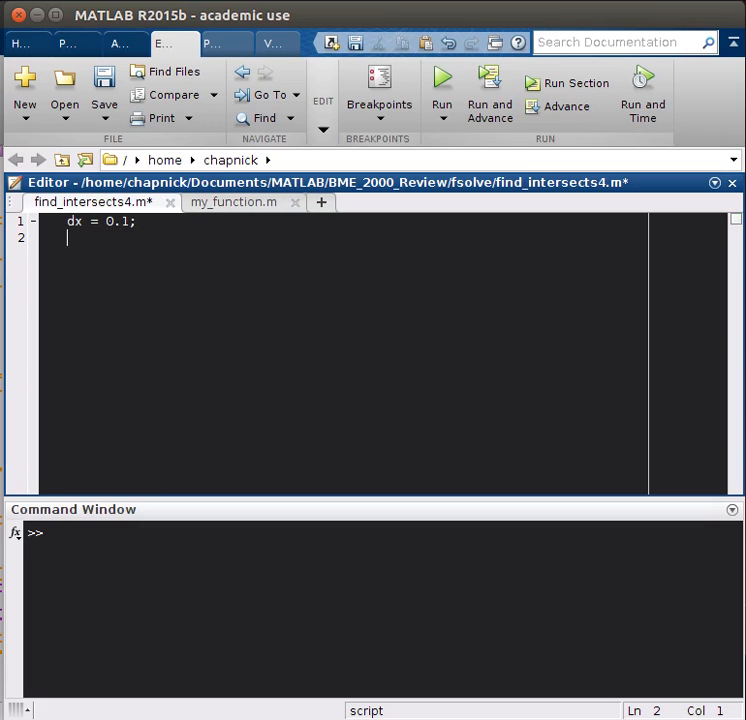
type("x = 0:d")
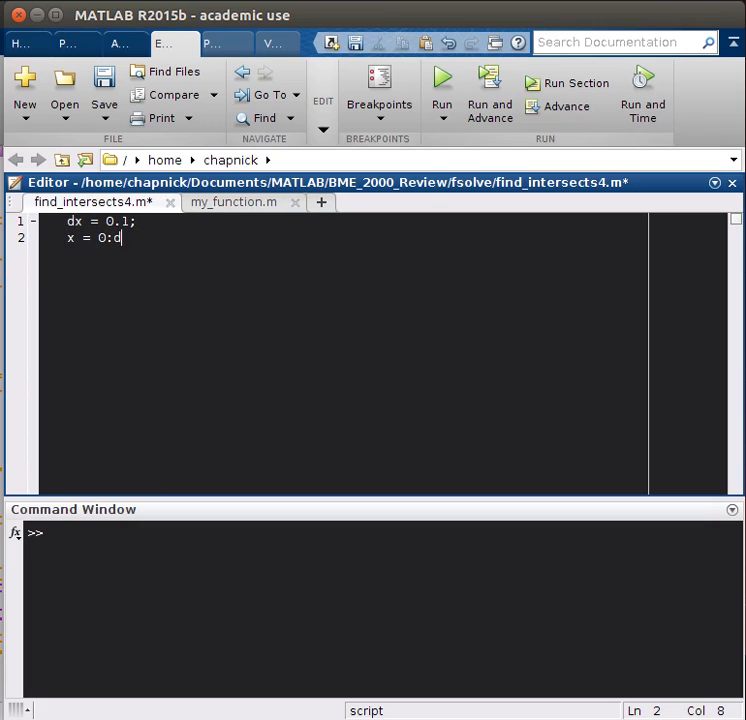
type("x:7;")
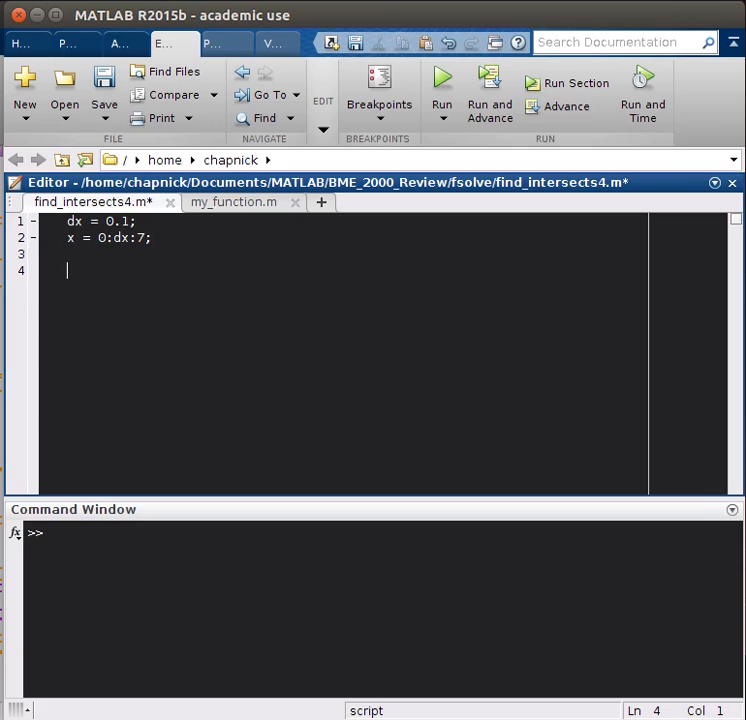
- Define the curve y = (x.^2).*exp(-x);
type("y =")
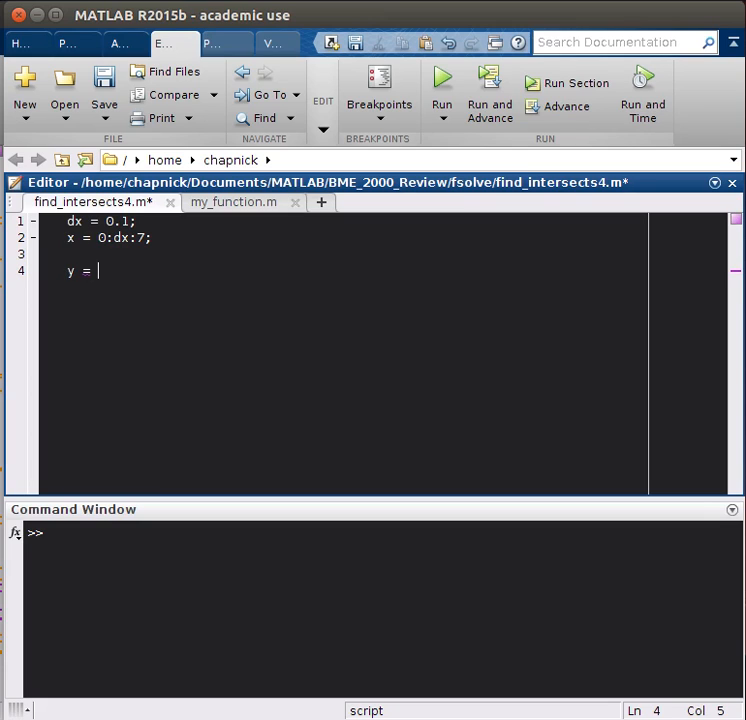
type("(x.^2).")
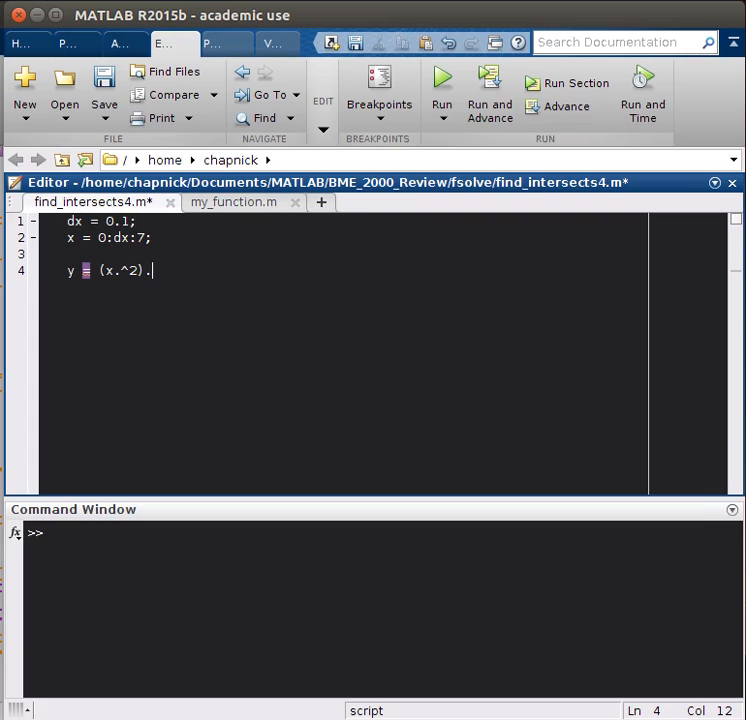
type("*exp(0x")
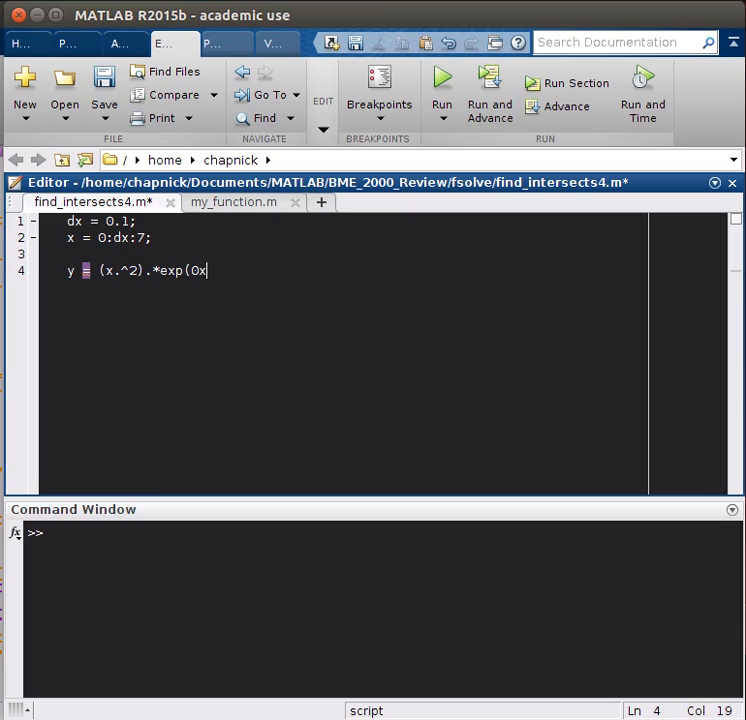
type("-x)")
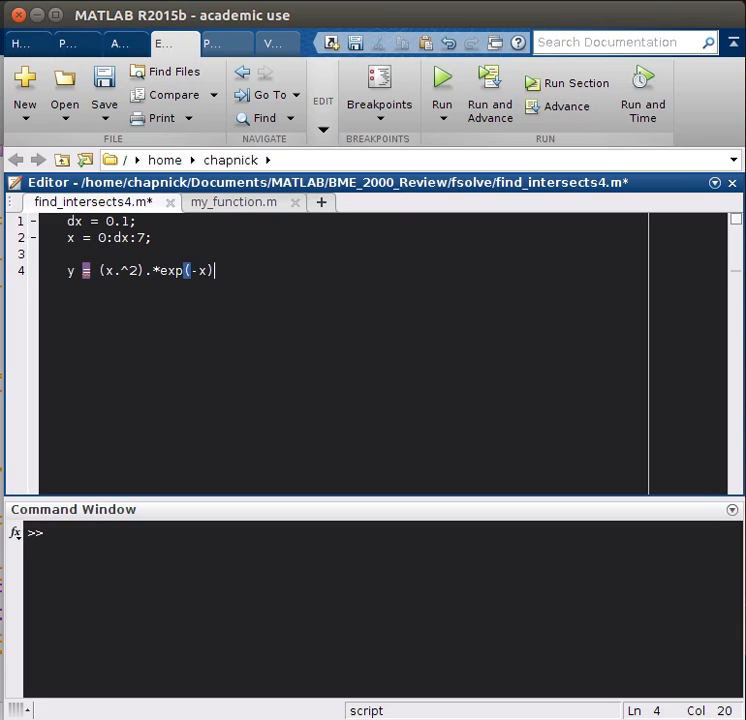
type(";")
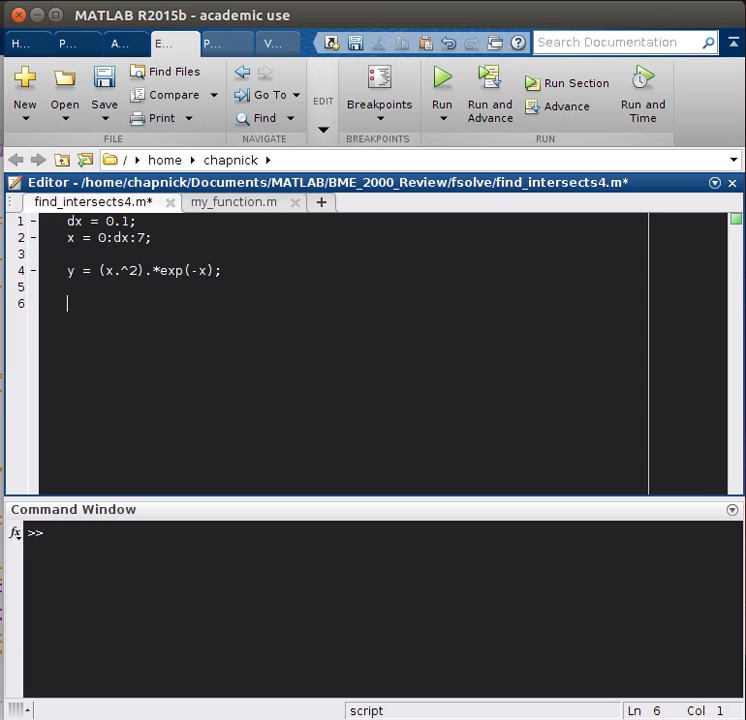
- Add threshold = 0.25; below the curve definition
type("thresh")
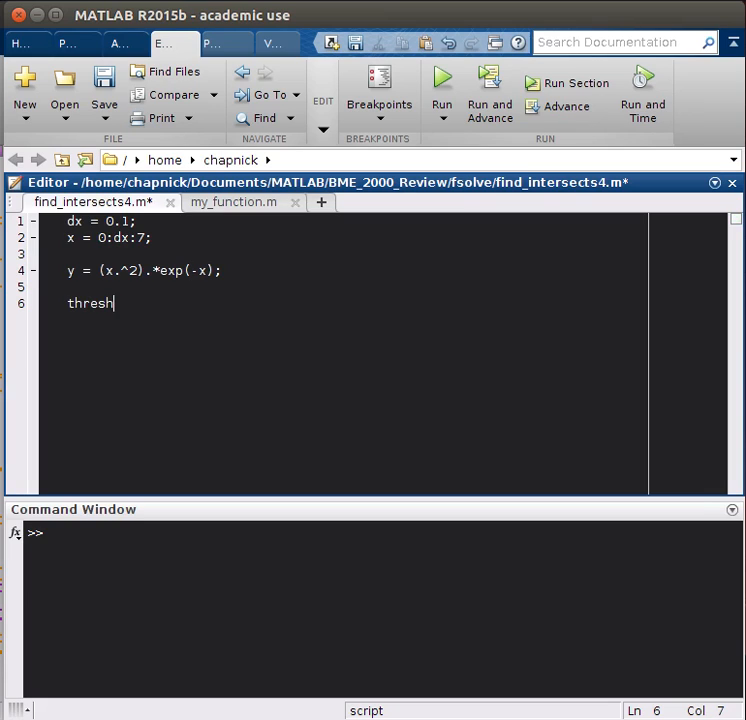
type("old = 0.25;")
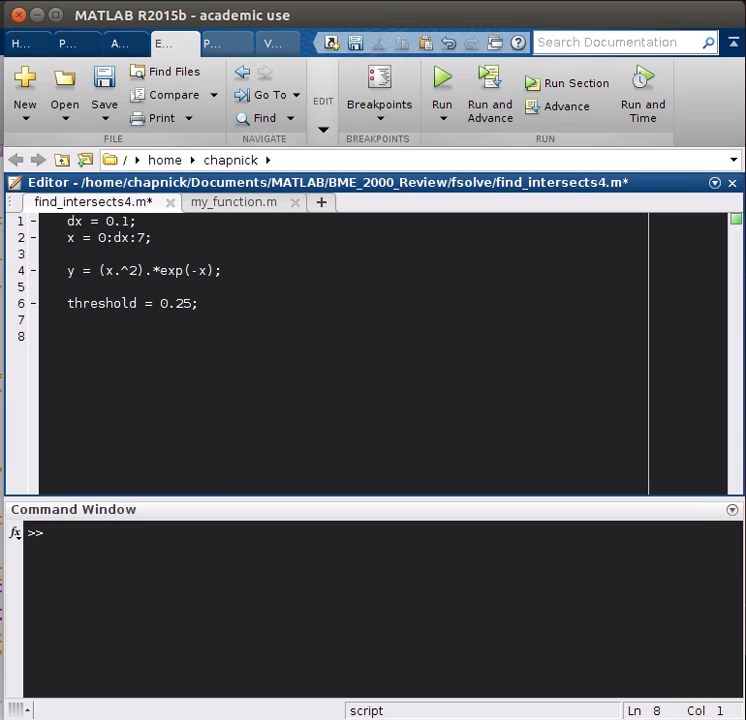
mouse_move(194, 384)
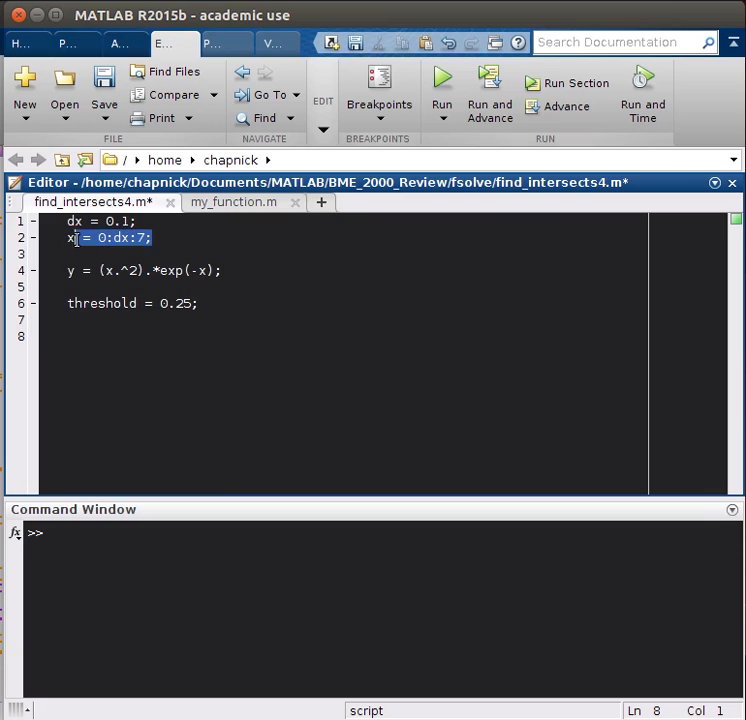
- Add thresh_line = repmat(threshold, 1, length(x)); after the threshold line
left_click(156, 400)
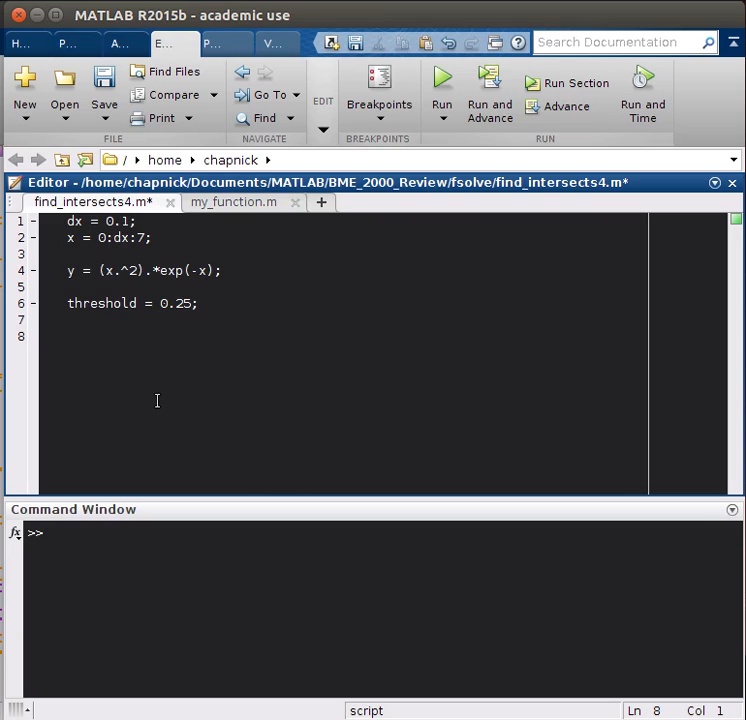
type("thresh")
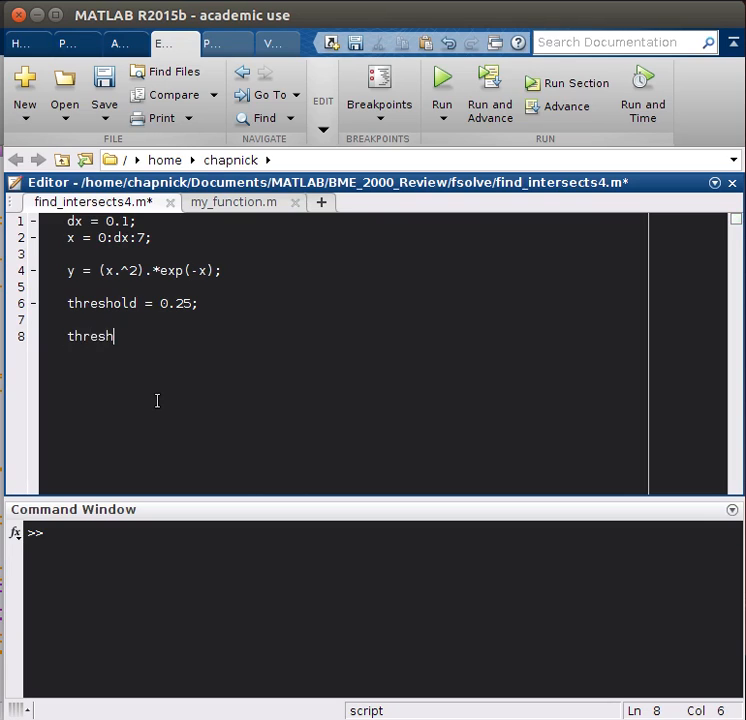
type("_line")
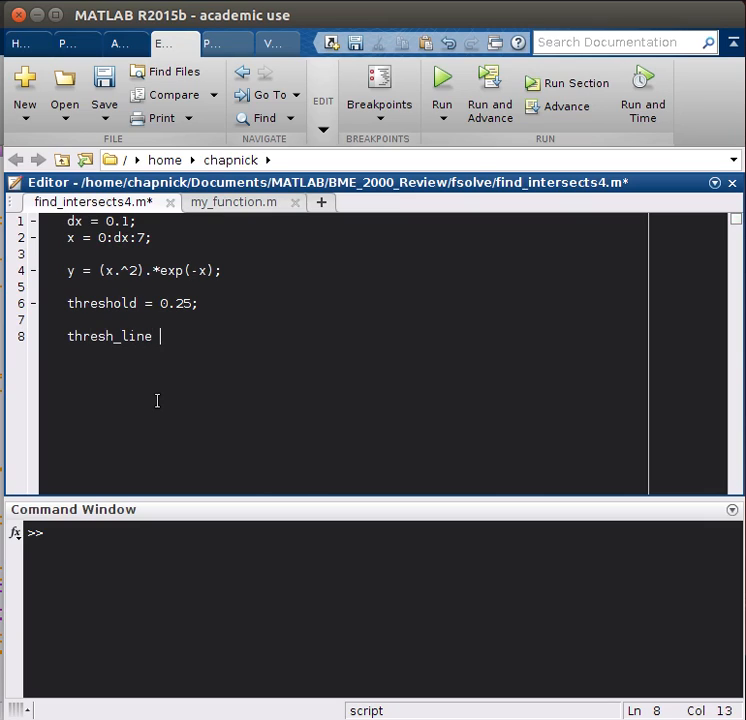
type("= re")
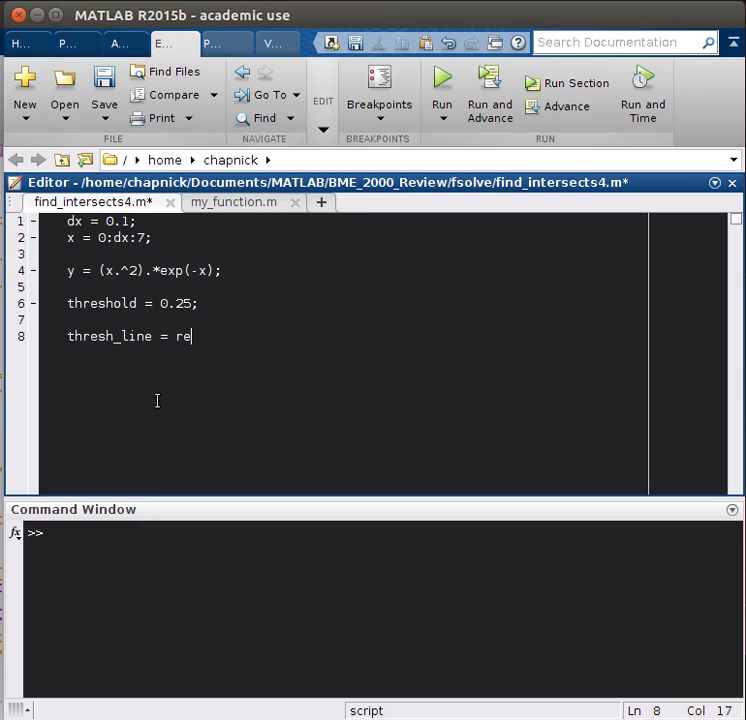
type("pmat(")
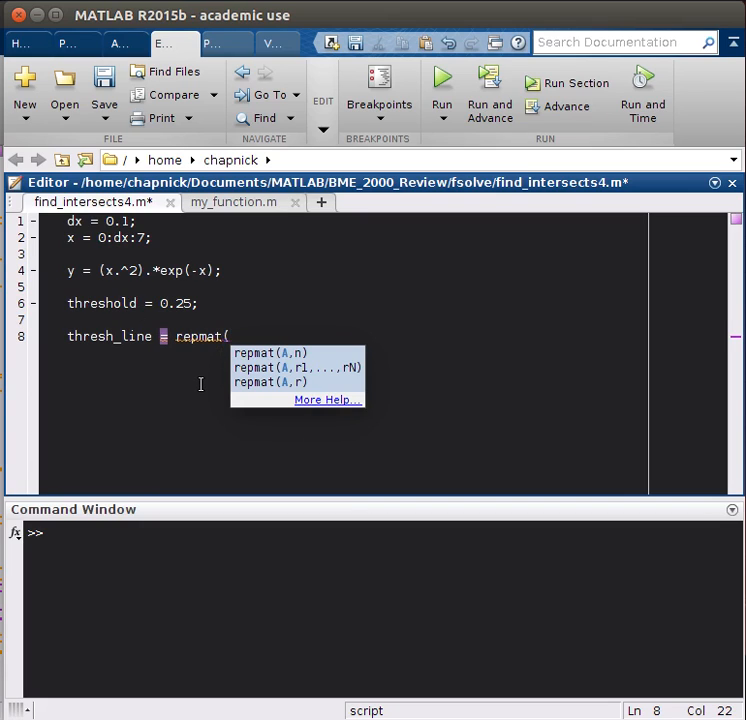
type("thr")
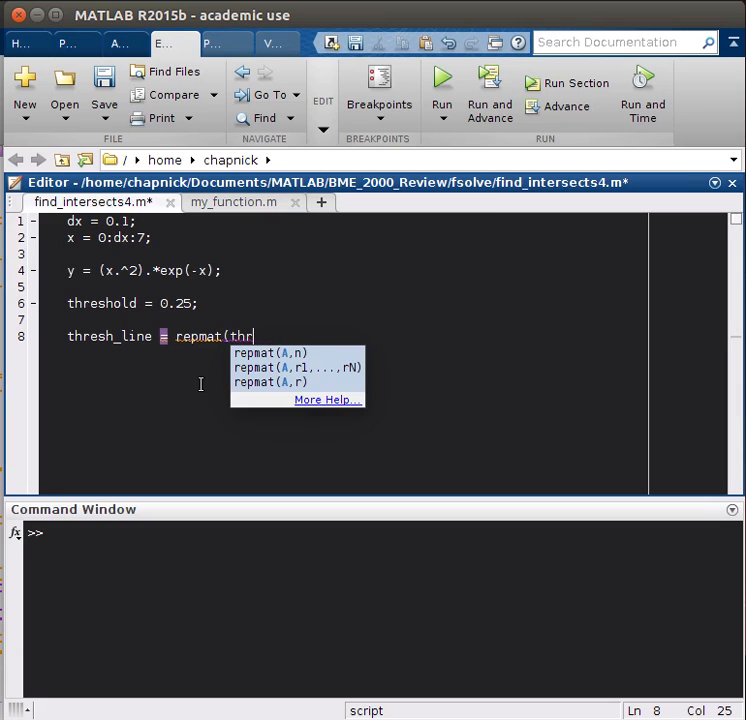
type("eshold, 1,")
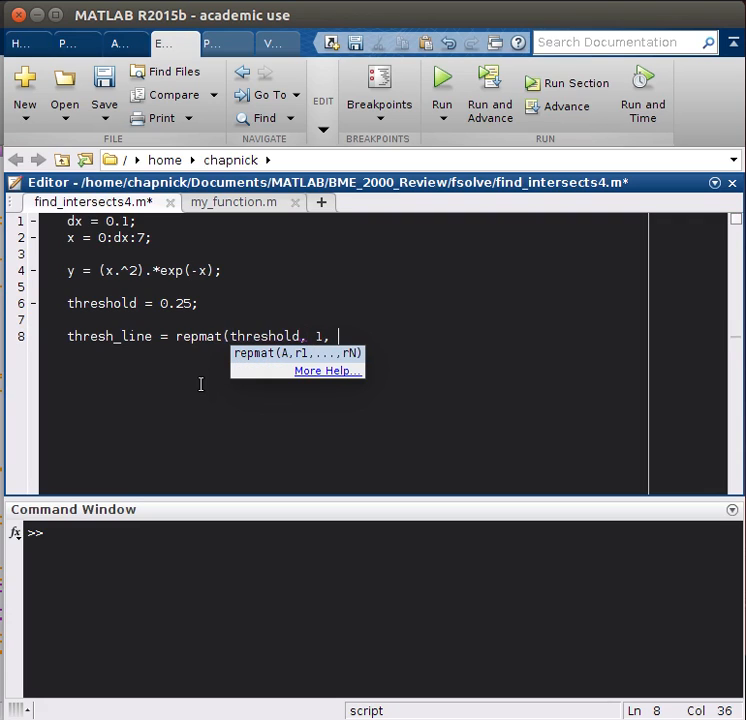
type("length(x")
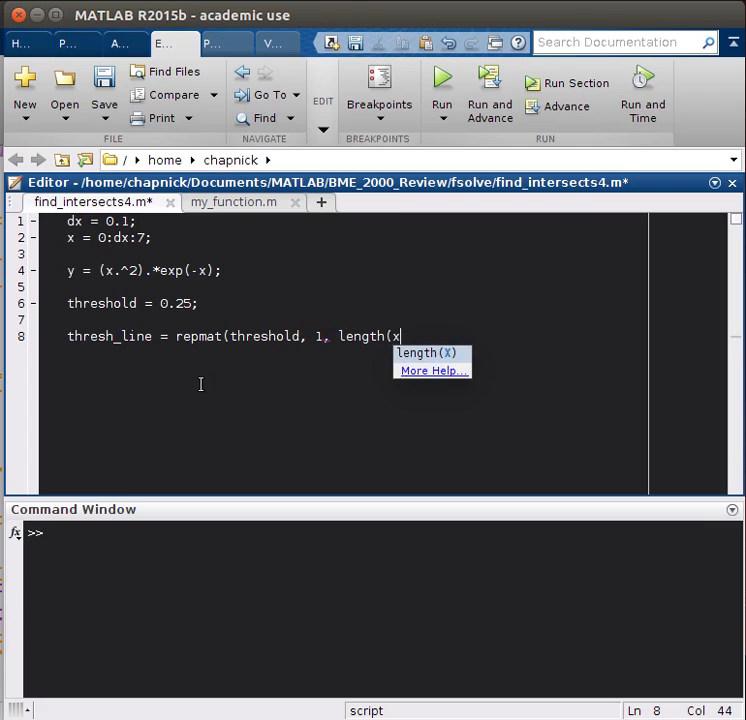
type("));")
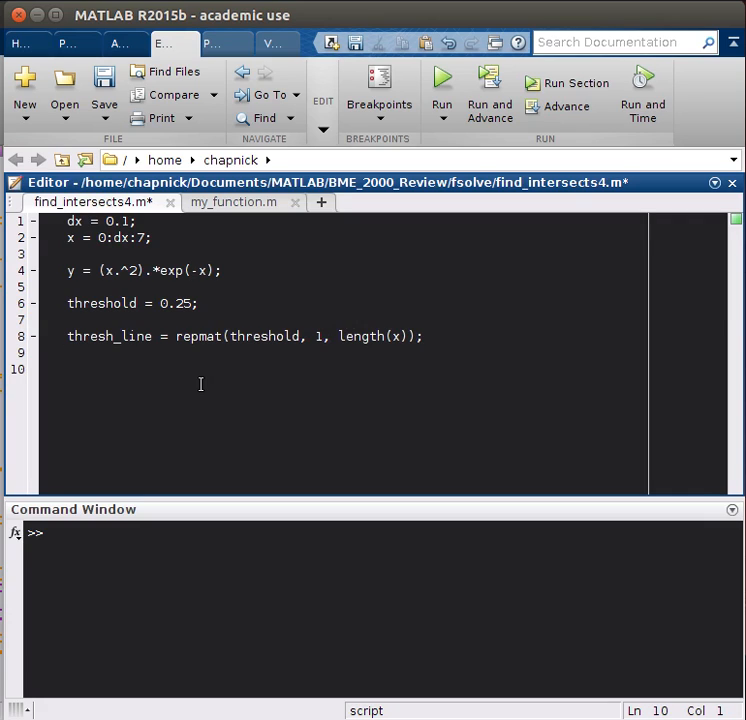
- Add figure(1) and plot(x,y, x, thresh_line), grid to draw curve and threshold line
type("figure(1)")
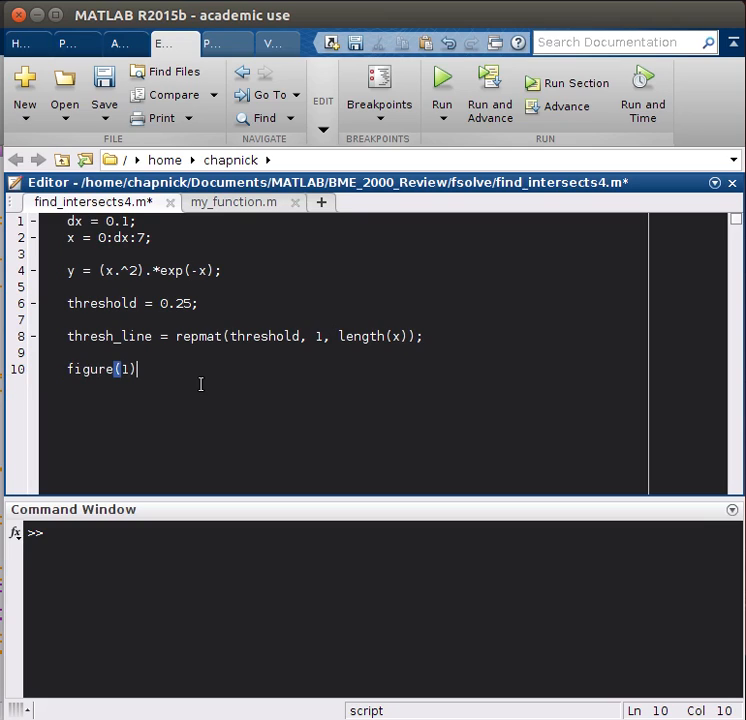
type("ploy")
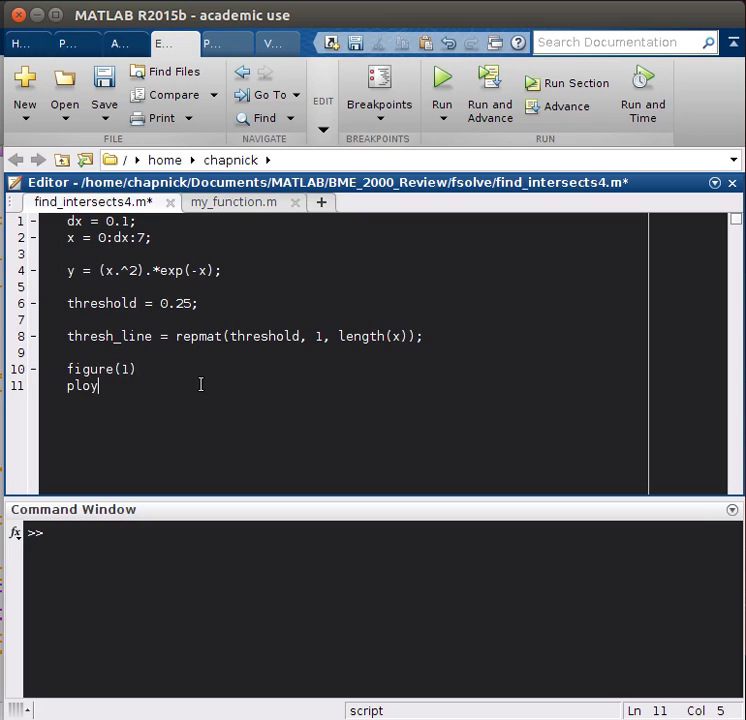
type("t(c,y,...")
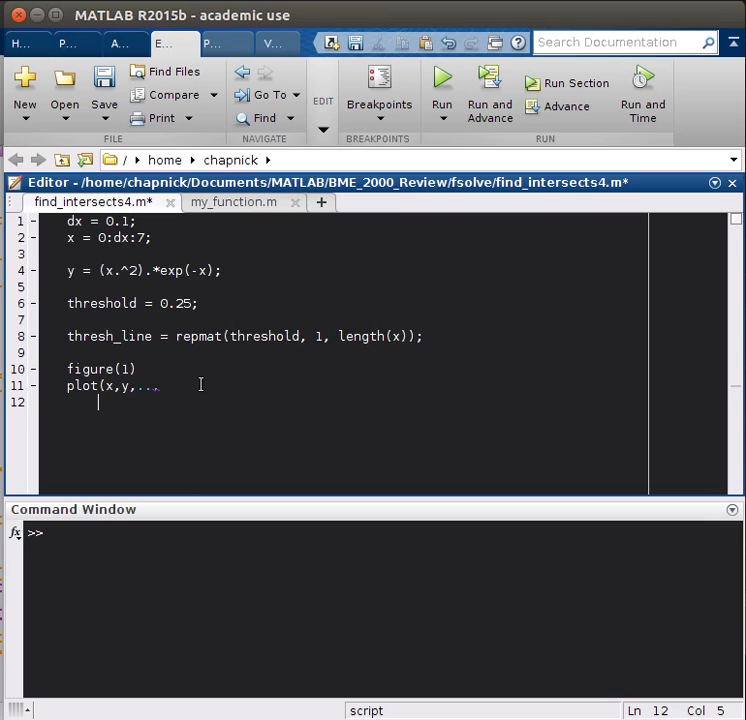
type("x, th")
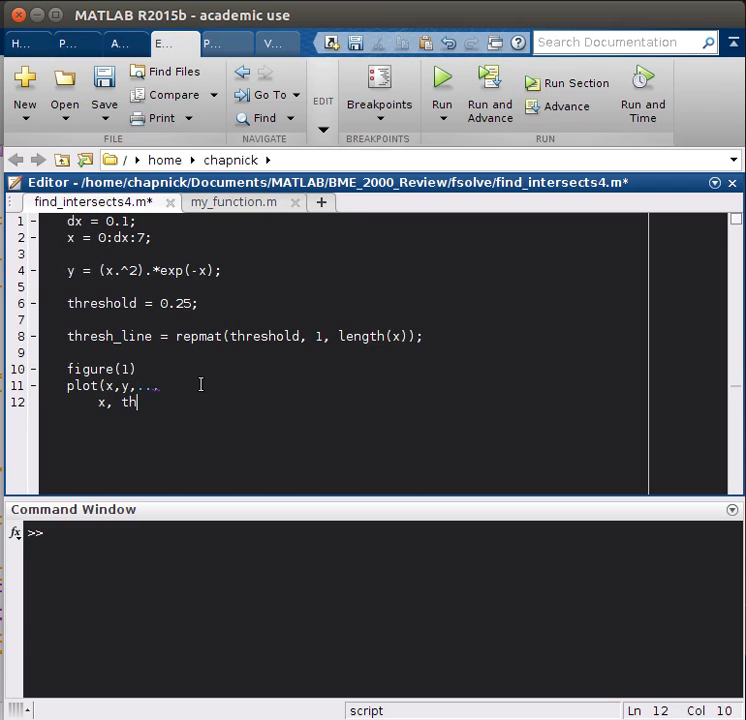
type("resh_line)")
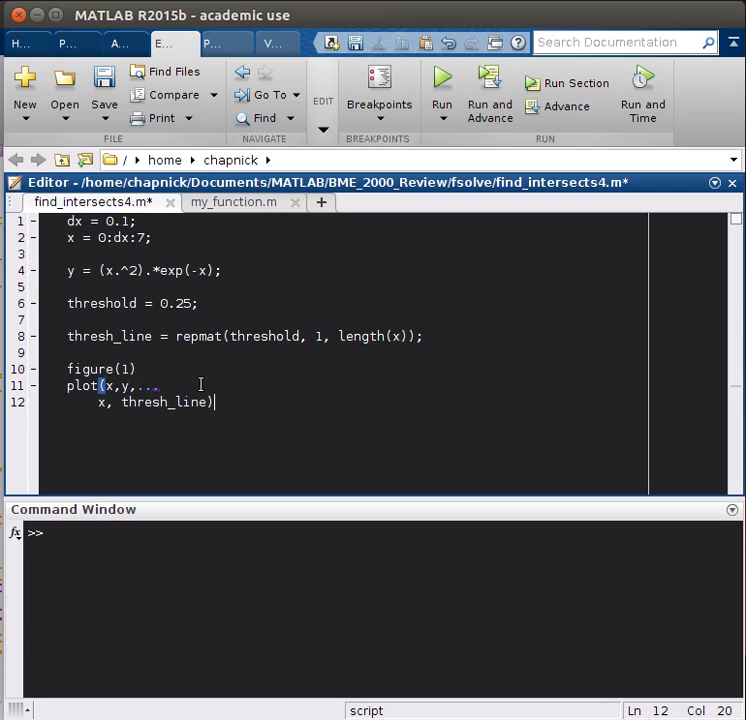
type(", gir")
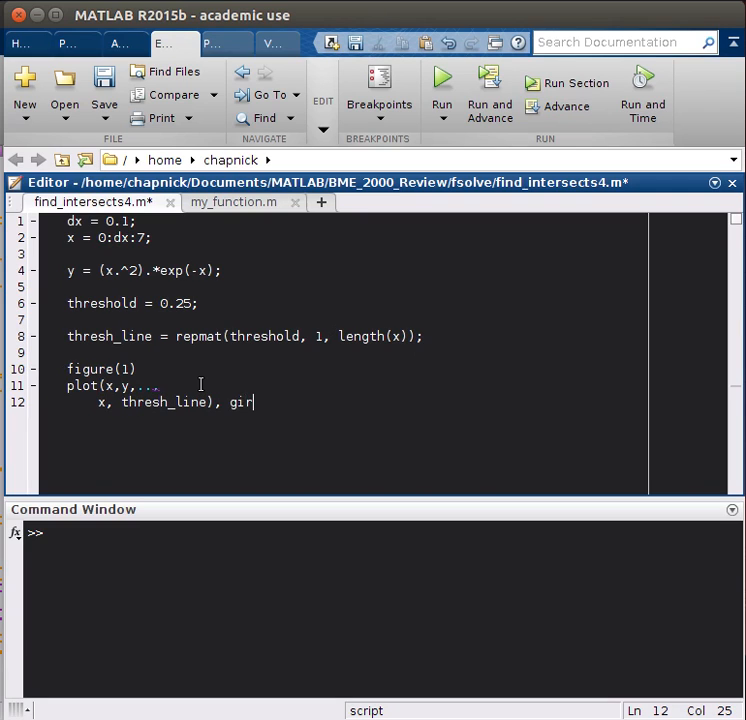
type("d")
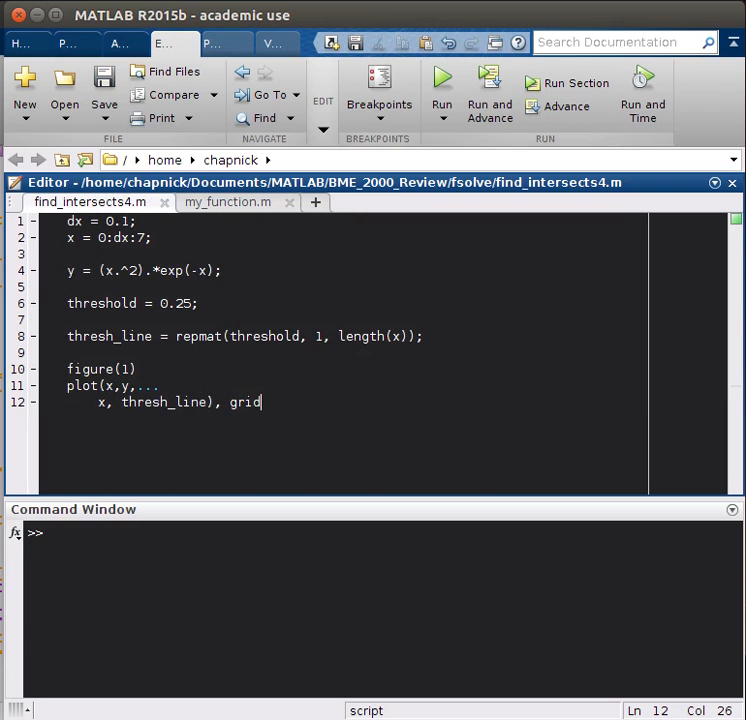
- Run the script to show the curve crossing the 0.25 line twice, then return to the editor
left_click(438, 76)
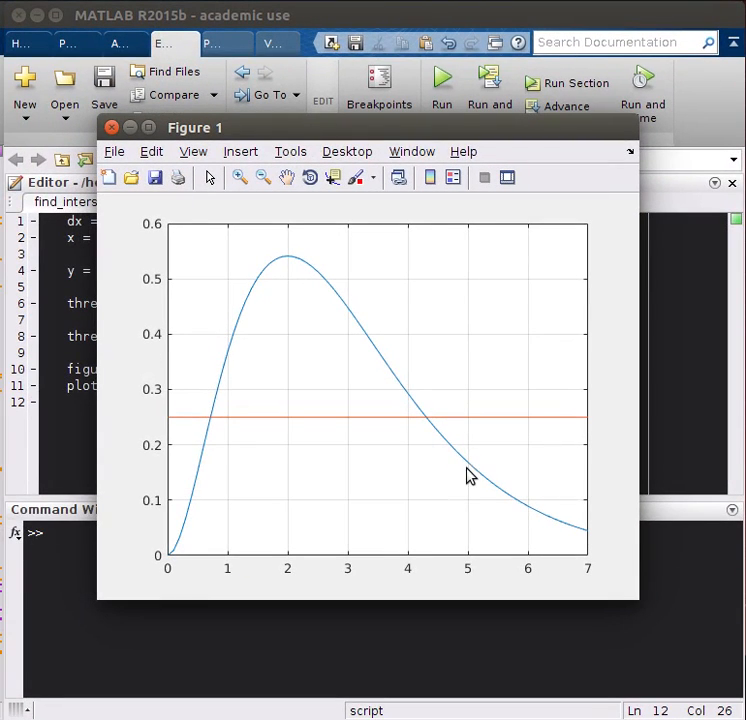
mouse_move(190, 554)
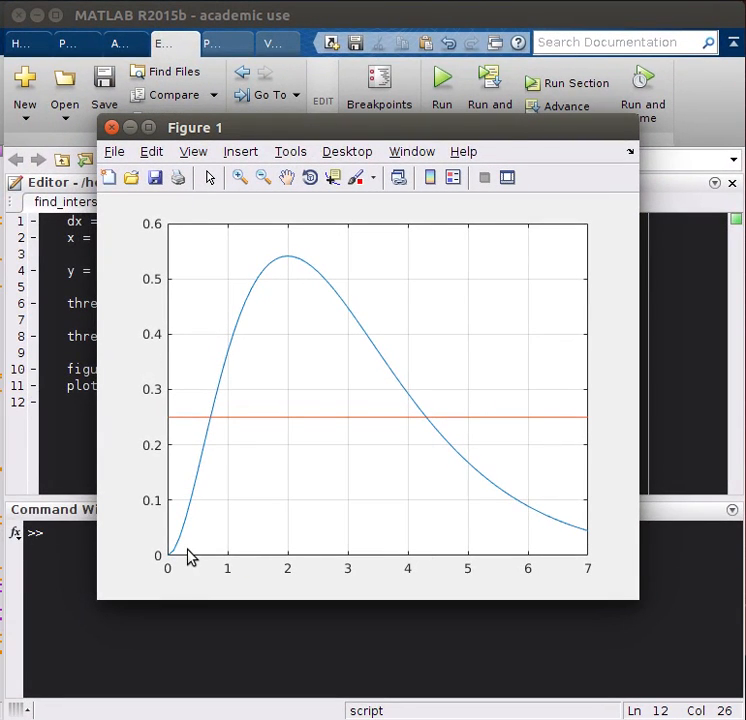
mouse_move(480, 434)
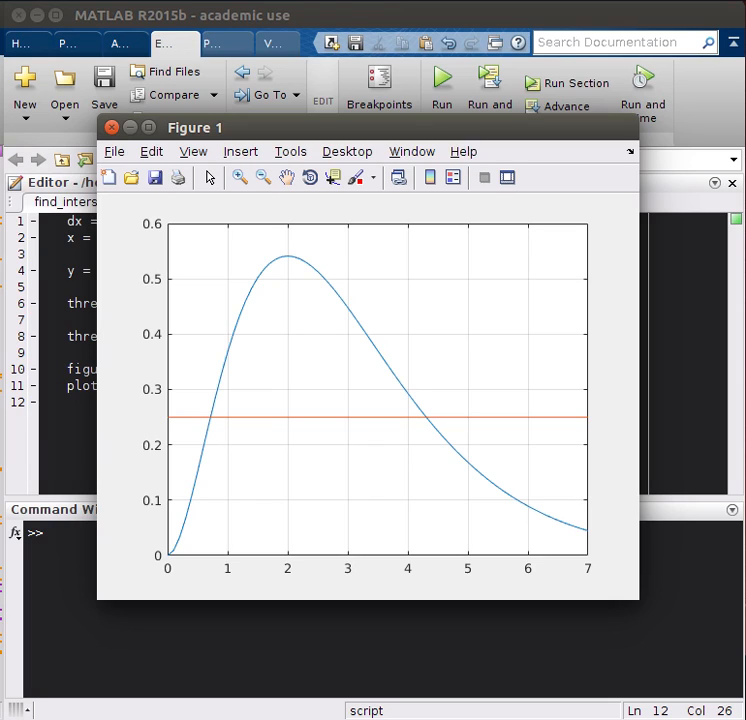
mouse_move(260, 444)
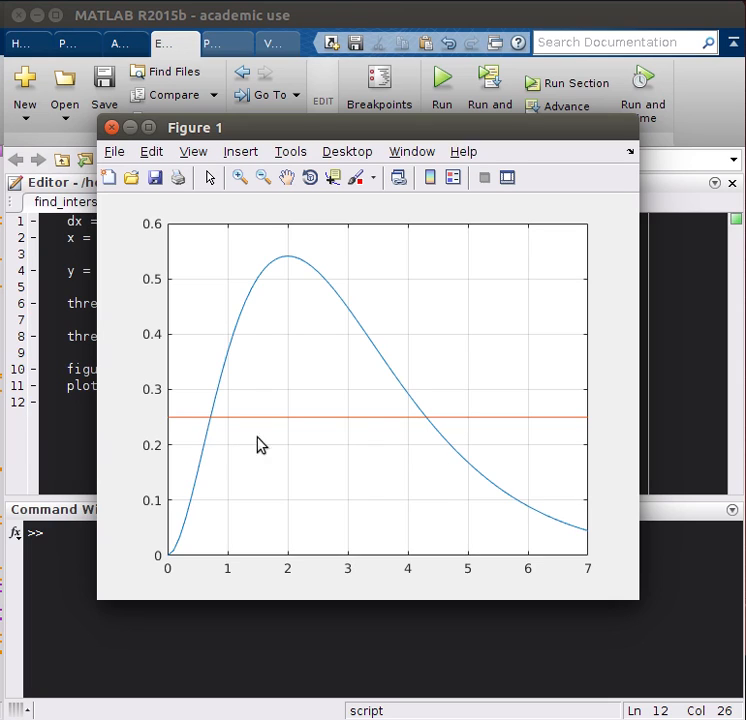
mouse_move(222, 340)
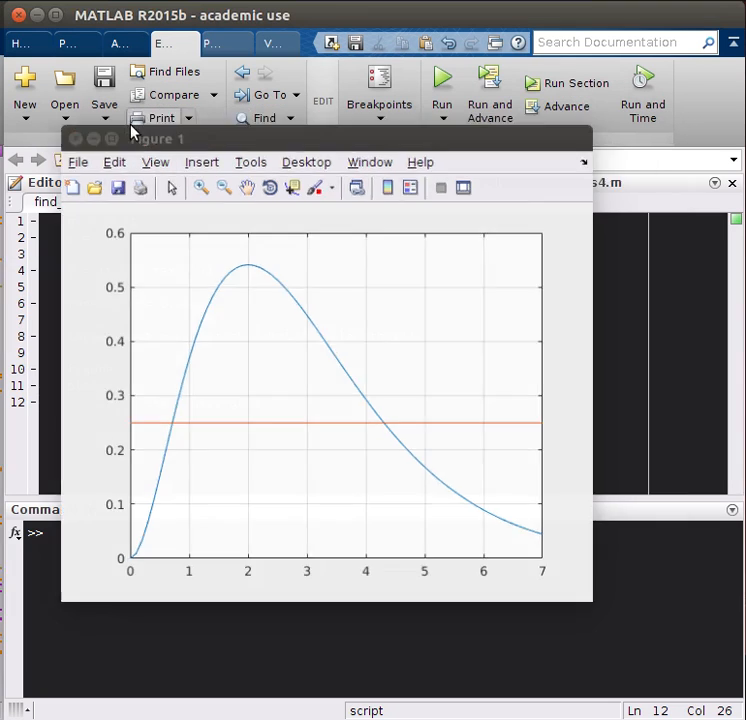
left_click(100, 138)
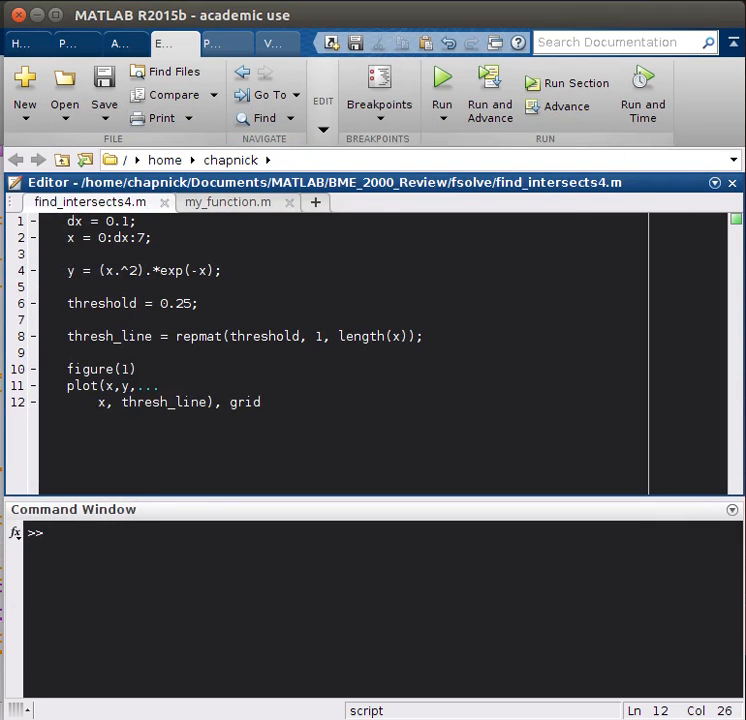
- Start a new %% section with the comment x^2·e^-x = 0.25
left_click(262, 402)
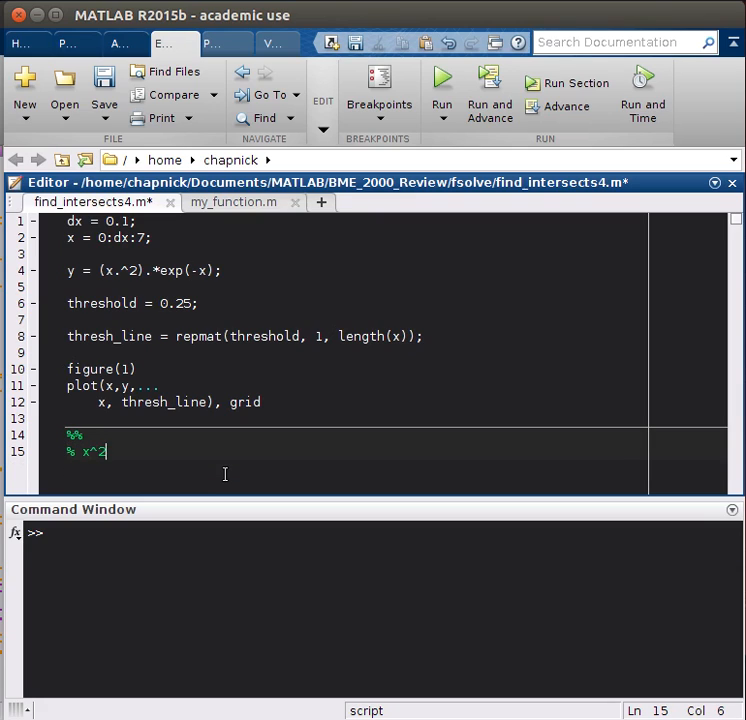
type("- e")
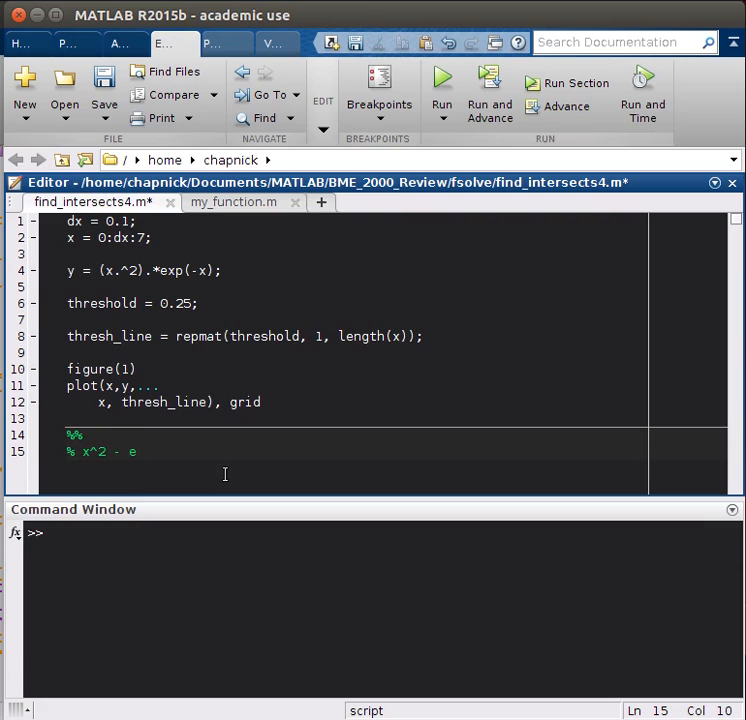
type("&-")
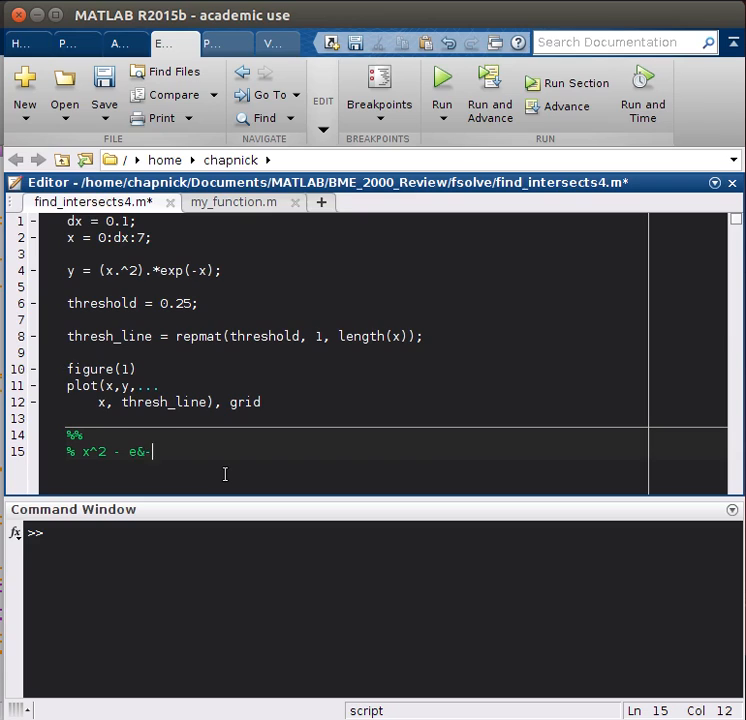
key("BackSpace")
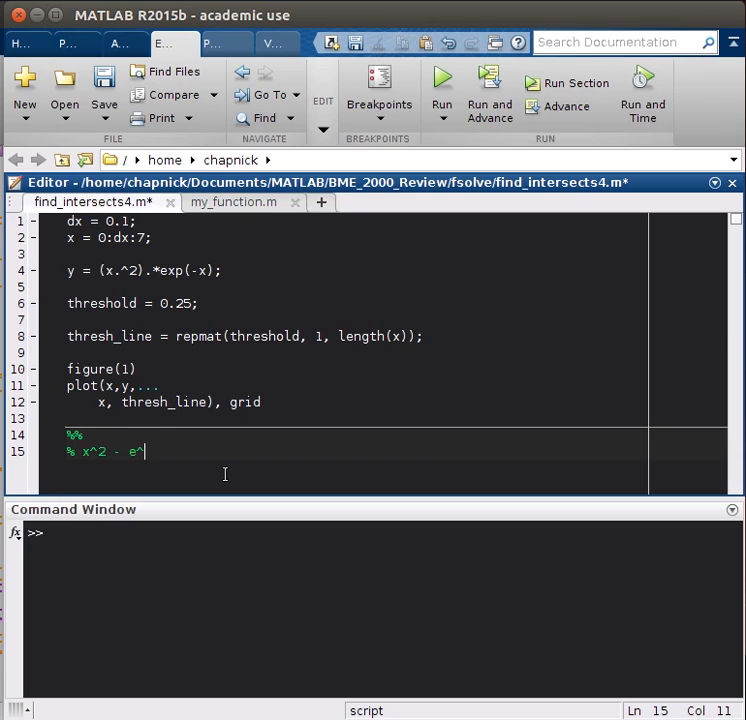
type("-x =")
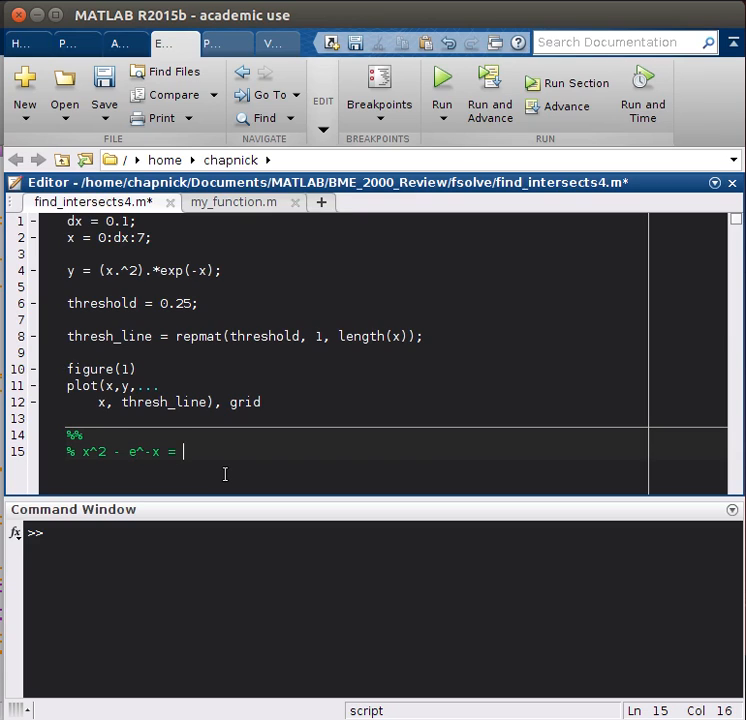
type("0.25;")
type("%")
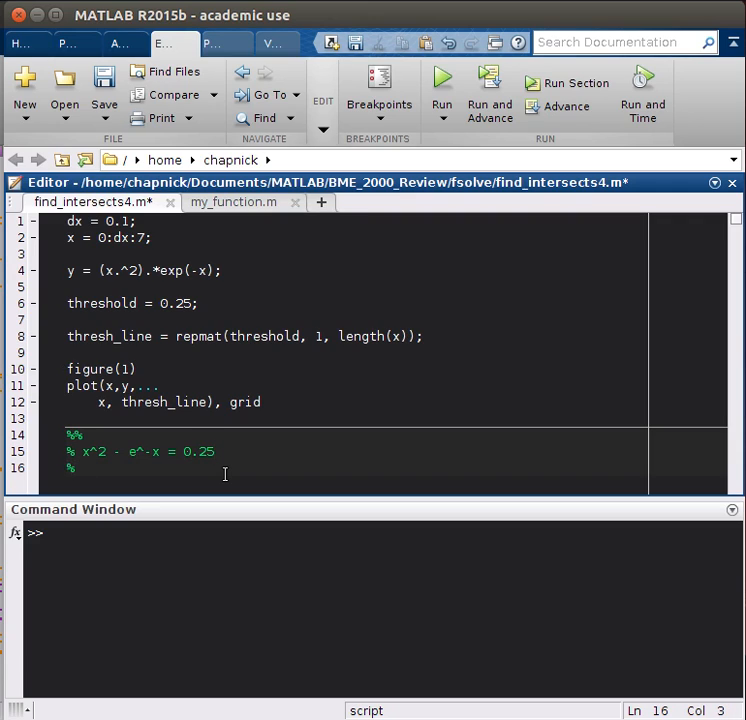
- Add the second comment line x^2·e^-x - 0.25
type("x^")
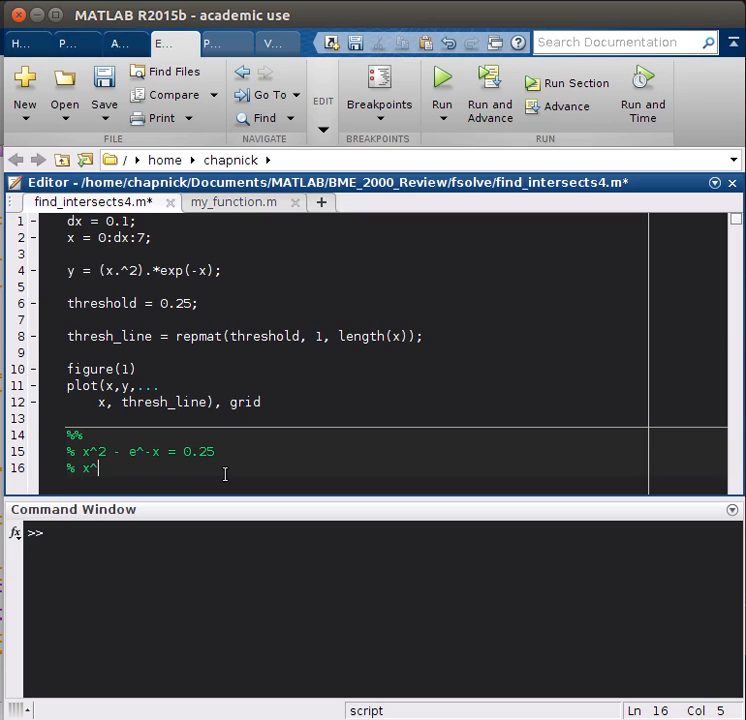
type("2 - e^")
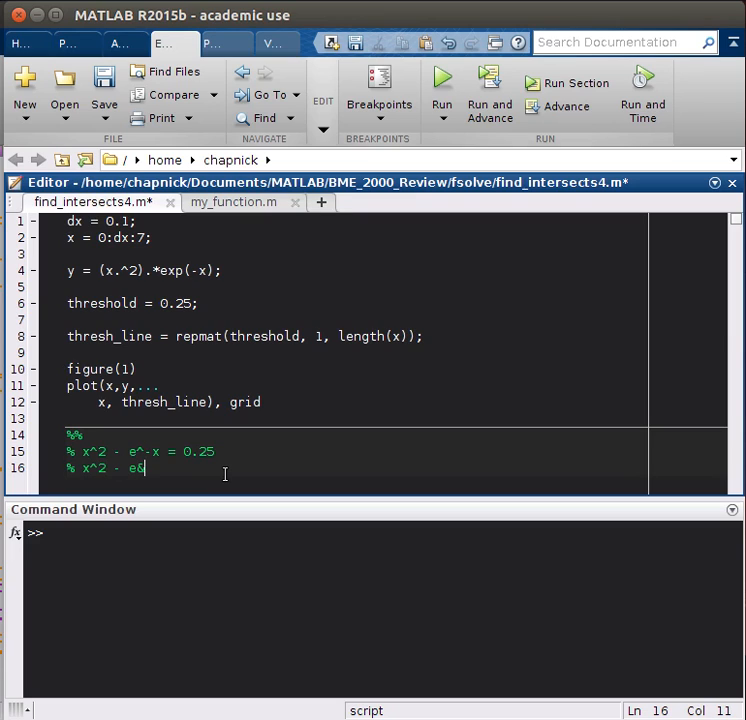
type("&-x")
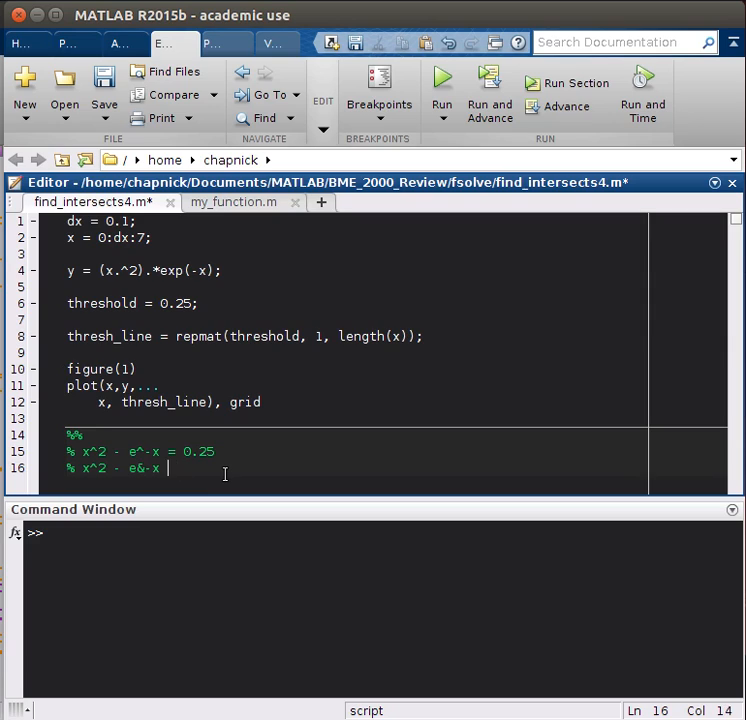
key("BackSpace")
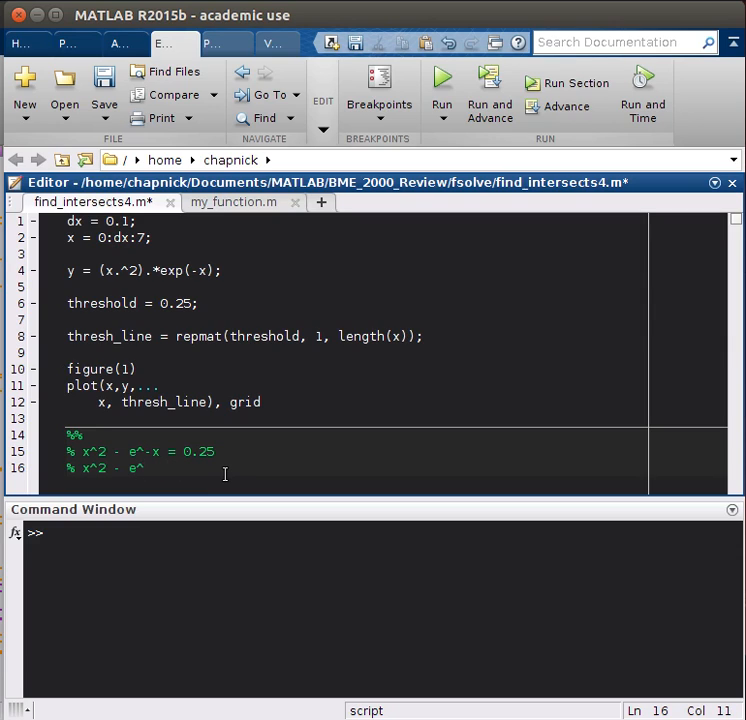
type("-x - 0.25")
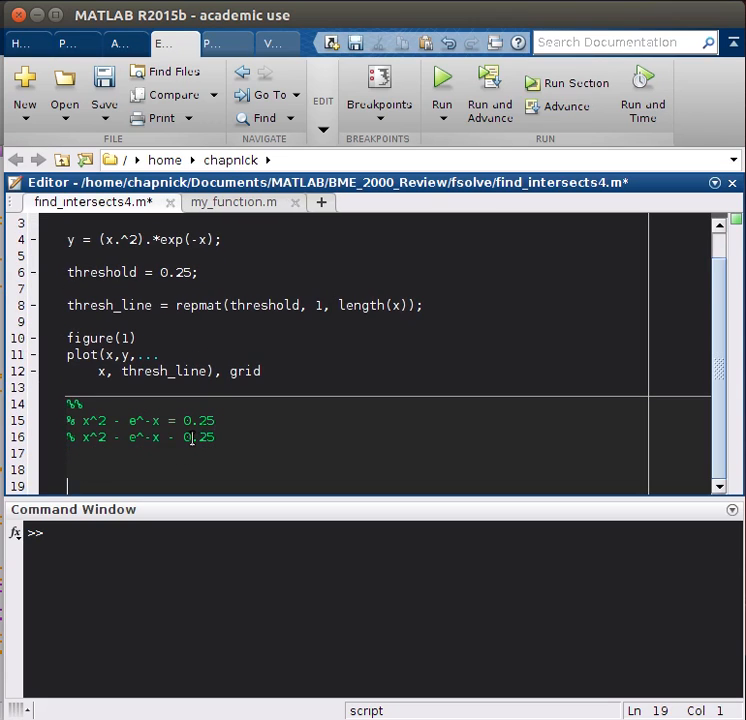
- Declare global threshold and set threshold = 0.25; then save
double_click(196, 436)
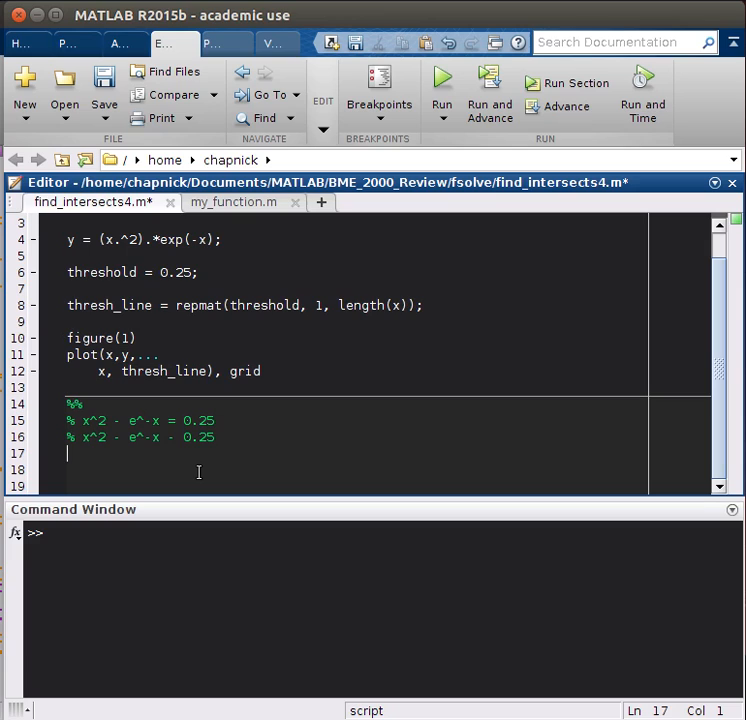
type("global thresho")
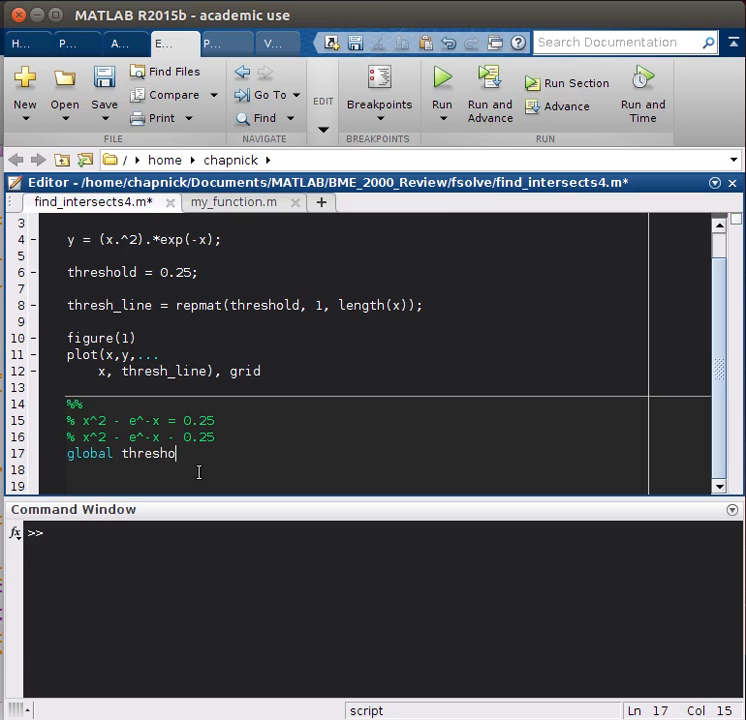
type("ld")
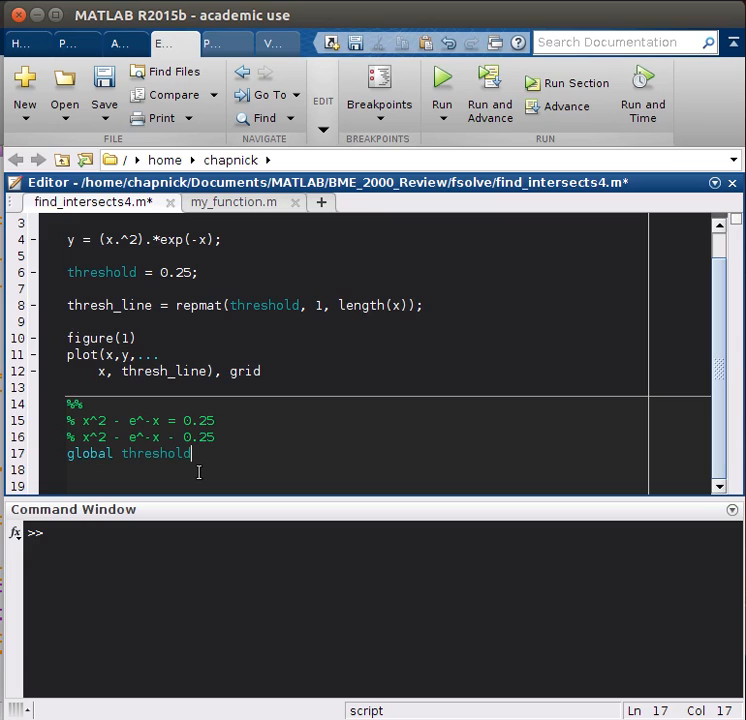
mouse_move(372, 278)
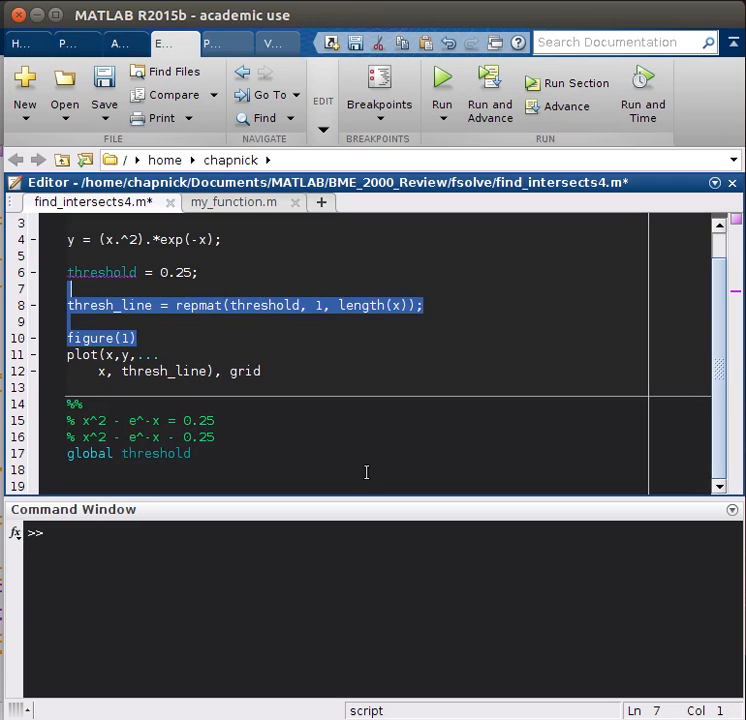
type("threshold")
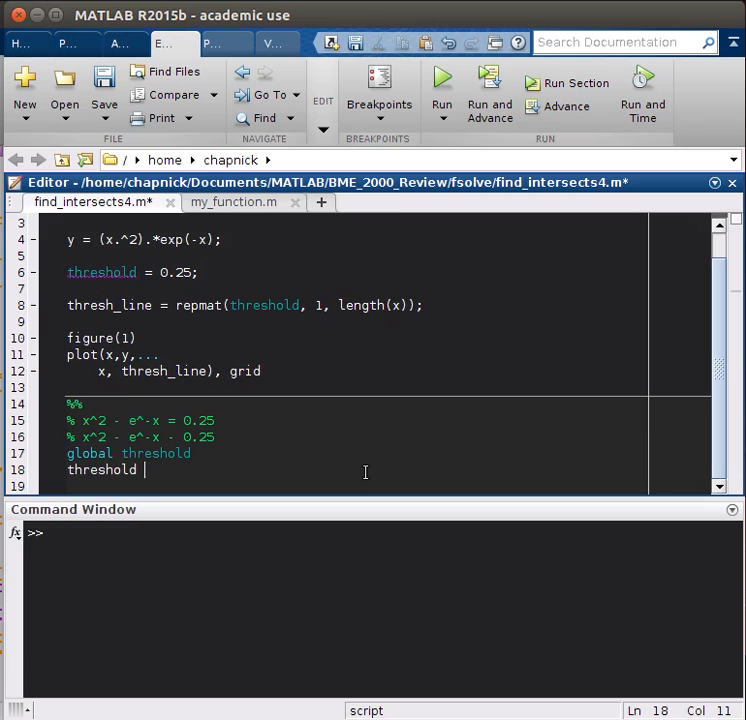
type("= 0.25l")
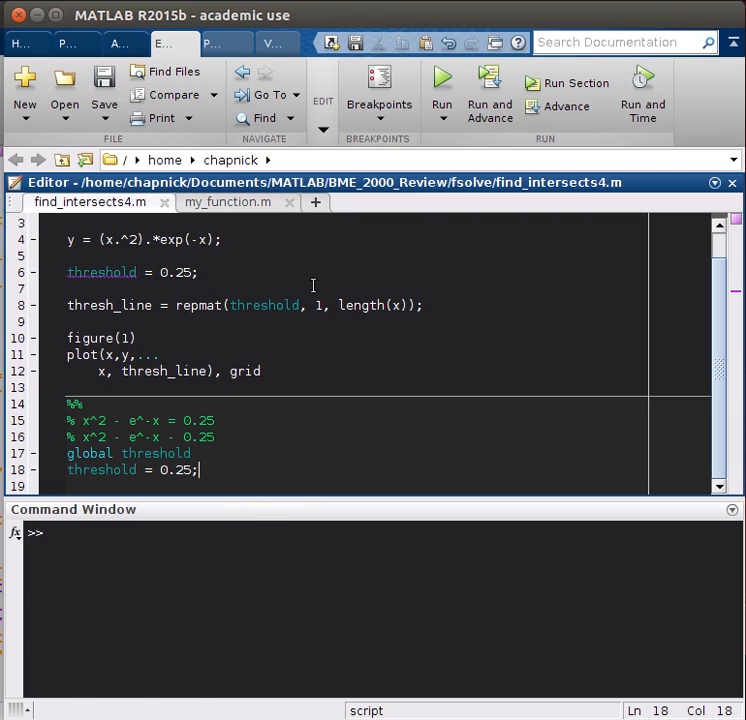
- In my_function.m write the header function output = my_function(var)
left_click(226, 202)
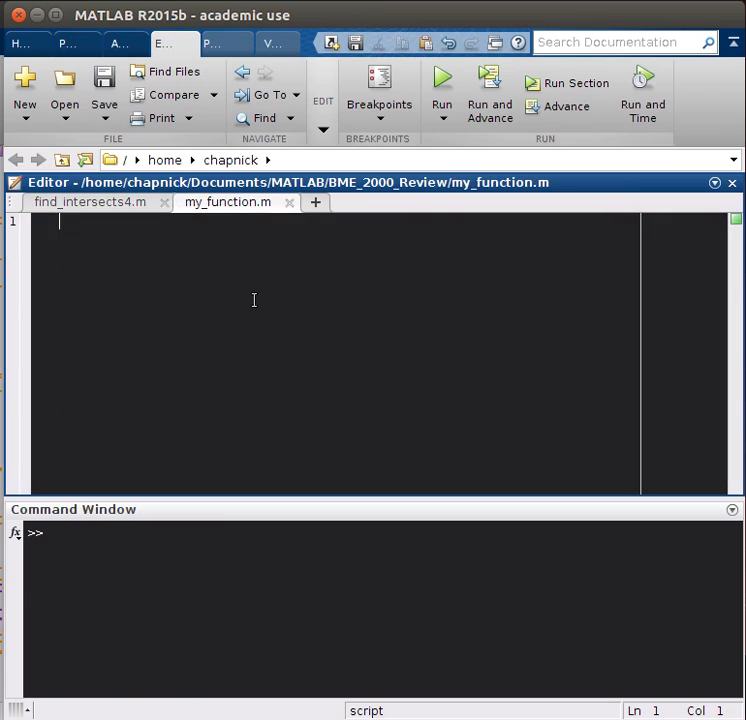
mouse_move(256, 308)
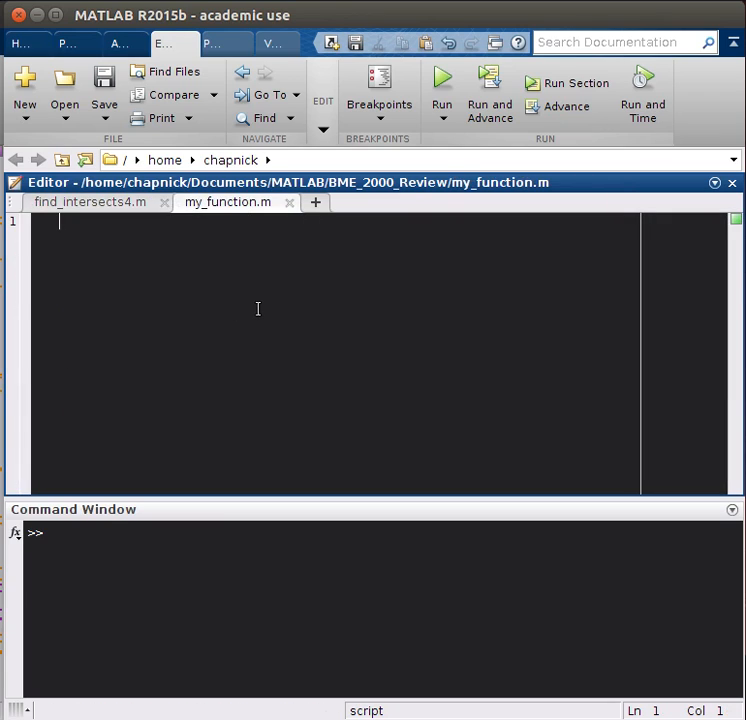
type("f")
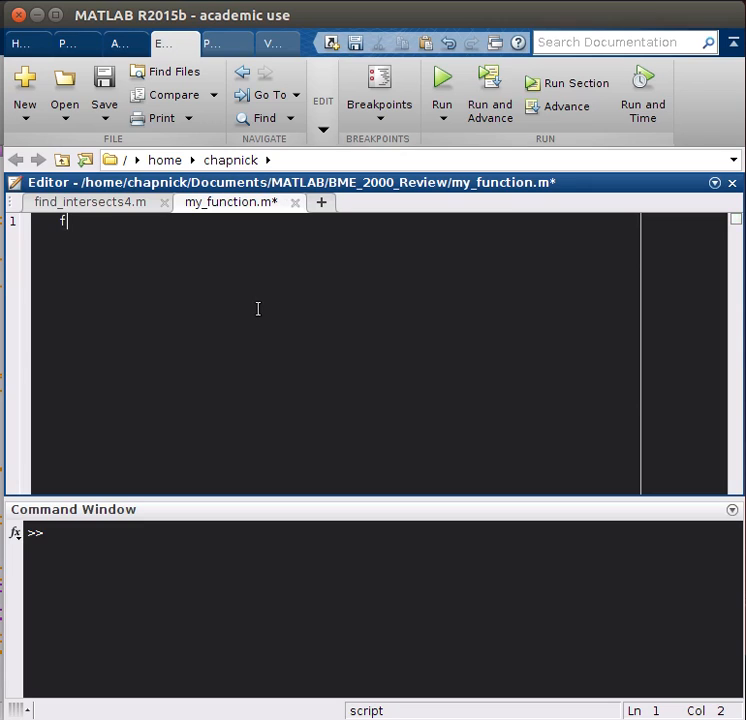
type("unction")
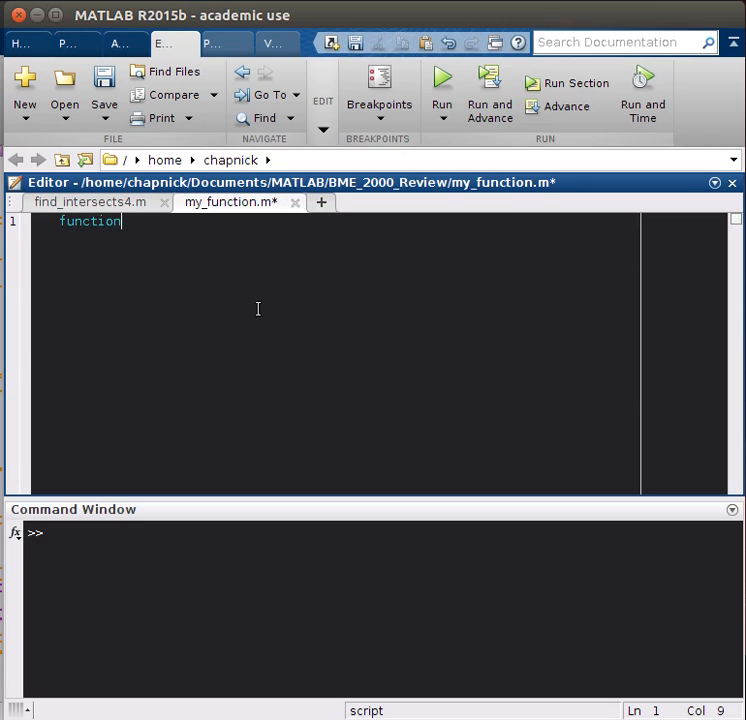
type("output")
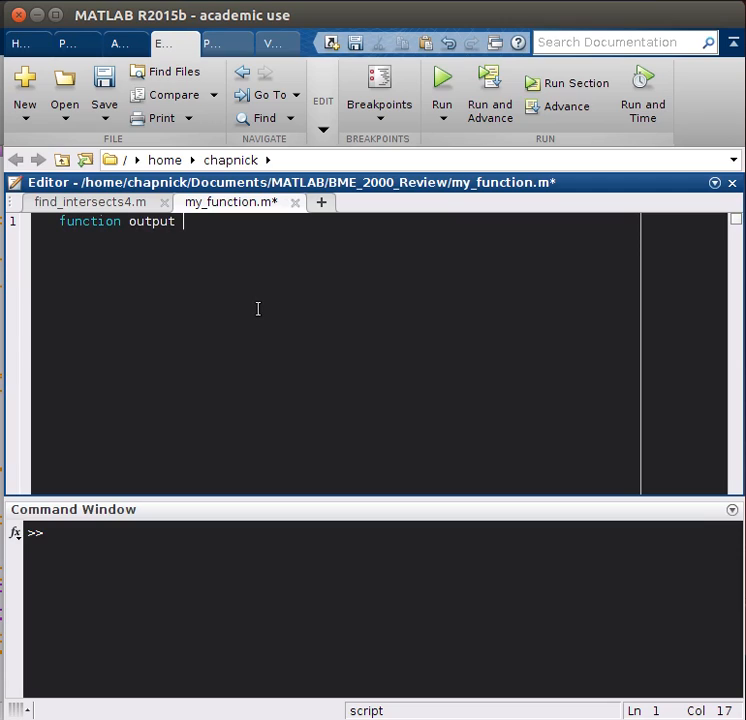
type("=")
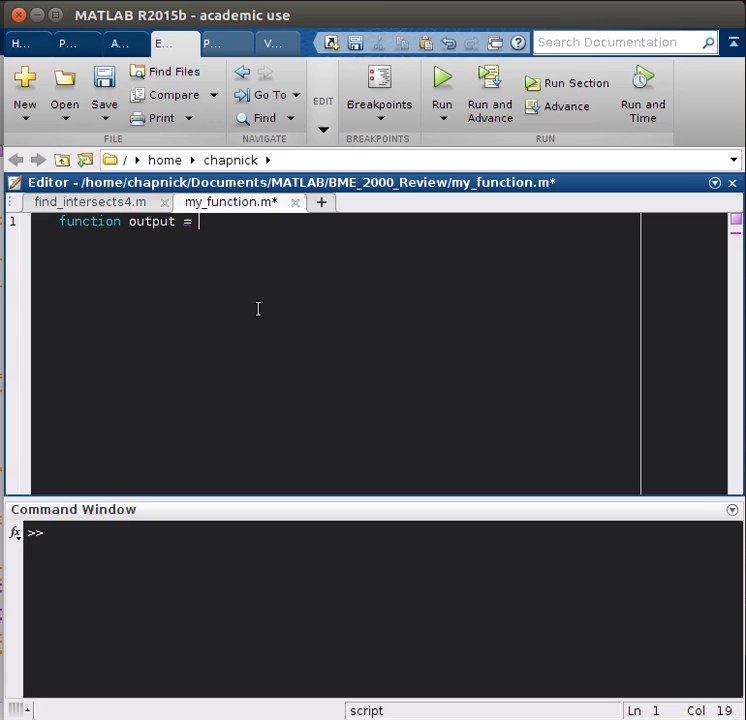
type("my_")
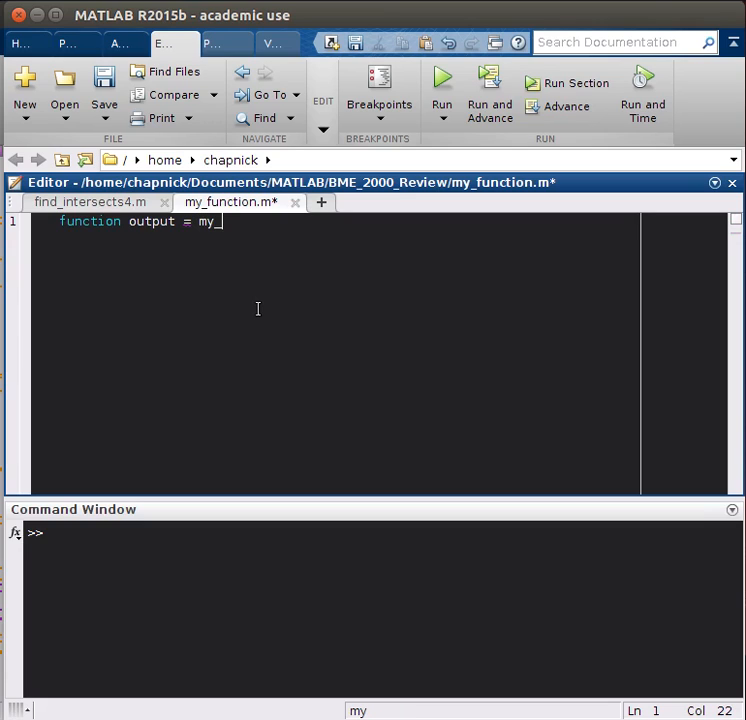
type("function")
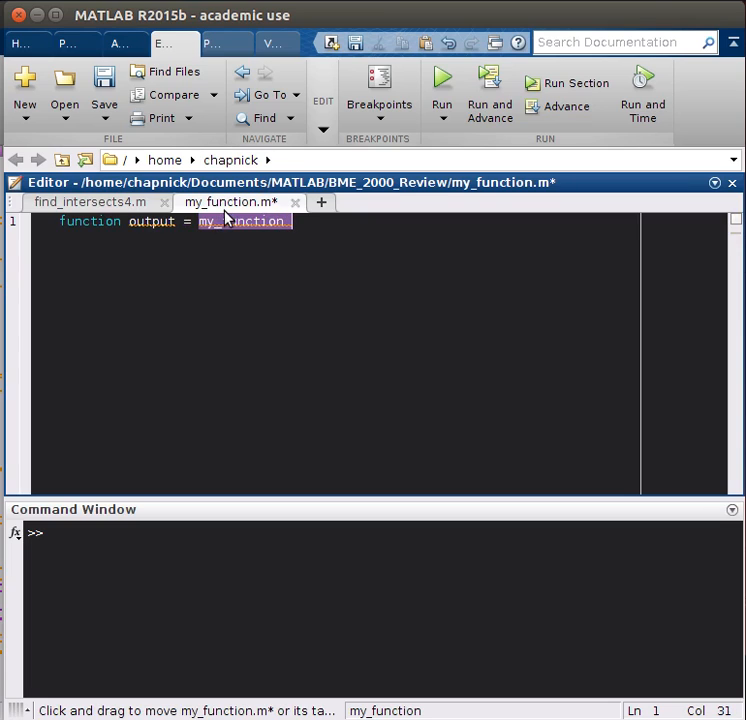
left_click(260, 220)
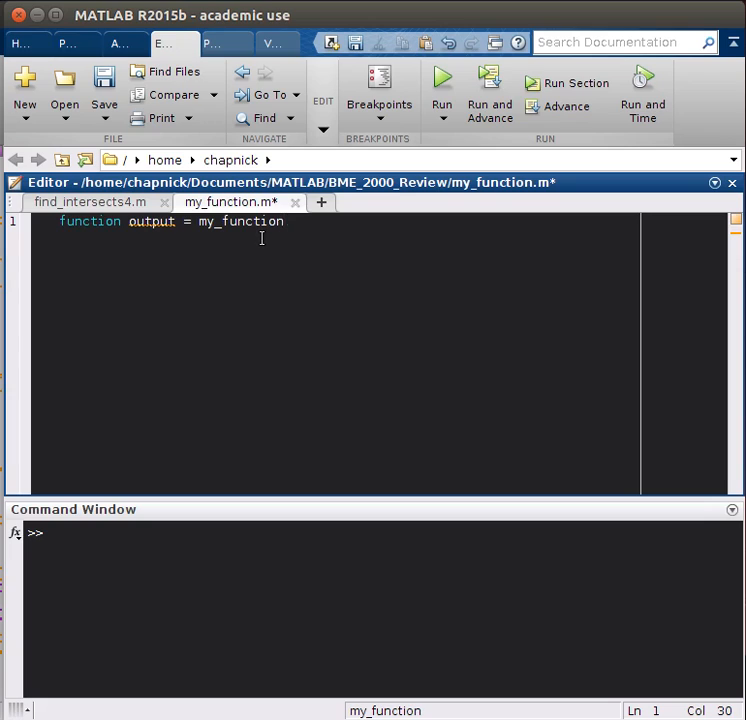
type("(var)")
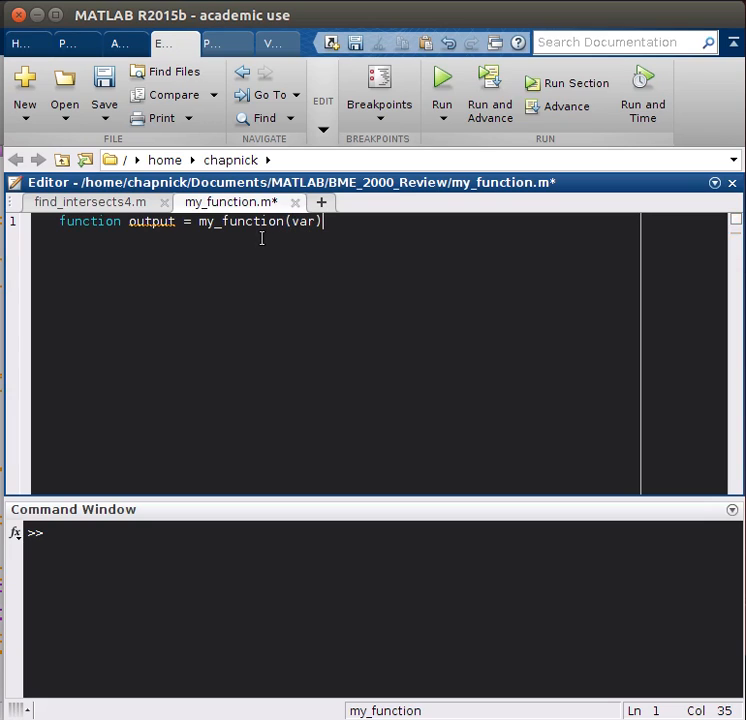
double_click(302, 220)
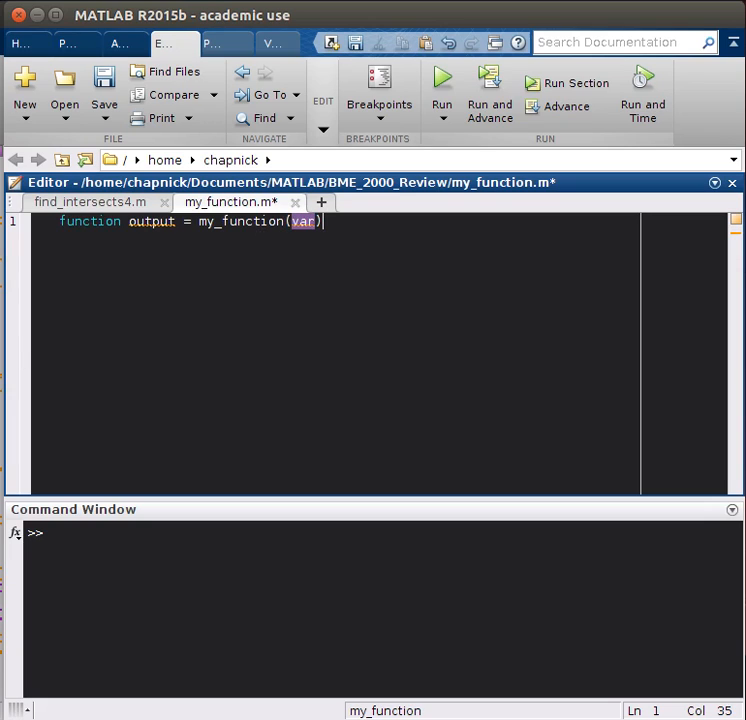
key("Enter")
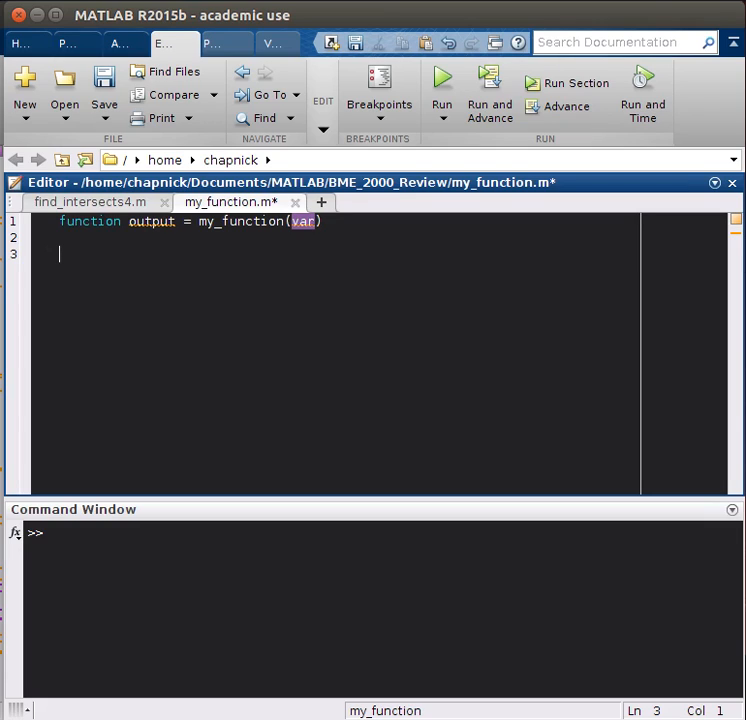
- Add global threshold and begin the output assignment, checking the script's threshold
type("glob")
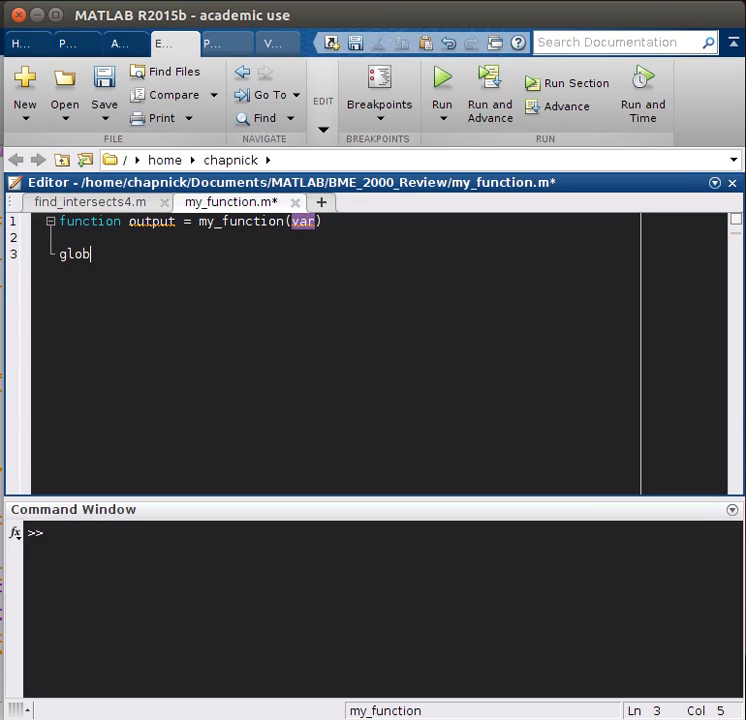
type("al threshold")
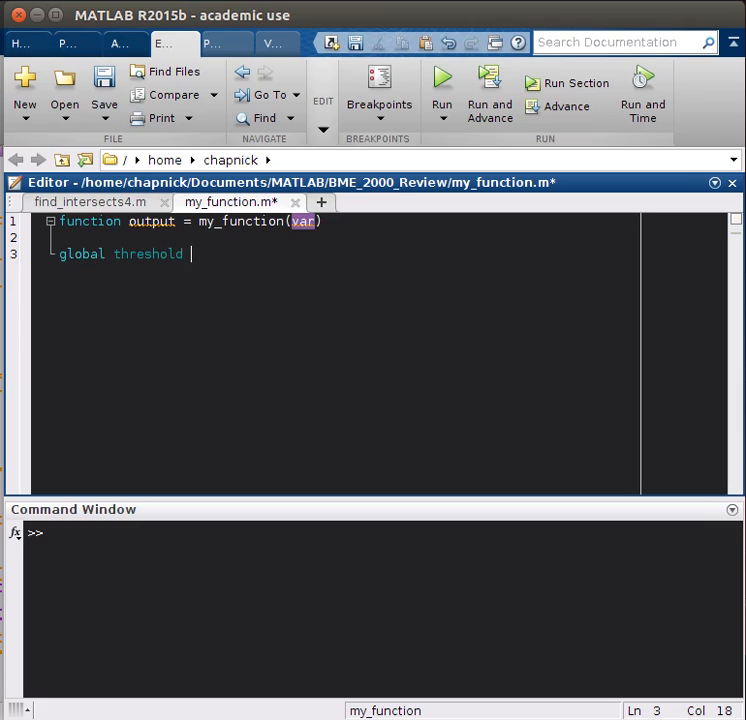
type("o")
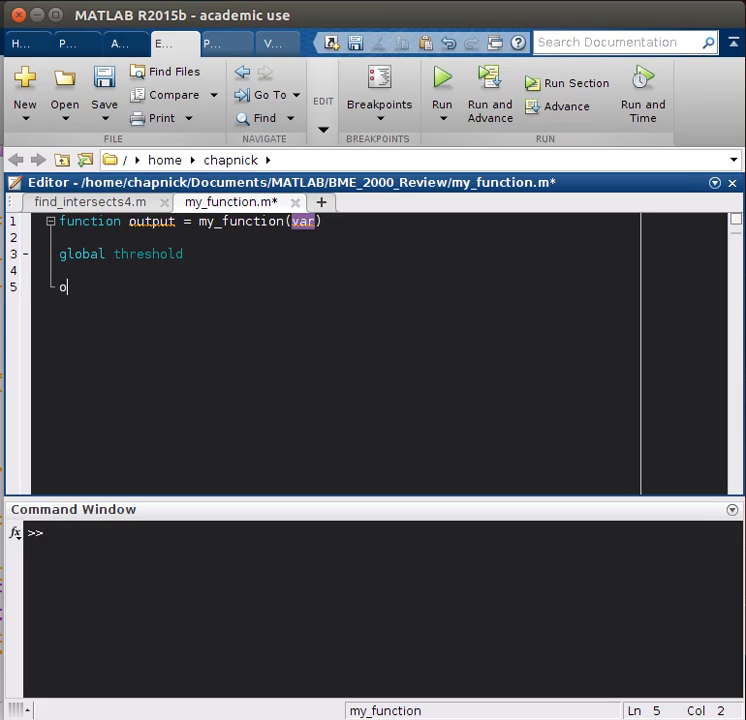
type("utput")
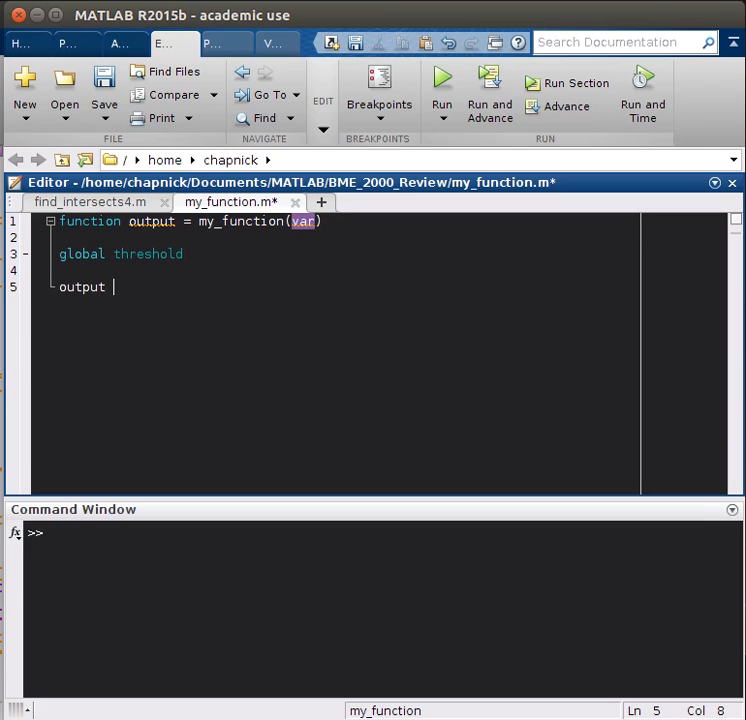
type("[")
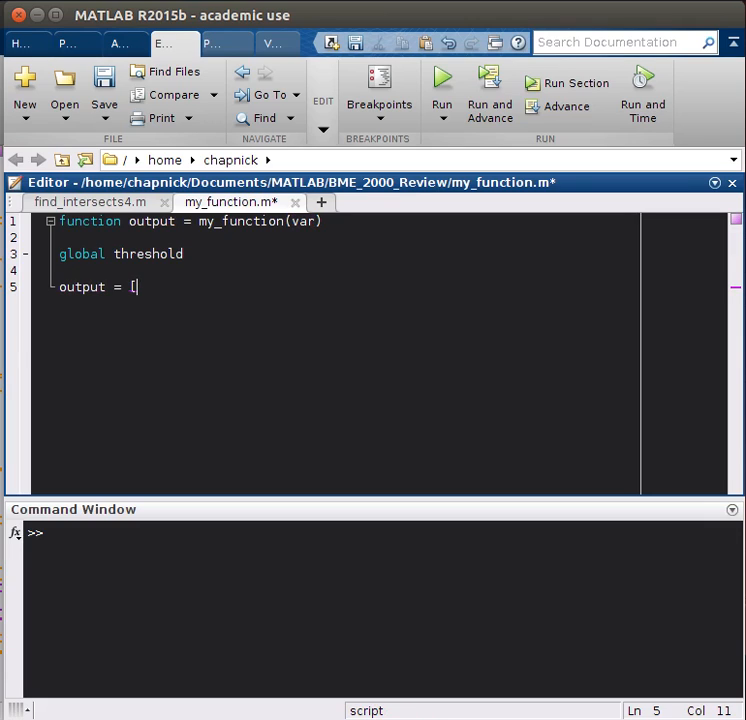
left_click(96, 202)
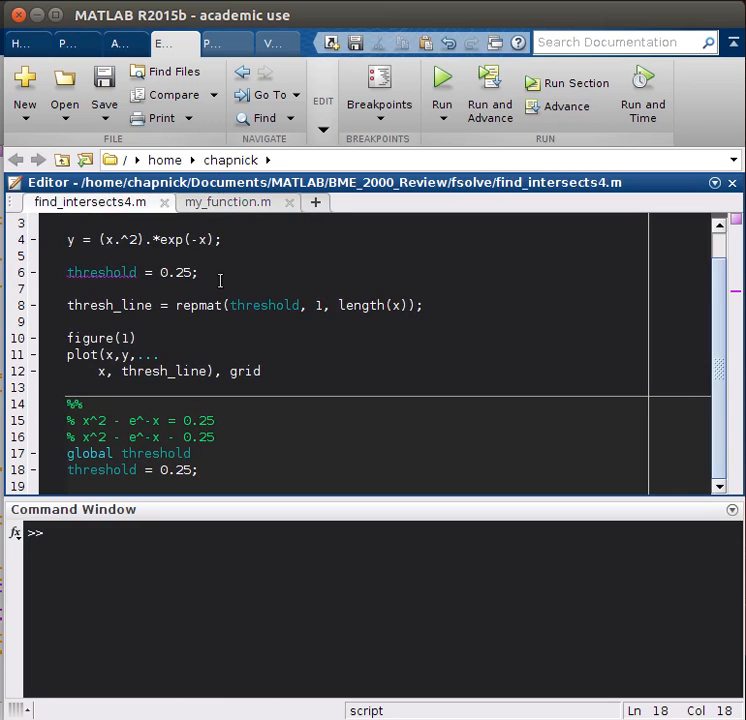
left_click(226, 202)
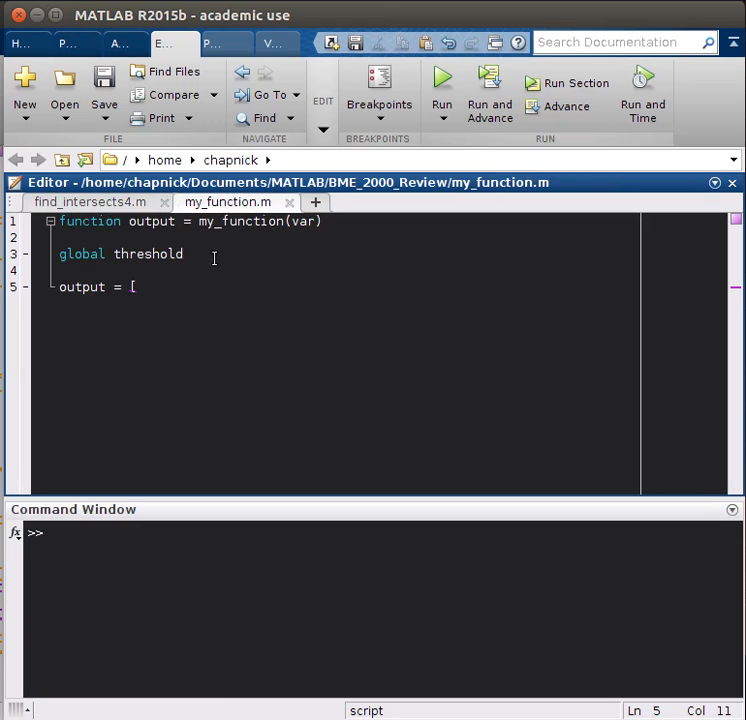
- Complete output = var(1).^2.*exp(-var(1)) - threshold; and save the function
type("var(1)")
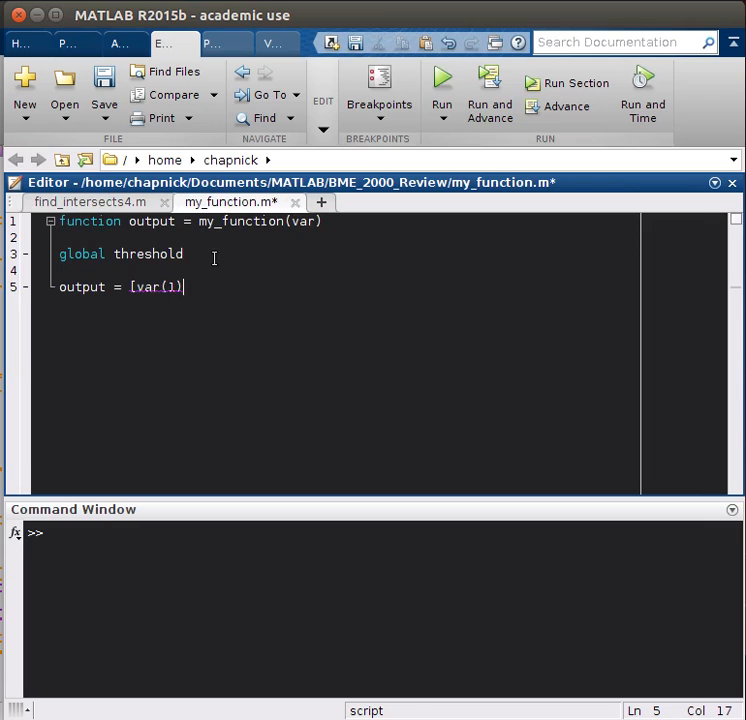
type(".^2")
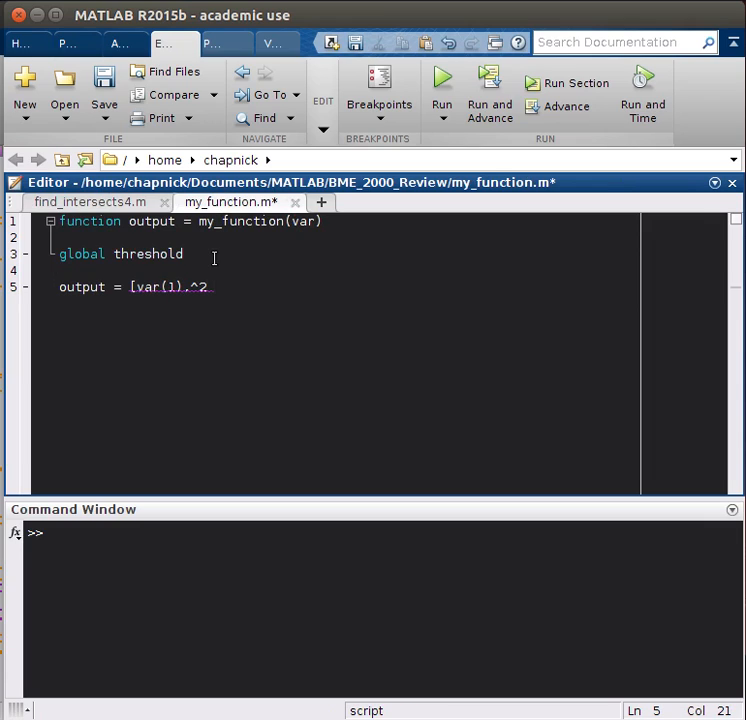
type(".*exp")
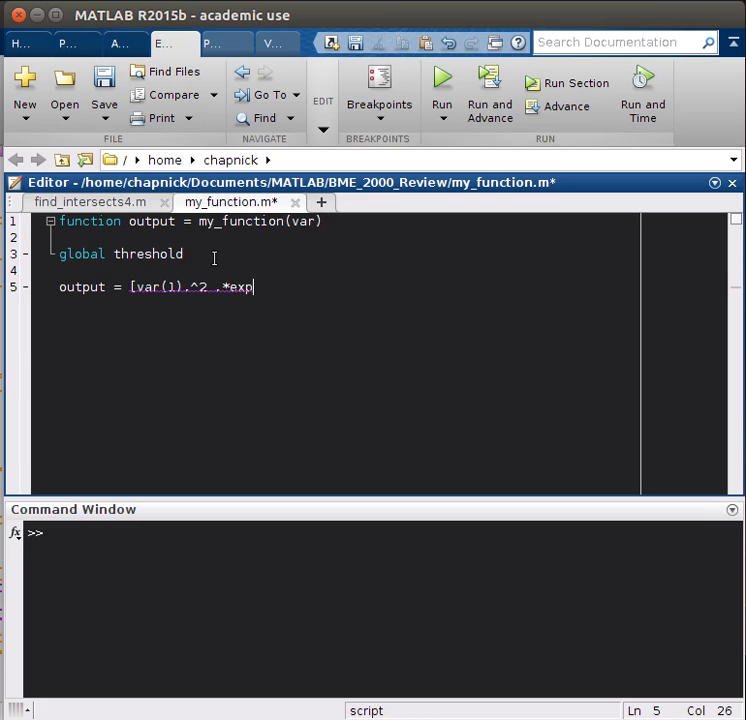
type("(-var(1")
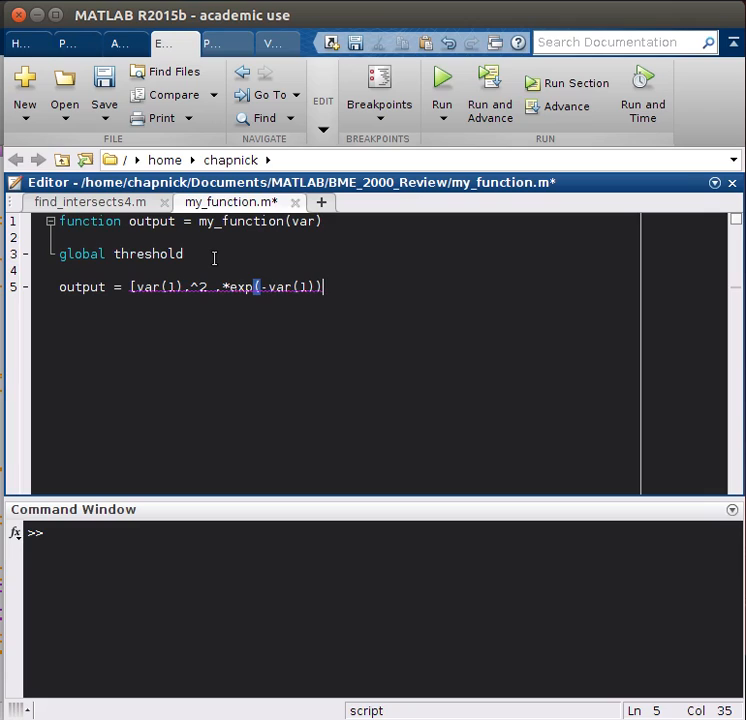
type("- threshold")
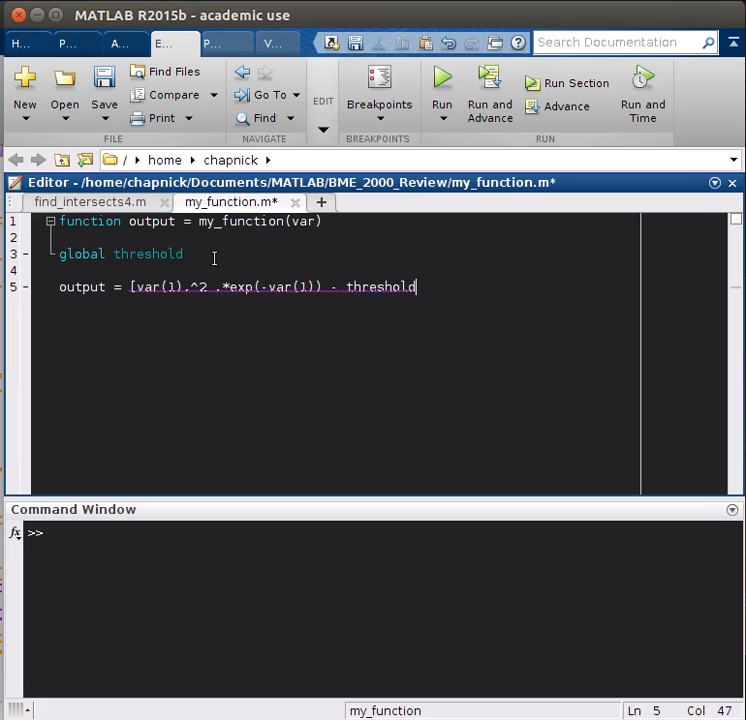
type(";")
left_click(348, 320)
type("end")
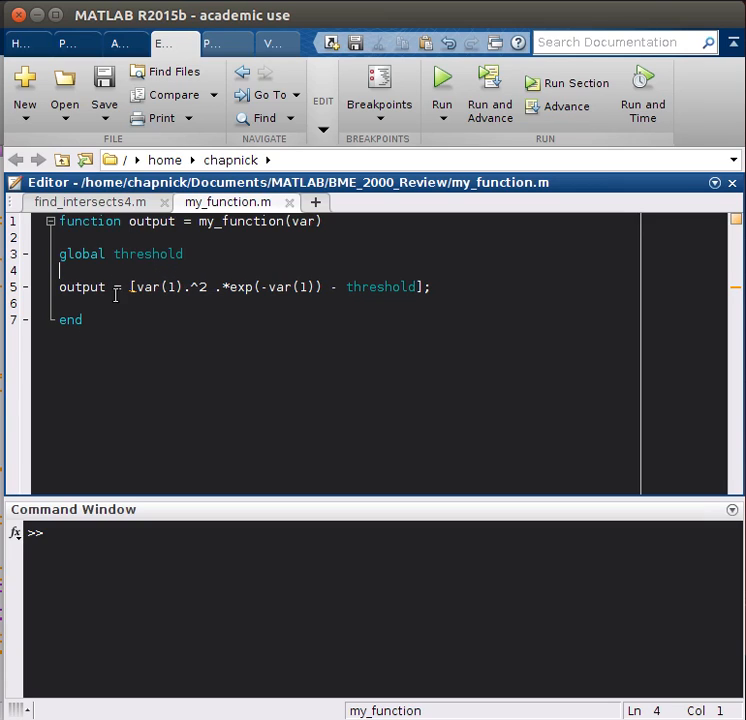
mouse_move(284, 314)
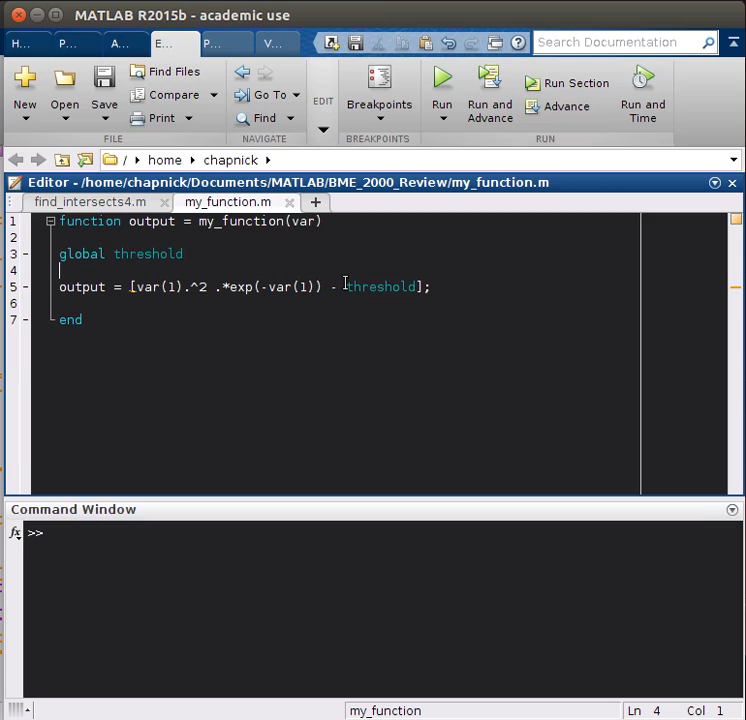
double_click(380, 288)
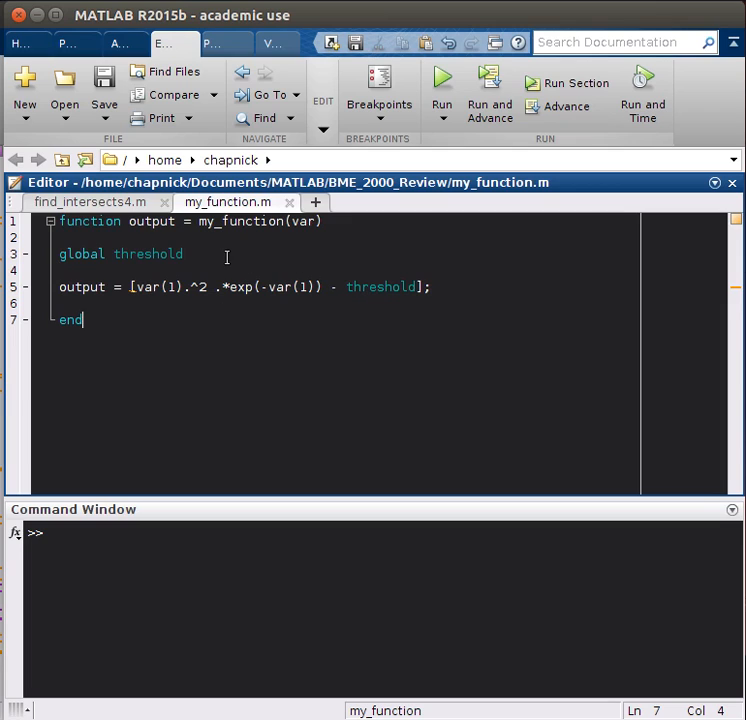
left_click(88, 202)
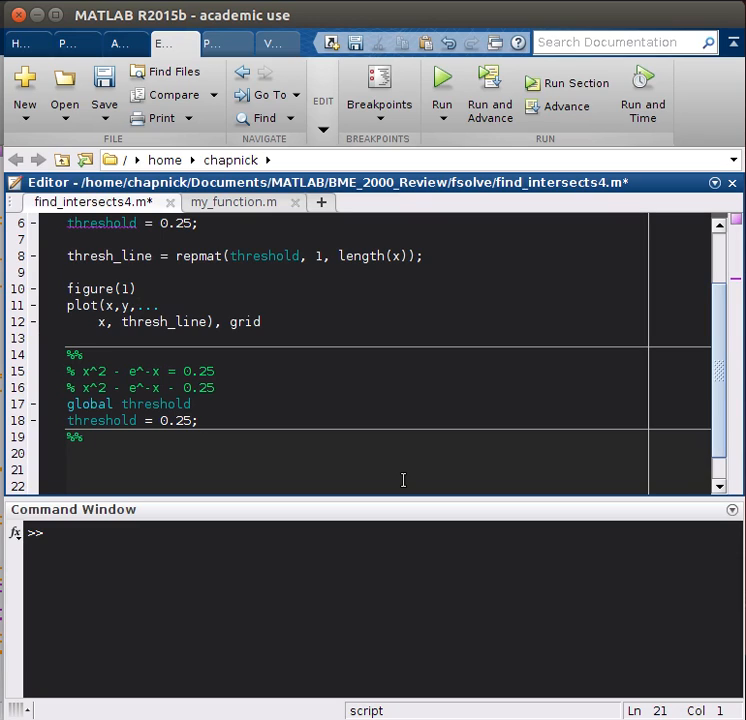
- Add the initial guess beta = [0]; below threshold = 0.25 in the script
type("bet")
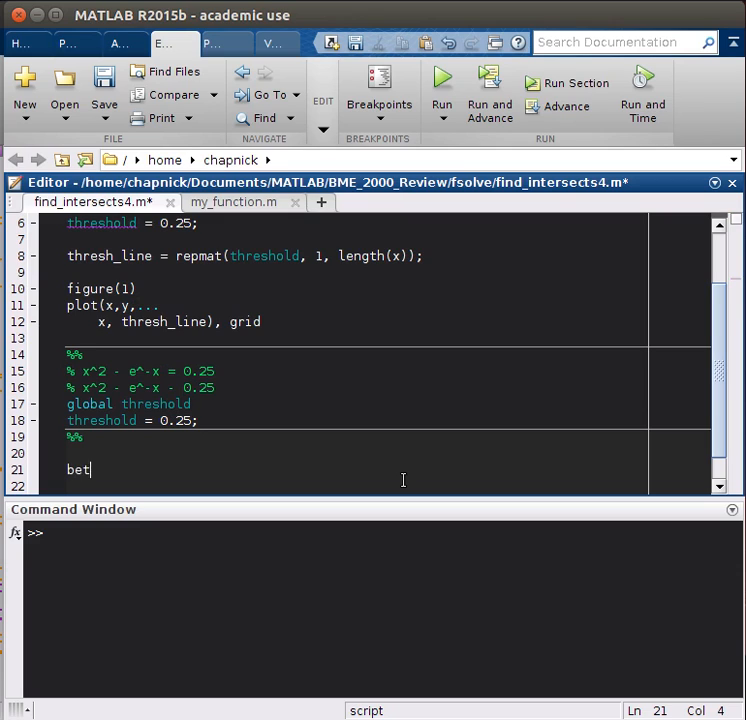
type("a = [")
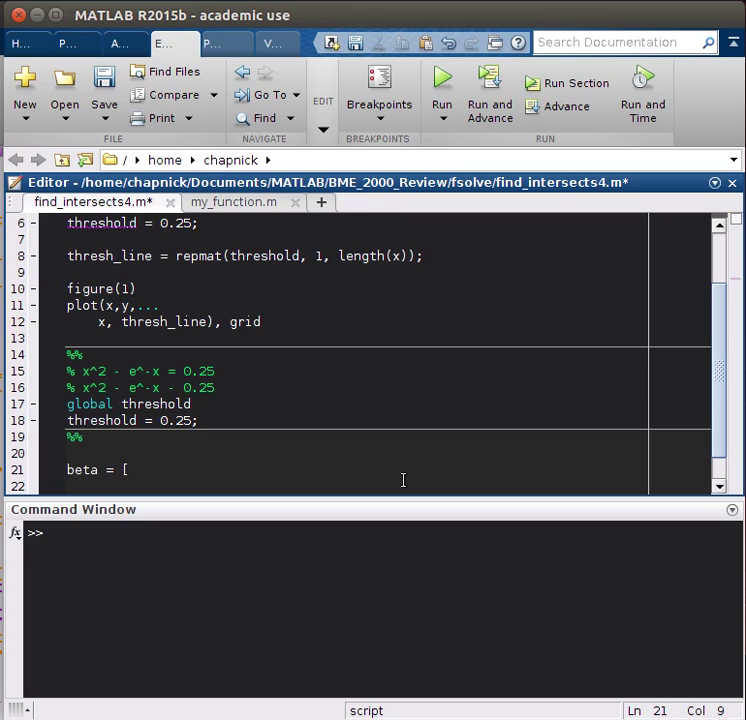
type("0];")
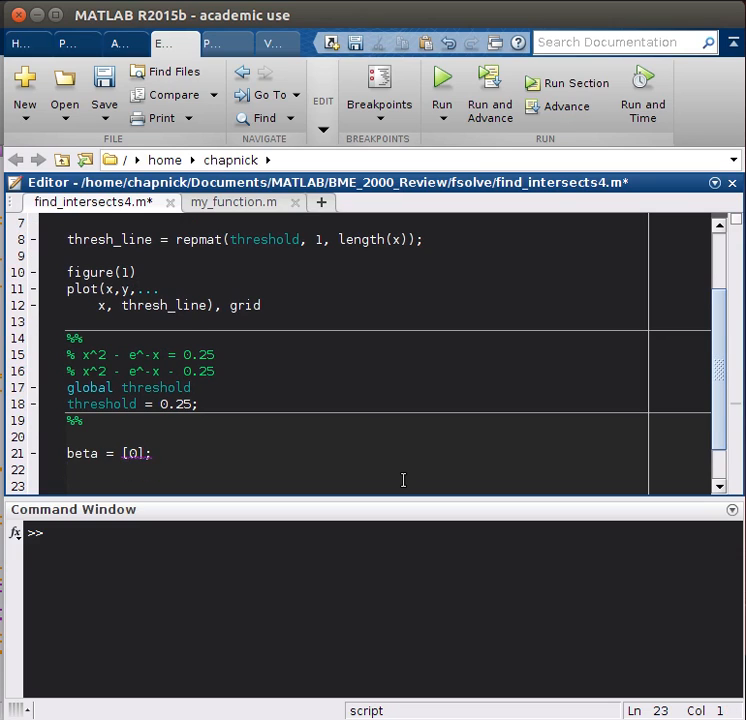
scroll("down", 3)
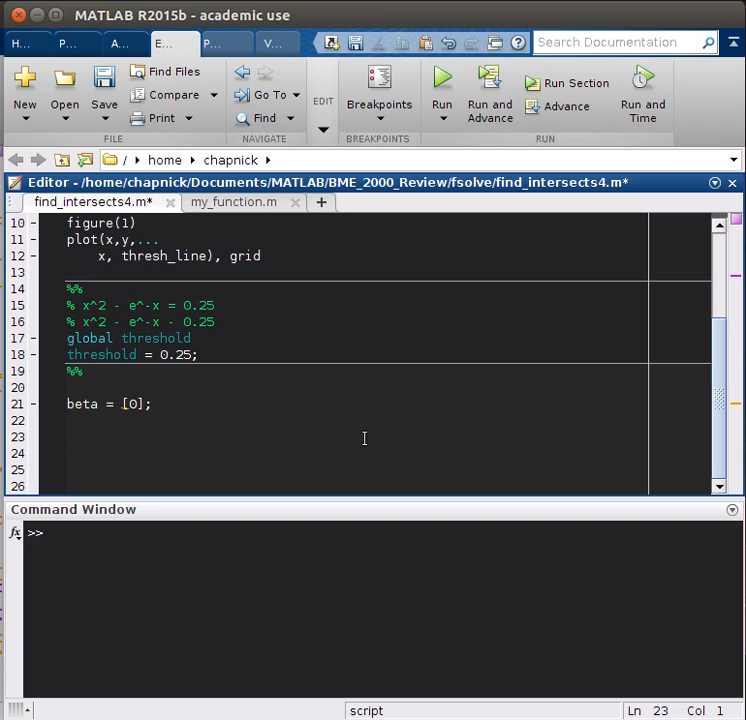
type("intersect")
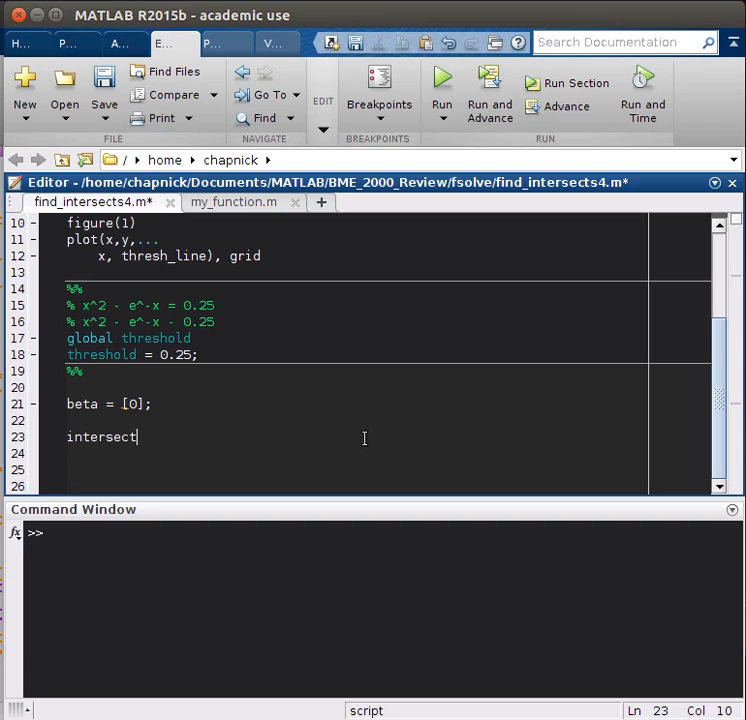
type("= fsolve(")
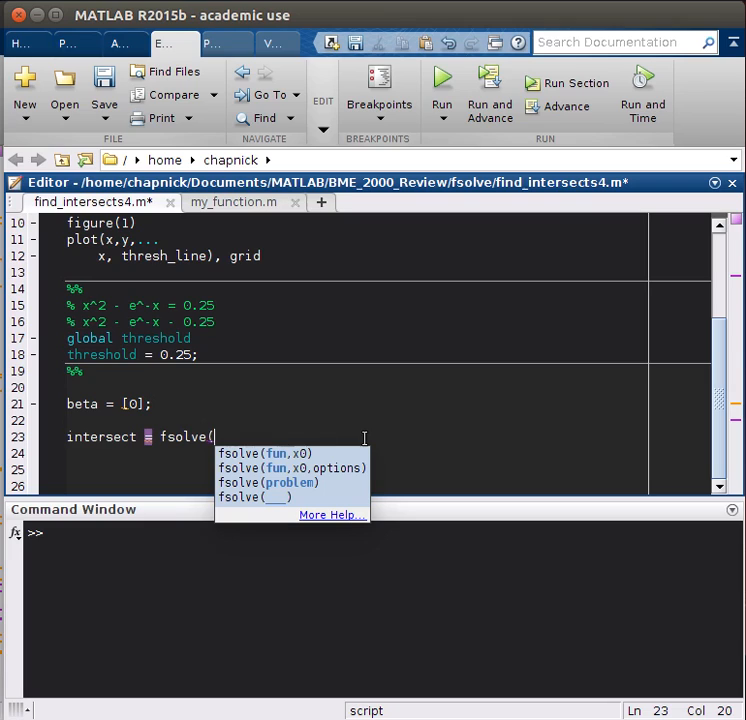
mouse_move(272, 336)
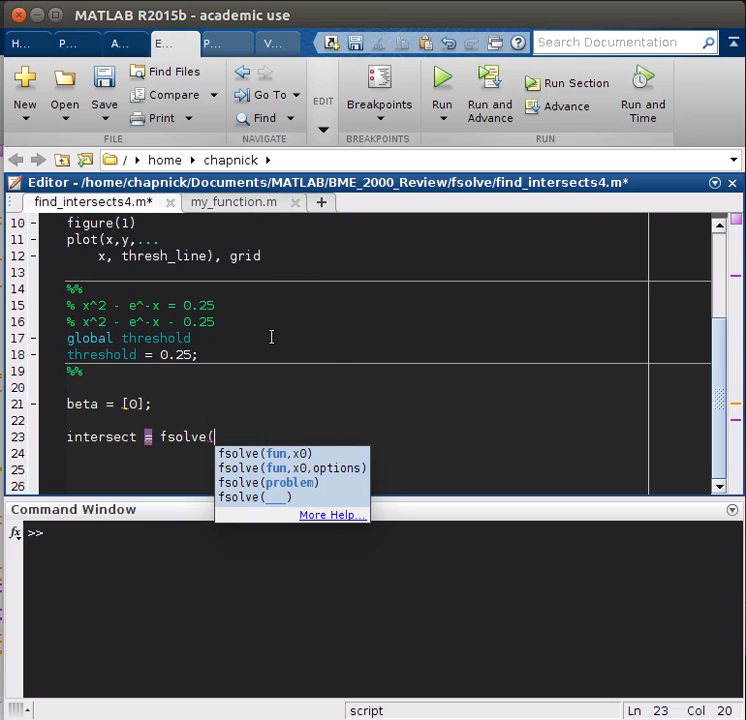
type("@")
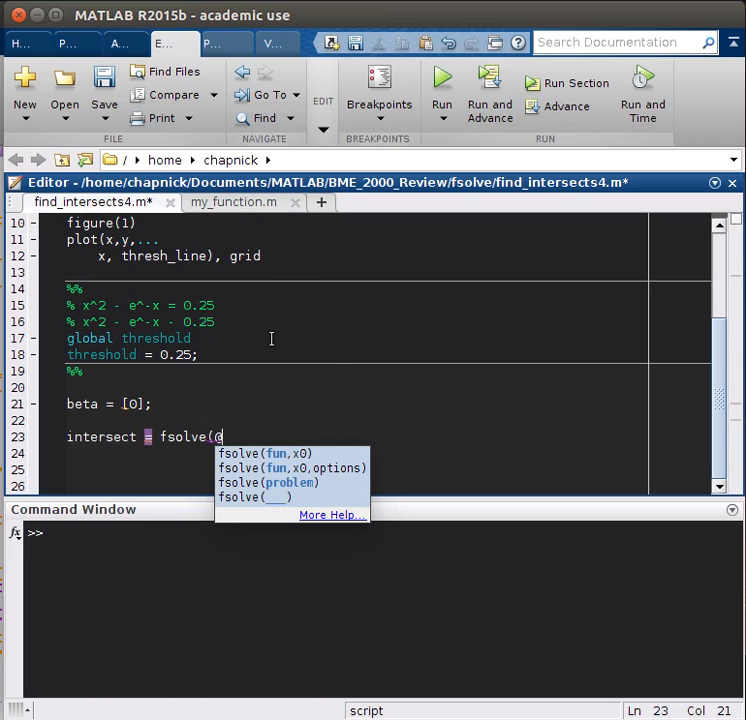
type("my_function")
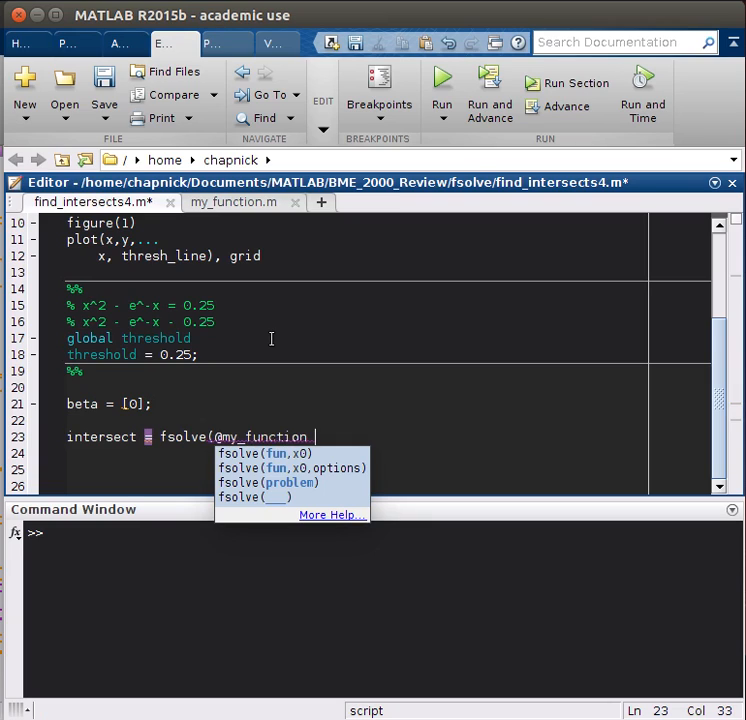
type(", beta,...")
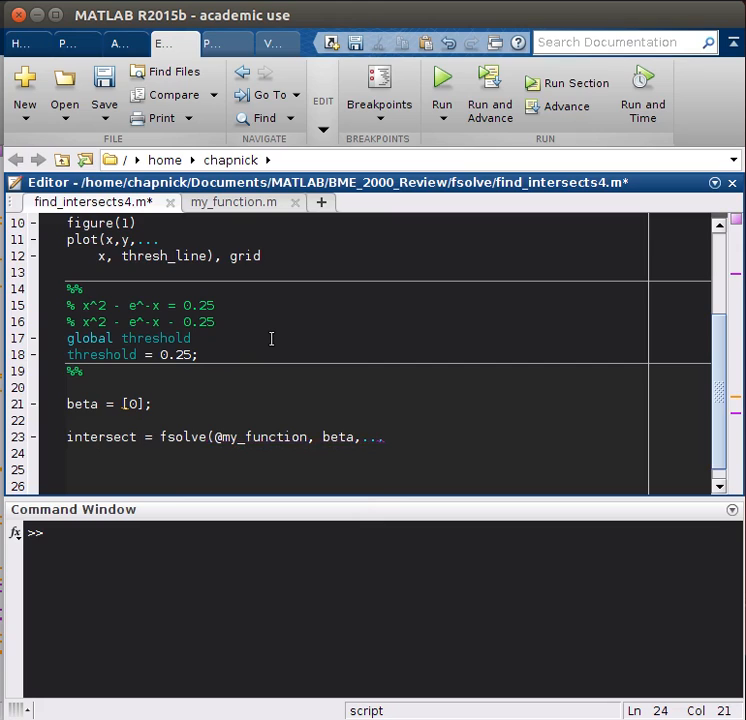
- Finish with optimoptions('fsolve','Display','off')) and run, giving intersect = 0
type("optim")
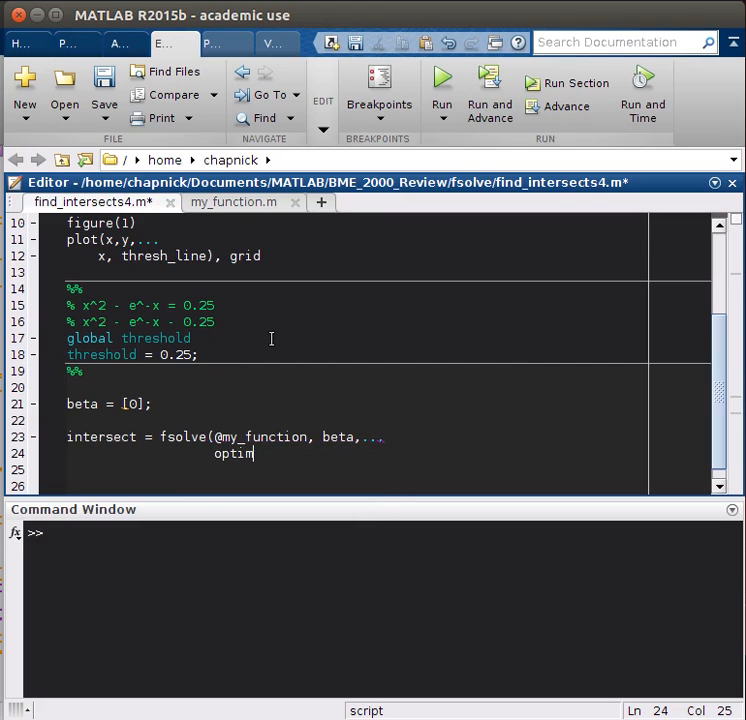
type("options(")
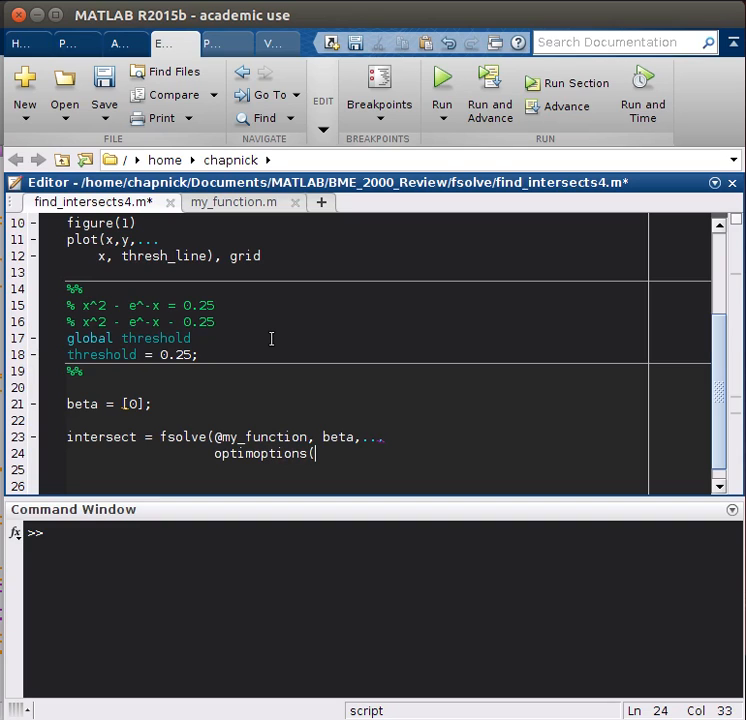
type("'fsolve', 'Dis")
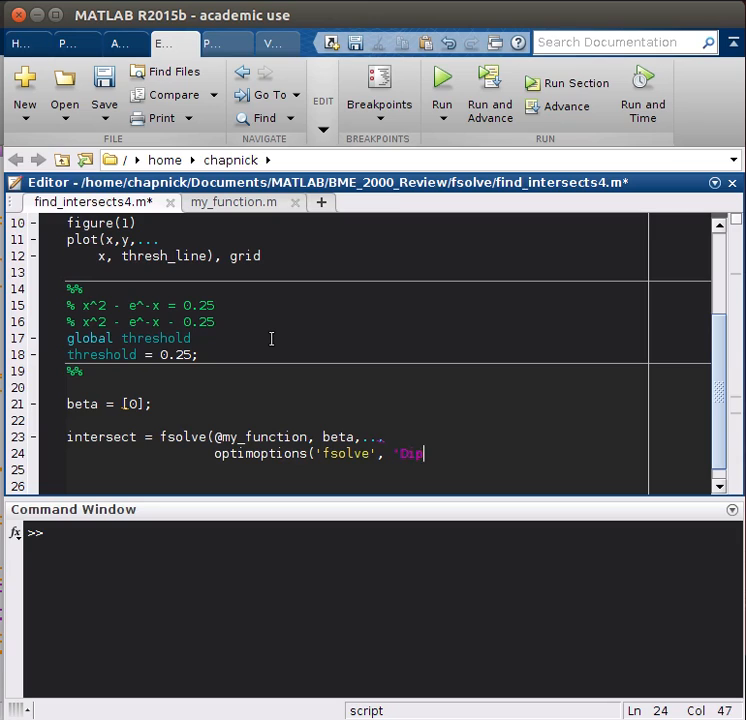
type("play','")
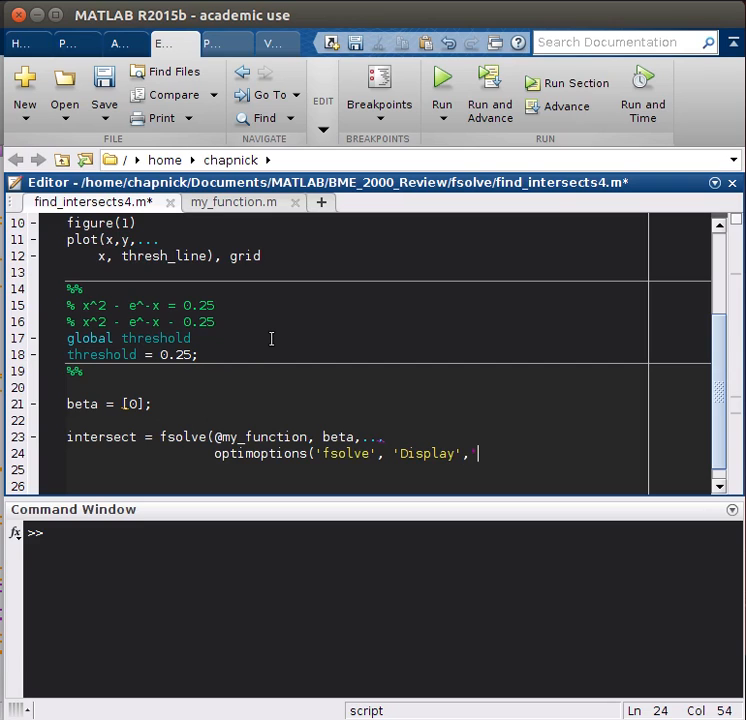
type("'off'")
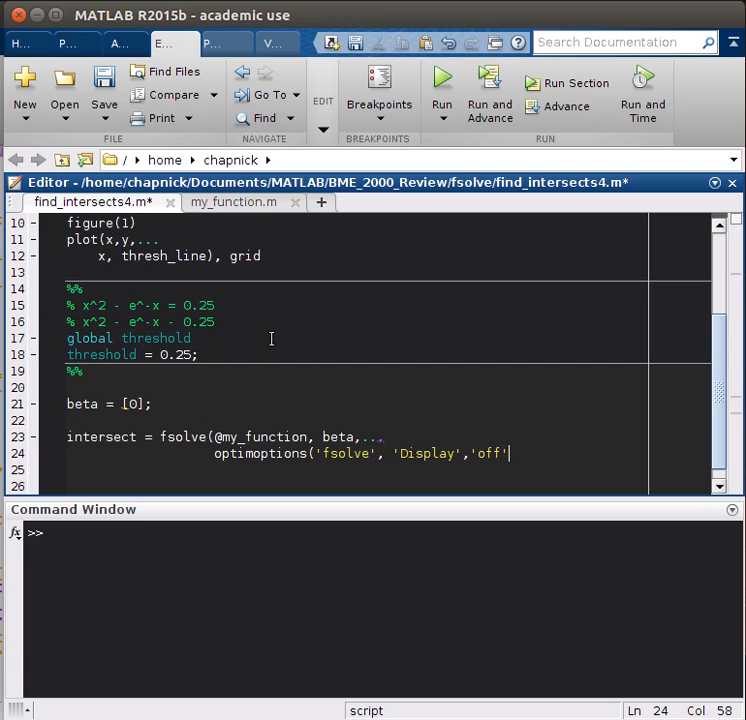
type("))")
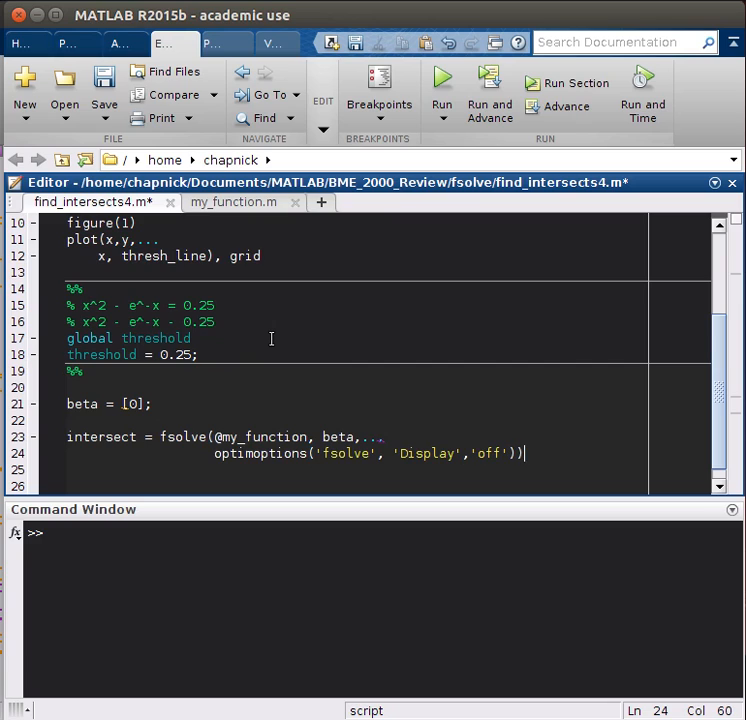
left_click(436, 82)
type(".")
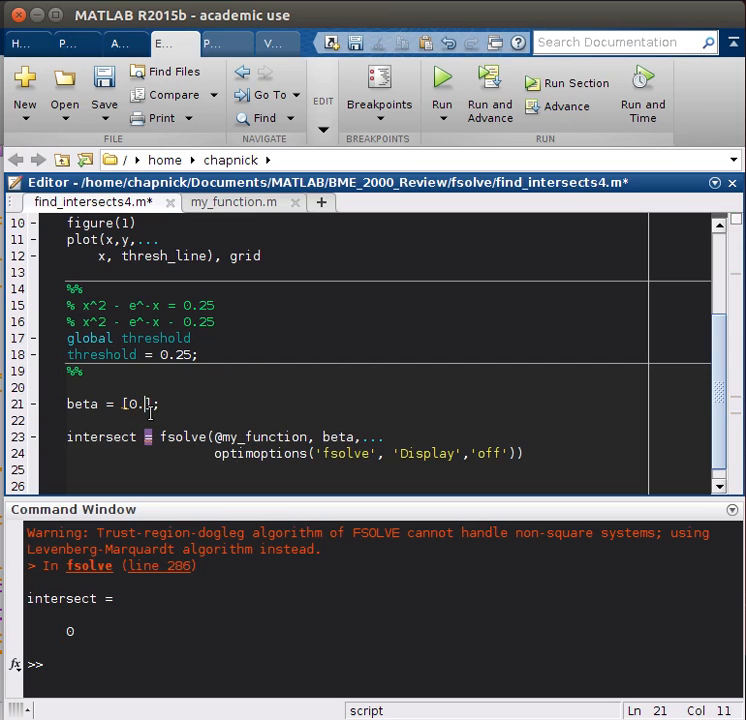
- Compare my_function with the script, then select beta's value to change the guess to 0.5
left_click(226, 202)
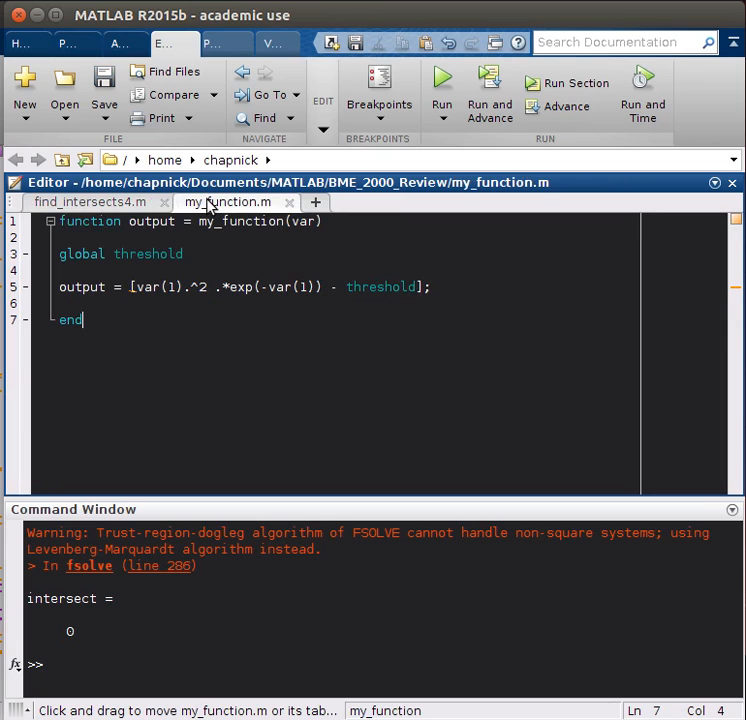
left_click(96, 202)
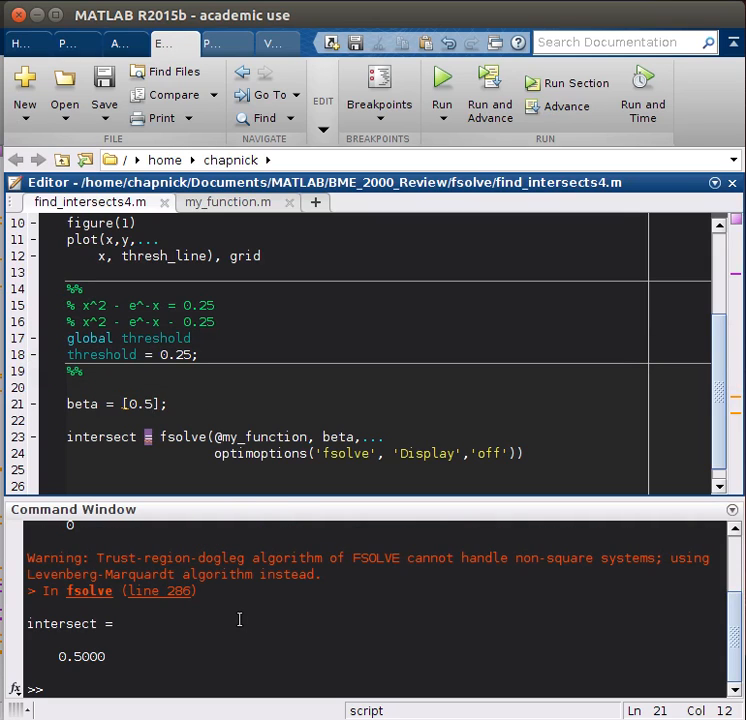
scroll("down", 3)
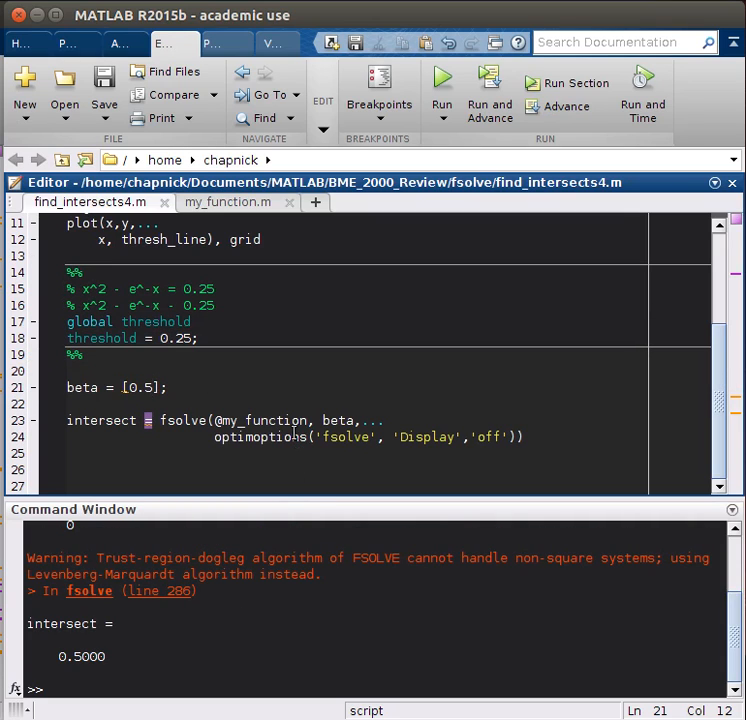
left_click(226, 202)
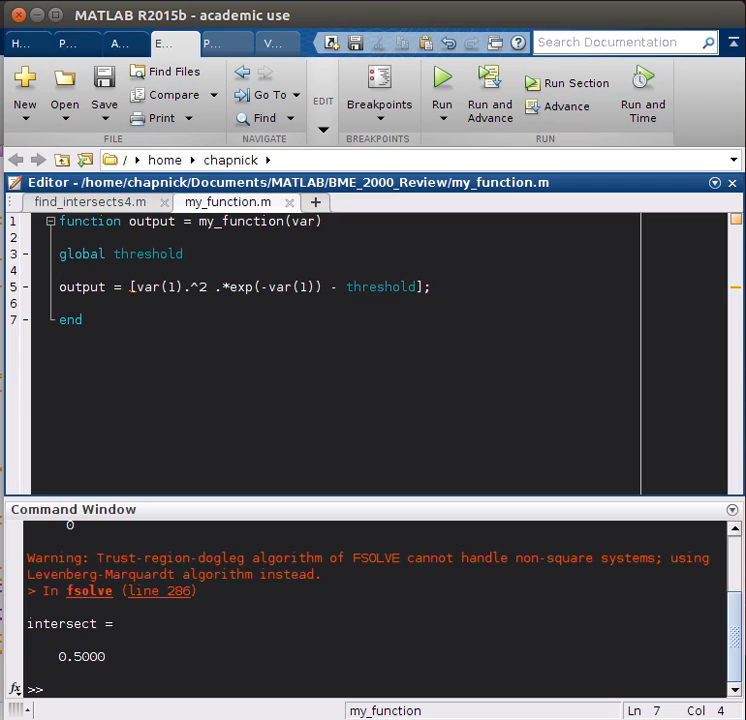
left_click(92, 202)
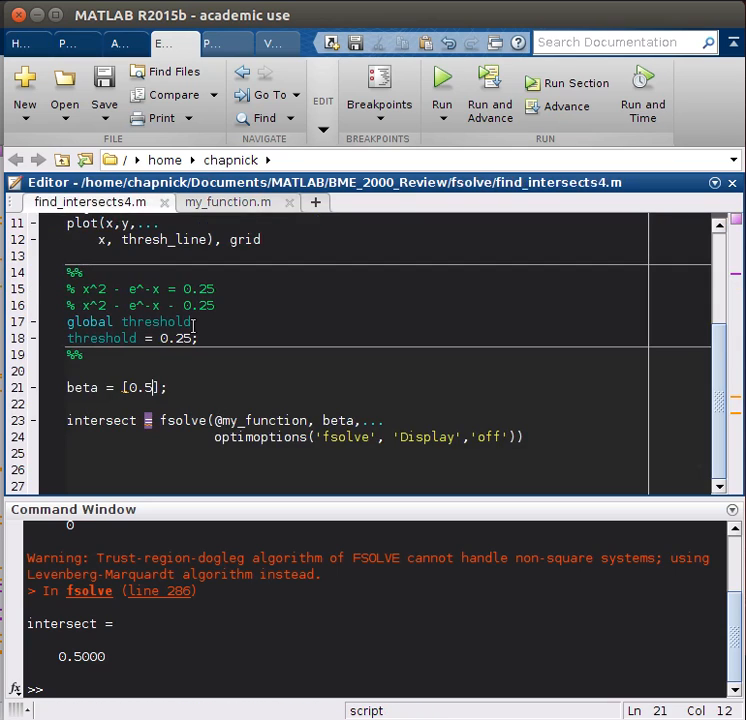
double_click(156, 320)
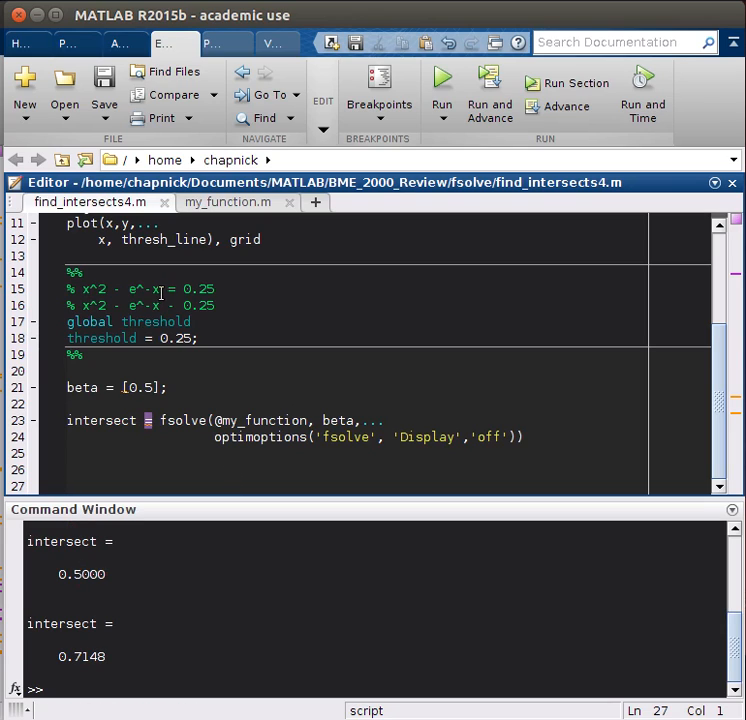
mouse_move(204, 522)
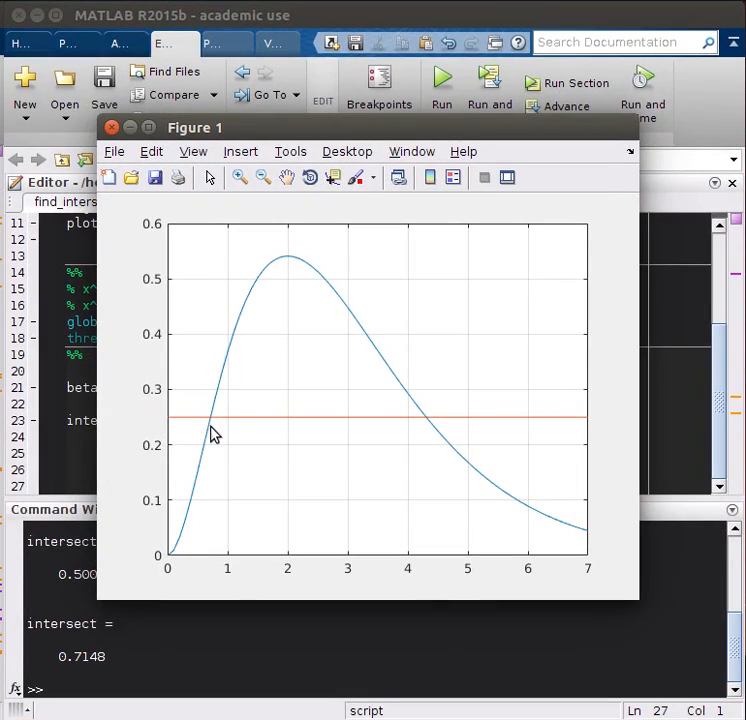
mouse_move(216, 580)
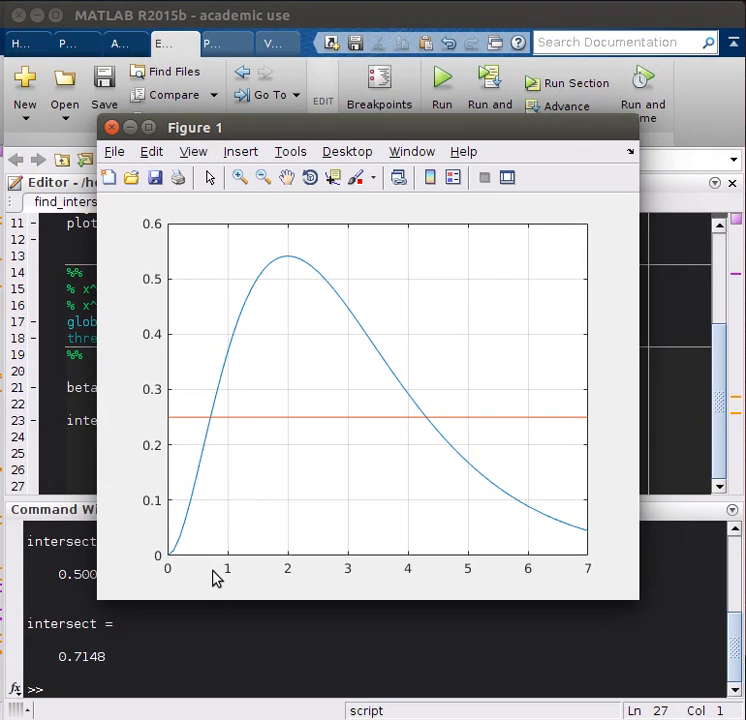
mouse_move(370, 550)
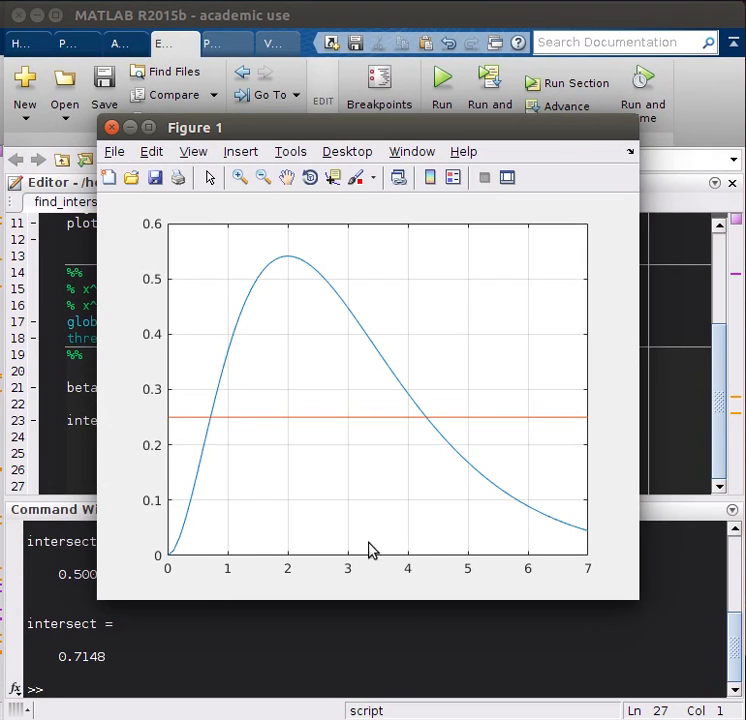
mouse_move(290, 416)
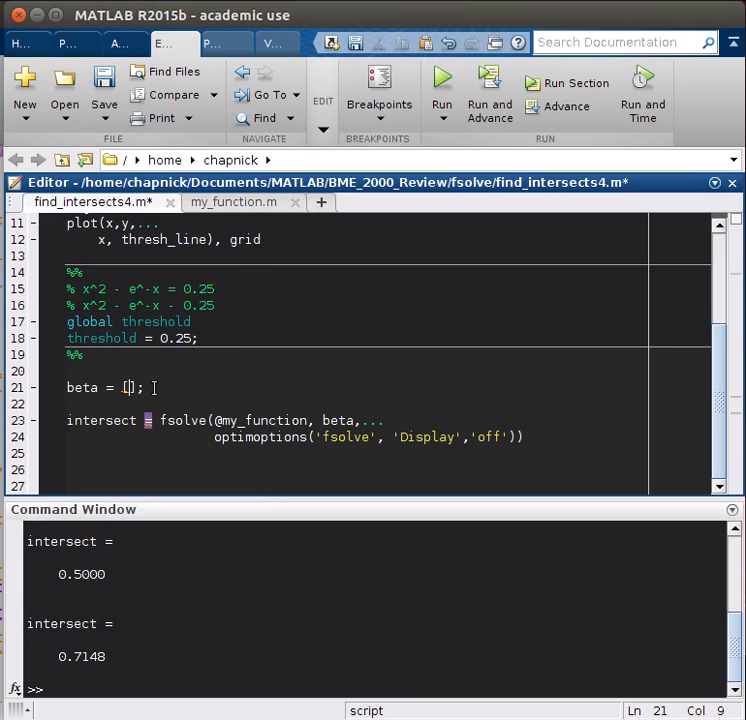
- Set beta = [3] and run to get the second crossing intersect = 4.3066
type("3")
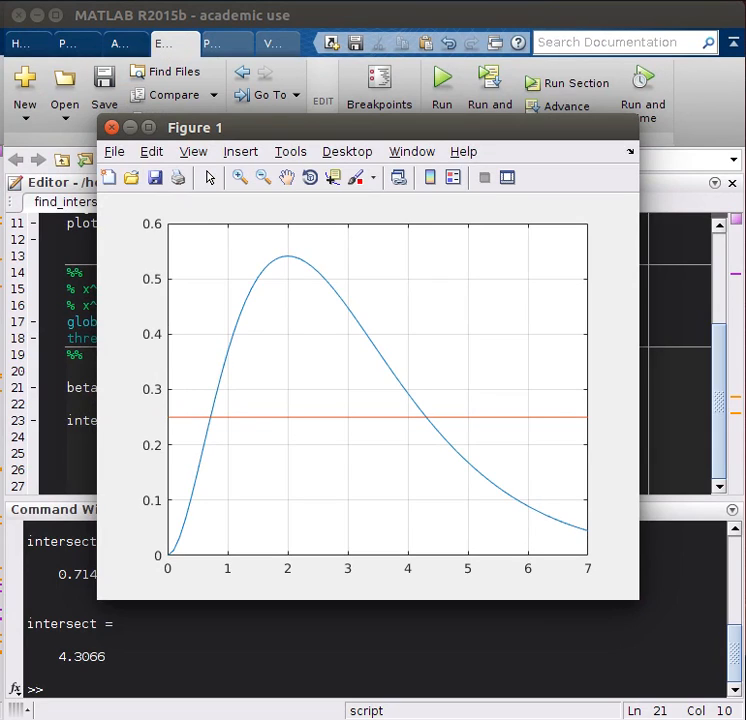
mouse_move(140, 478)
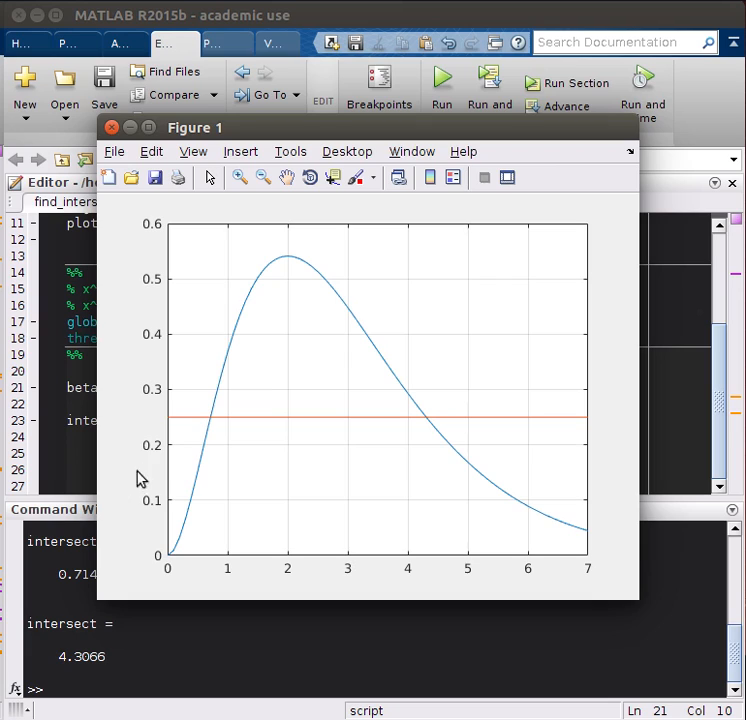
mouse_move(418, 438)
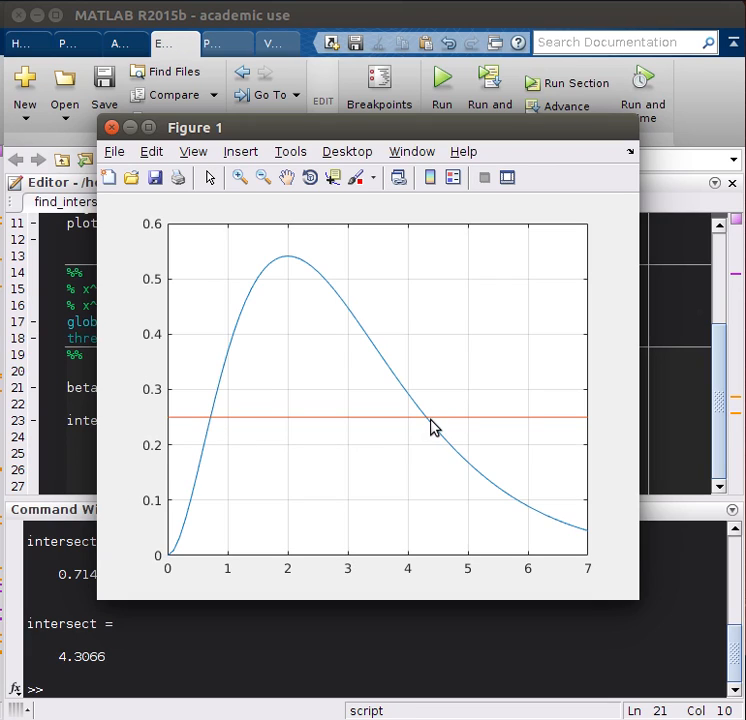
left_click(112, 128)
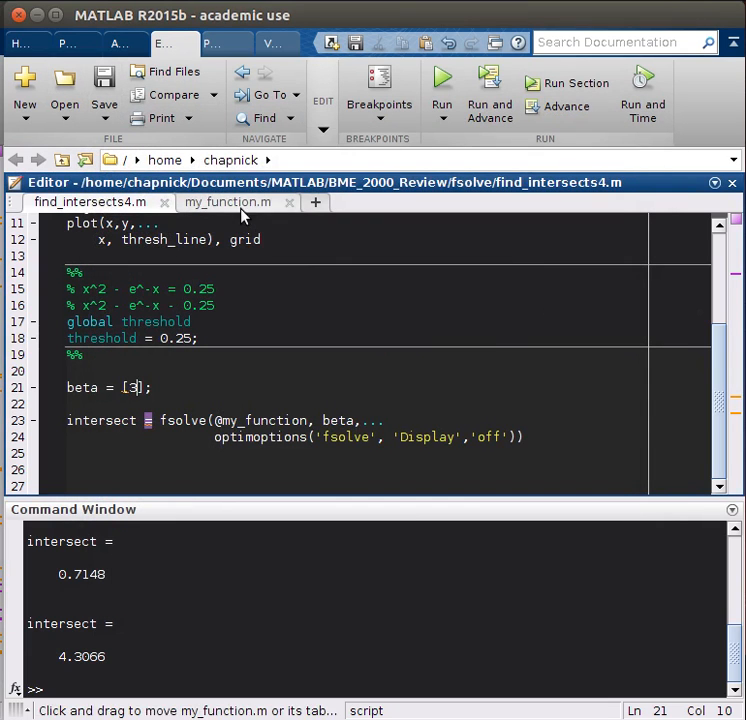
- Add a second row var(1).^2.*exp(-var(1)) - threshold with %x1/%x2 comments in my_function.m
left_click(226, 202)
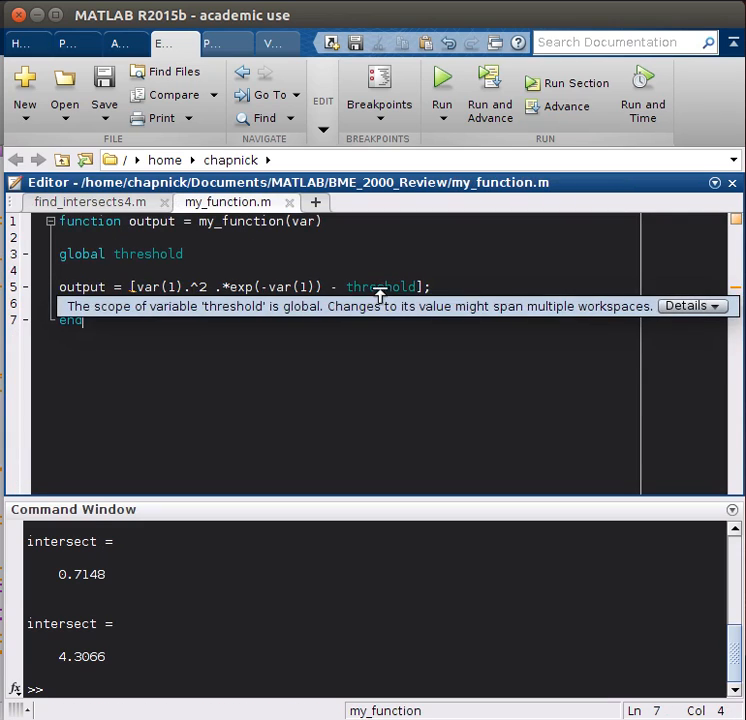
double_click(380, 288)
type(";")
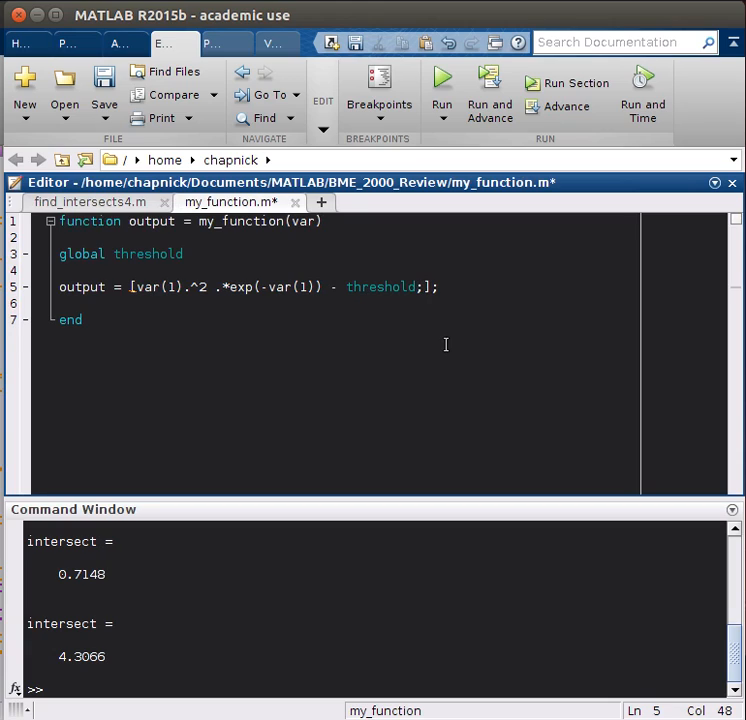
key("Enter")
type("% x1")
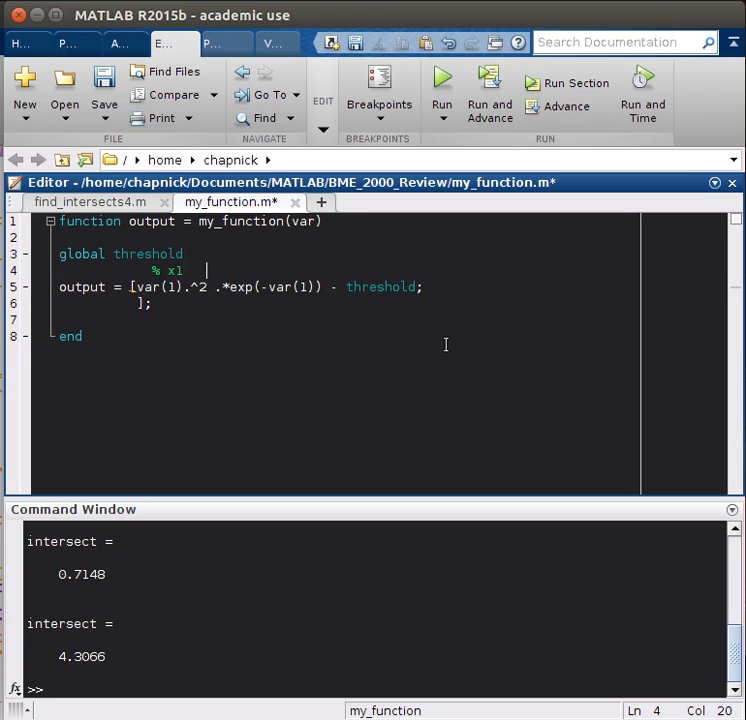
type("x")
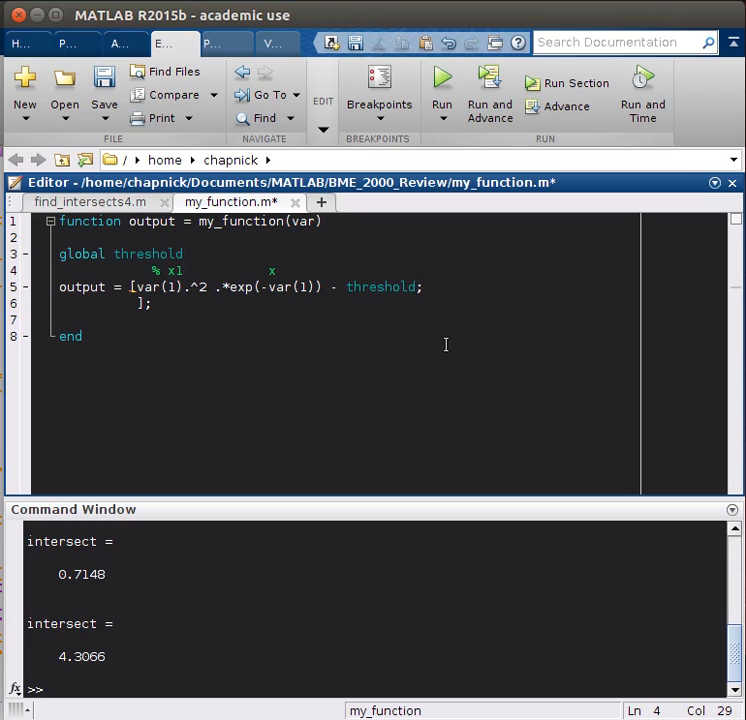
type("1")
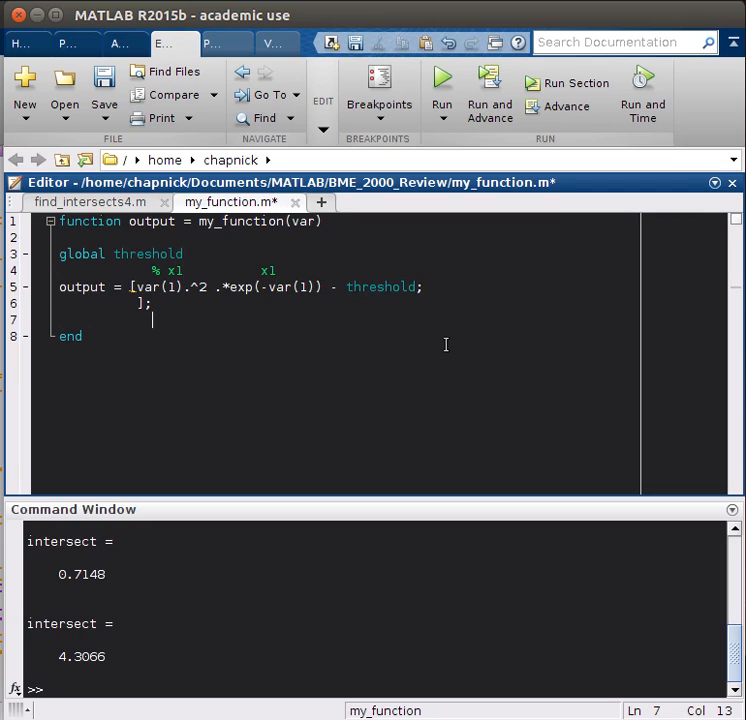
type("%x2            x2")
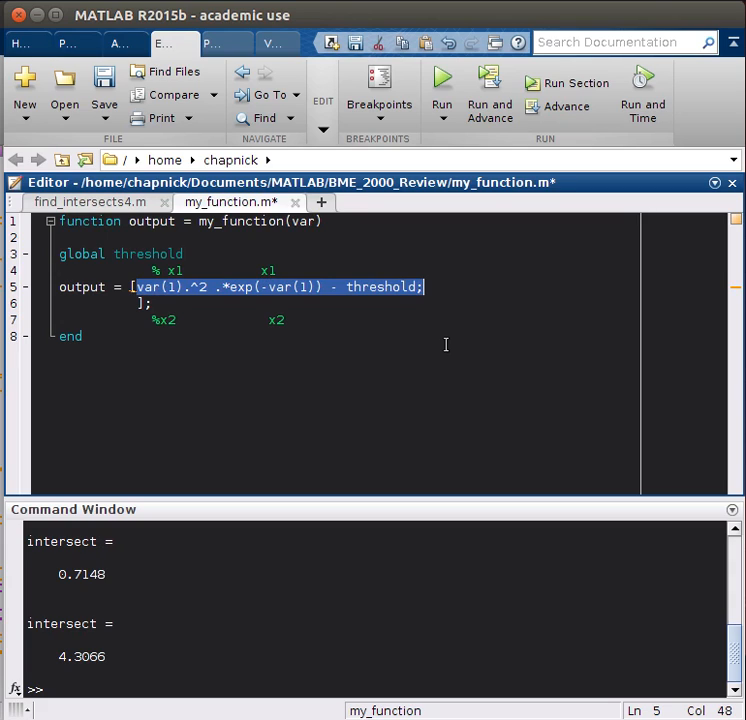
type("var(1).^2 .*exp(-var(1)) - threshold")
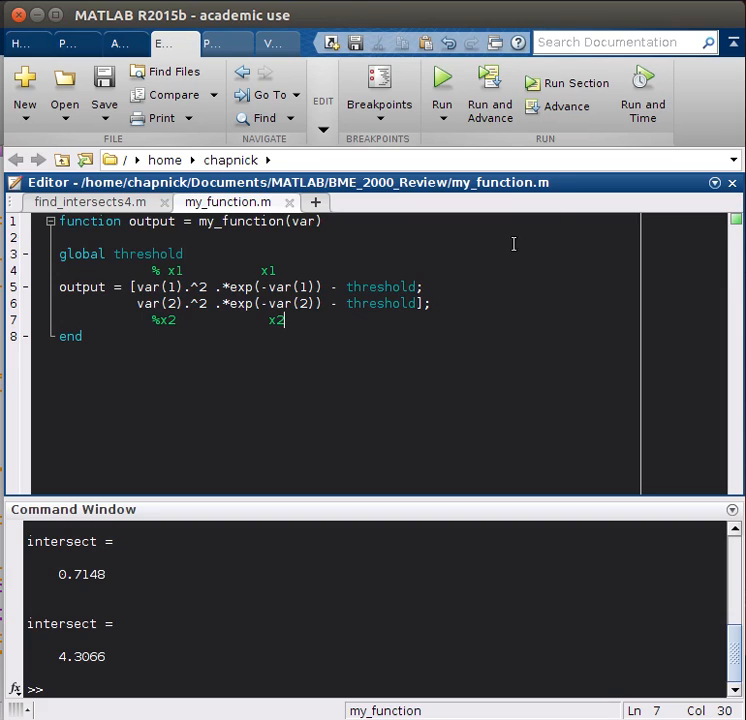
mouse_move(284, 434)
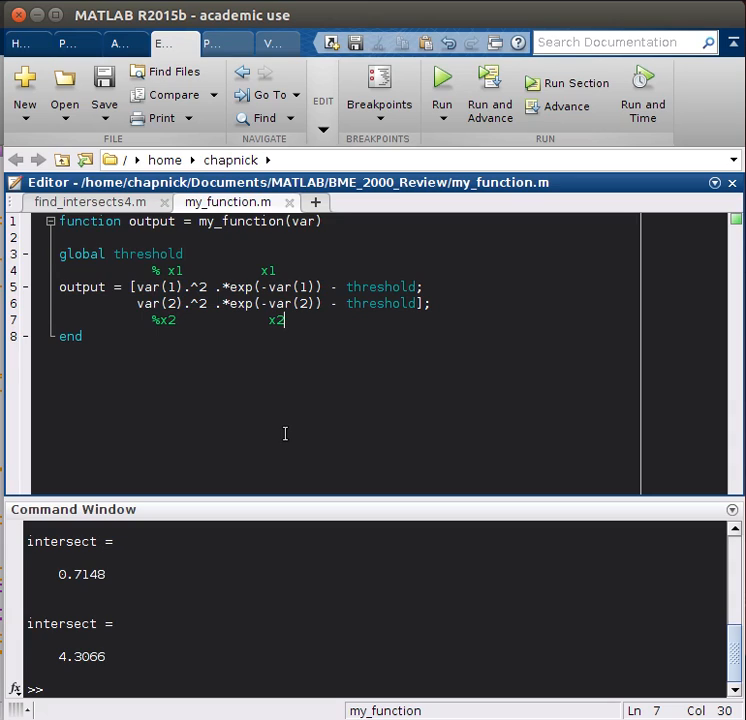
mouse_move(64, 300)
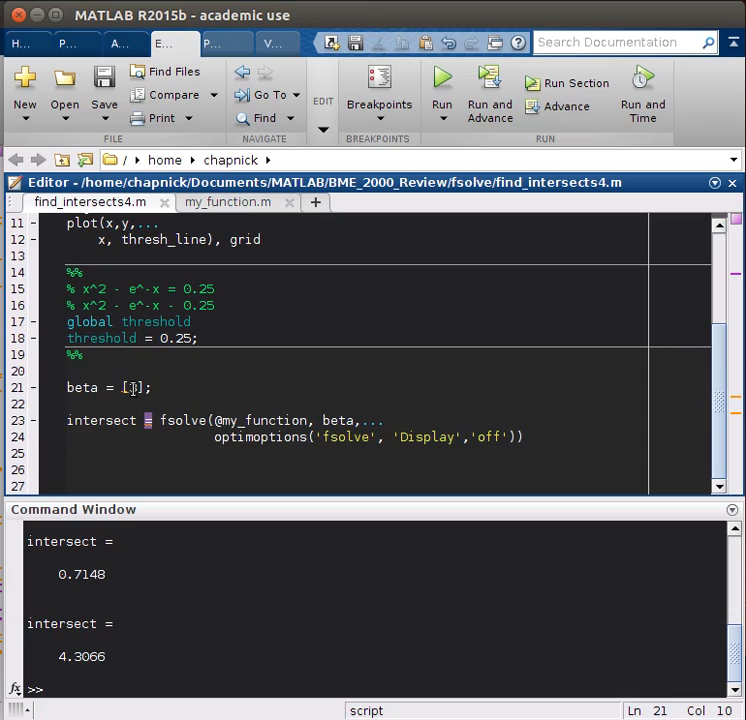
- Change beta to [0.5, 3] in find_intersects4.m and run it to get 0.7148 and 4.3065
type("3")
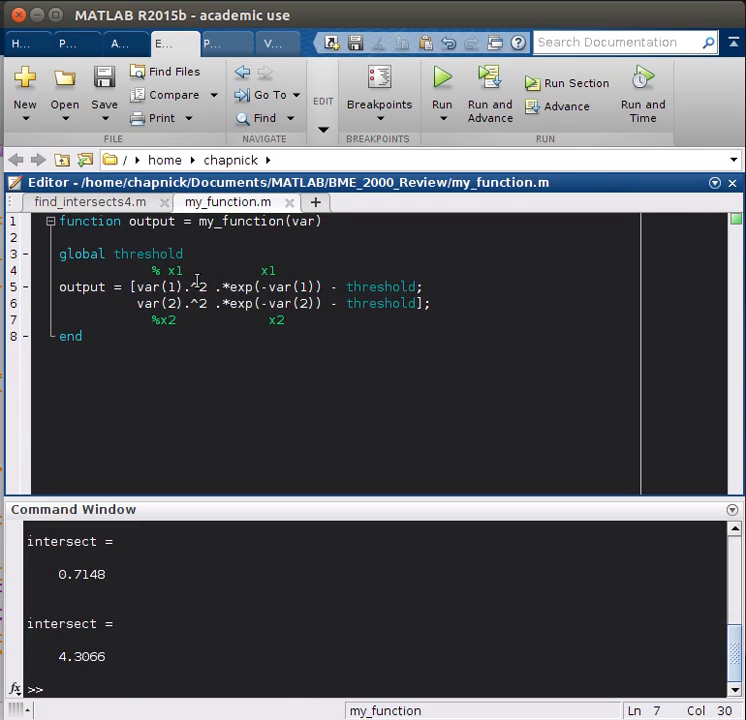
mouse_move(190, 302)
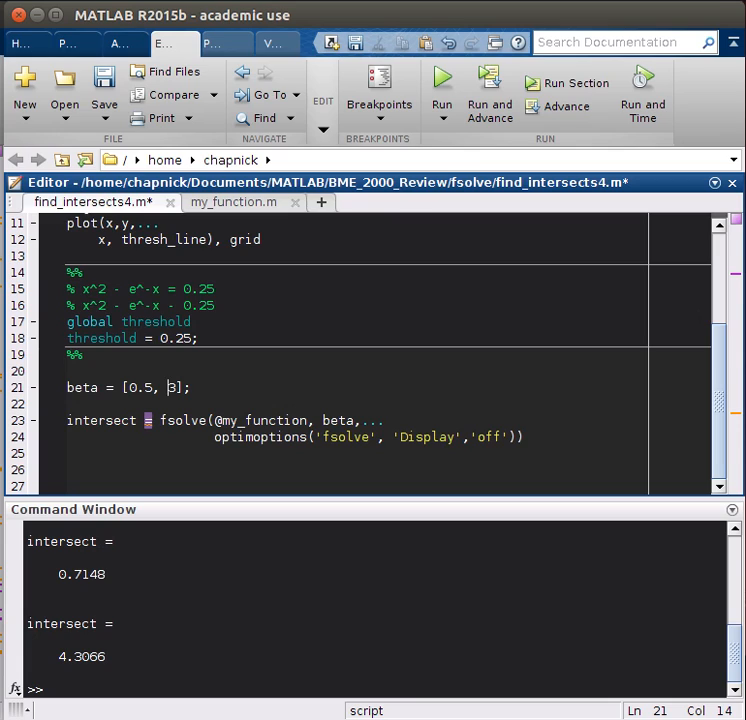
left_click(188, 388)
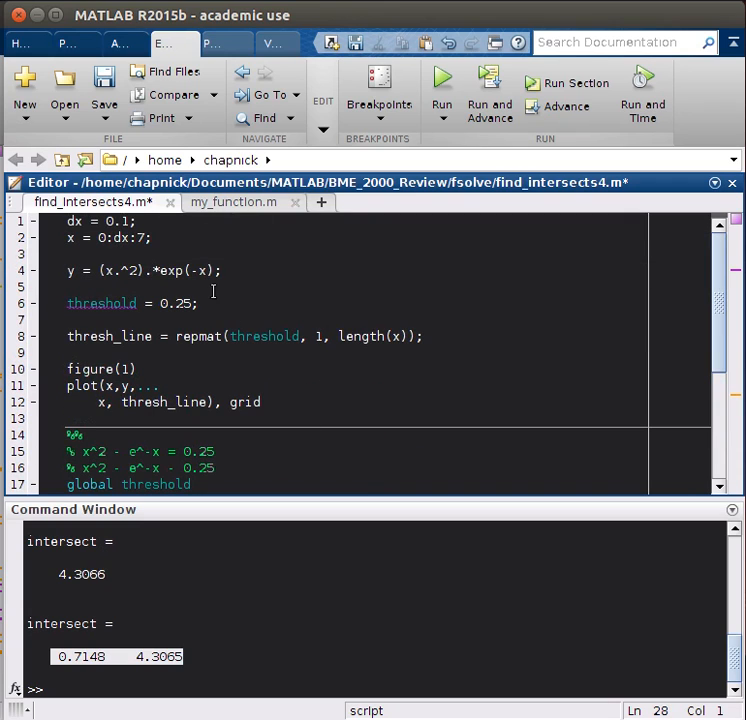
- Select the dx, x, y, threshold and figure plotting block to move it below the fsolve section
left_click_drag(66, 220, 220, 270)
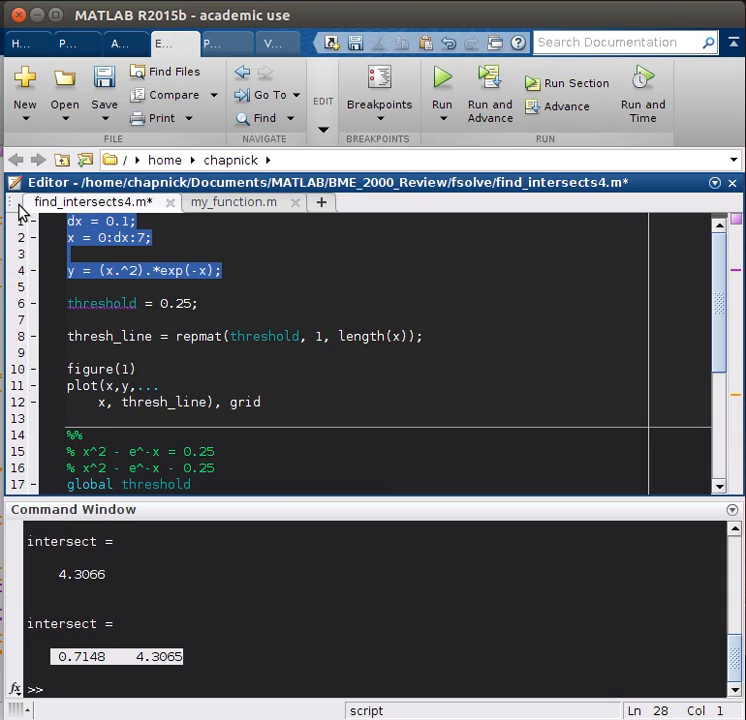
scroll("down", 3)
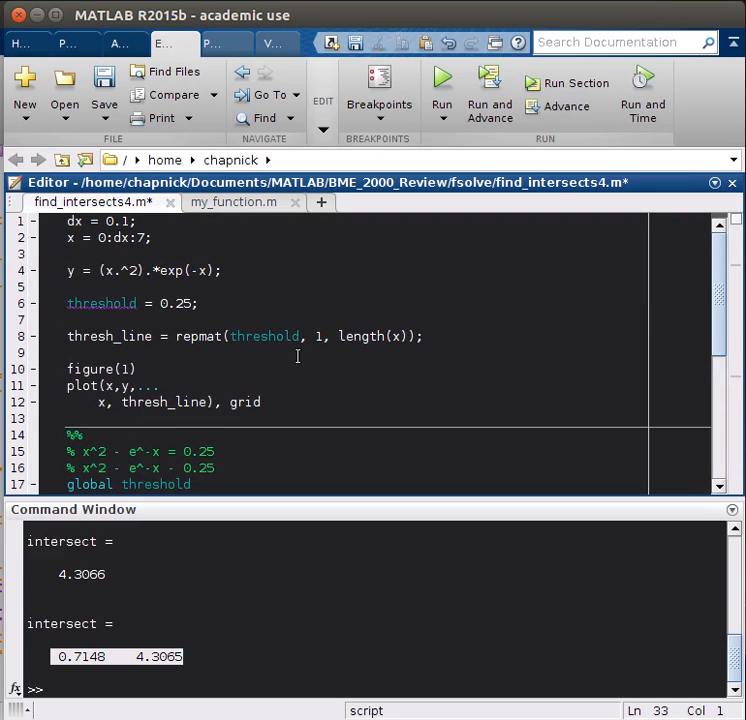
left_click_drag(68, 320, 260, 402)
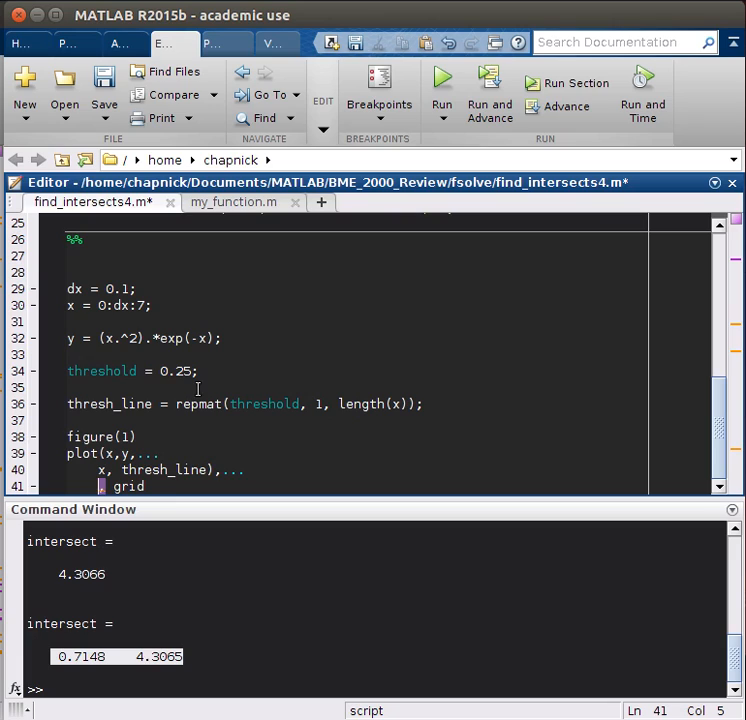
- Add intersect(1), threshold, 'ro', ... and intersect(2), threshold, 'ro' to the plot call
type("intersect")
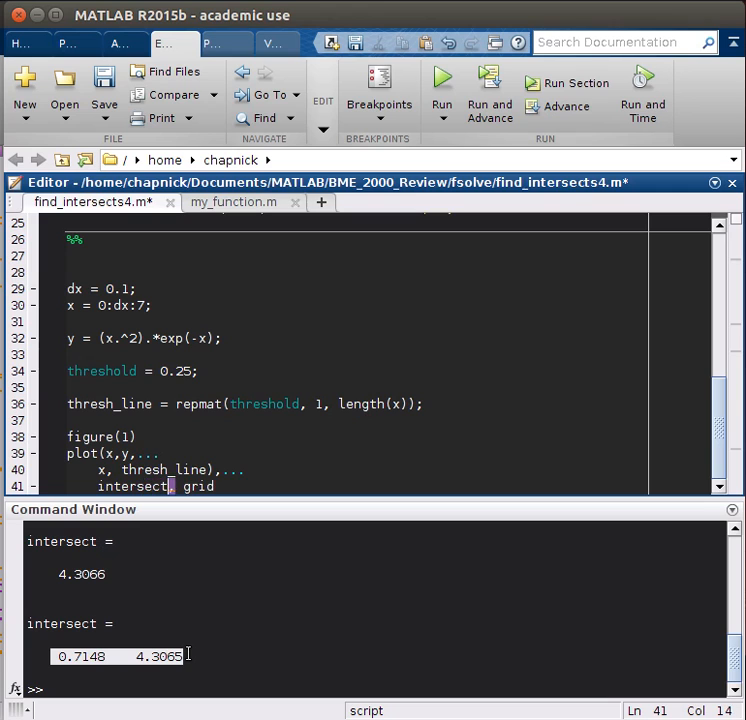
type("(1)")
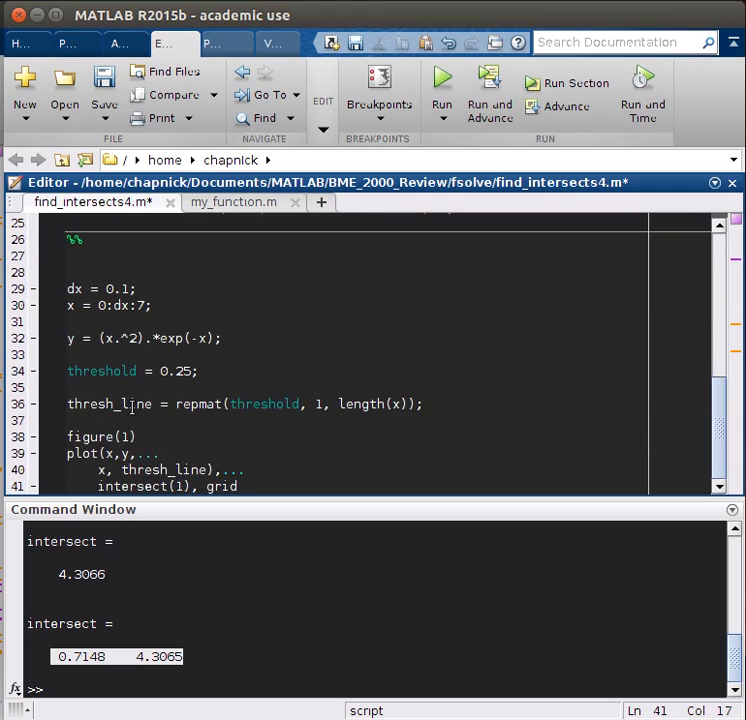
type(",'ro")
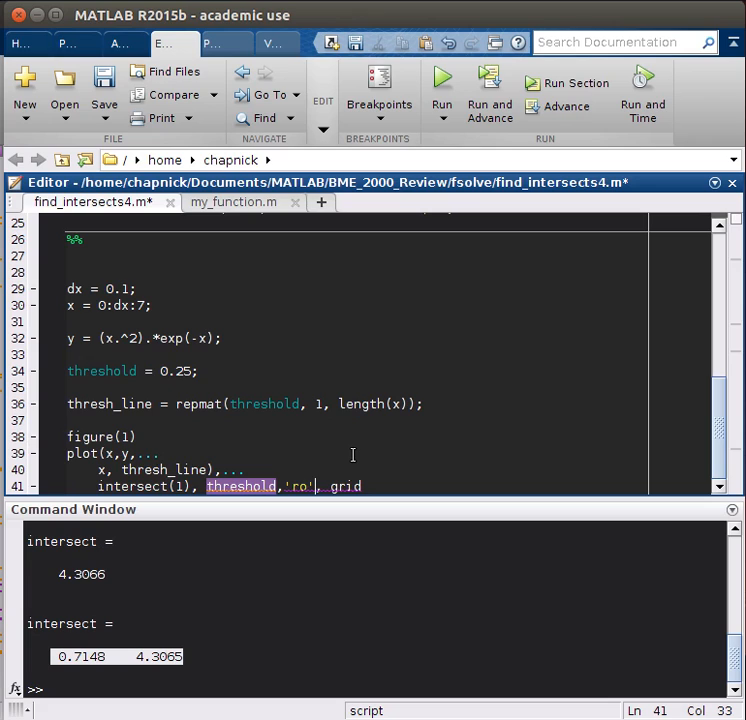
type(",...")
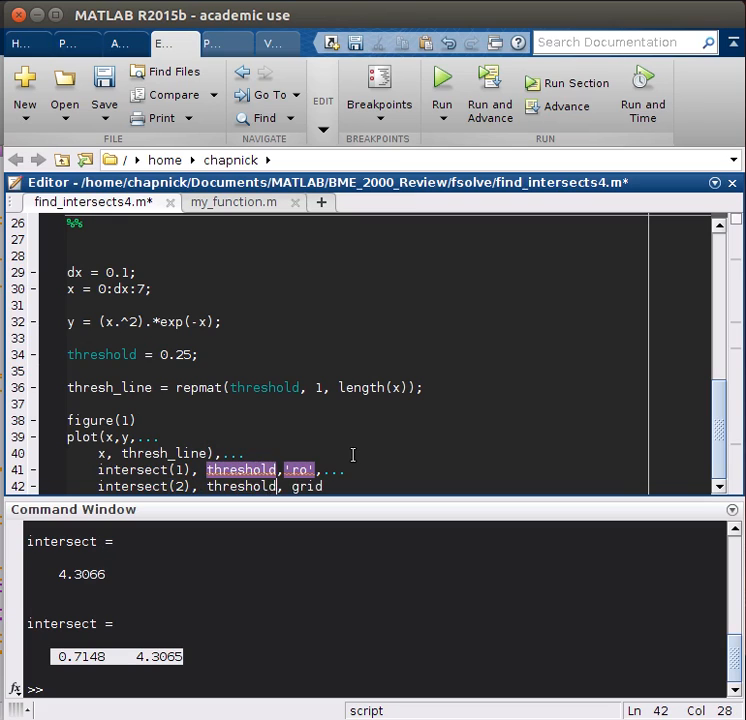
type("'ro',")
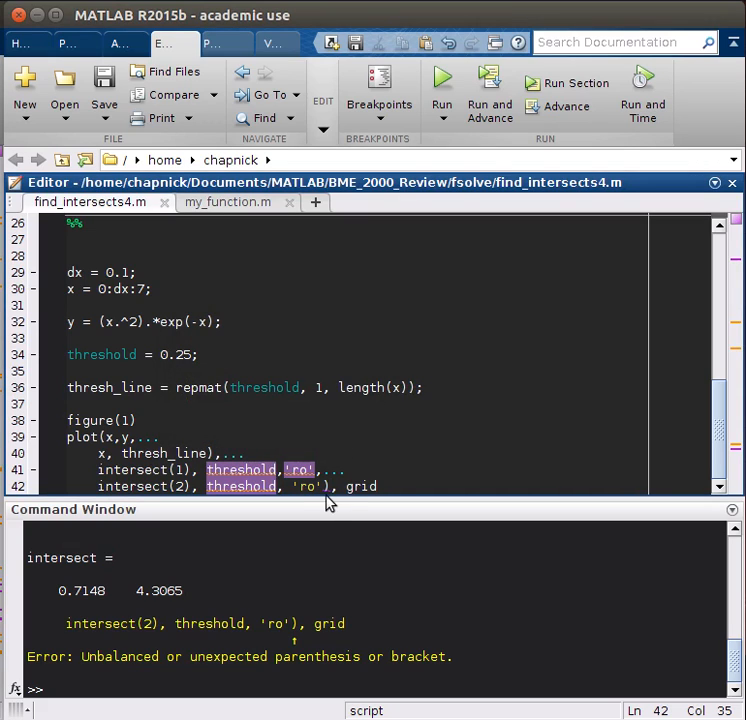
mouse_move(416, 344)
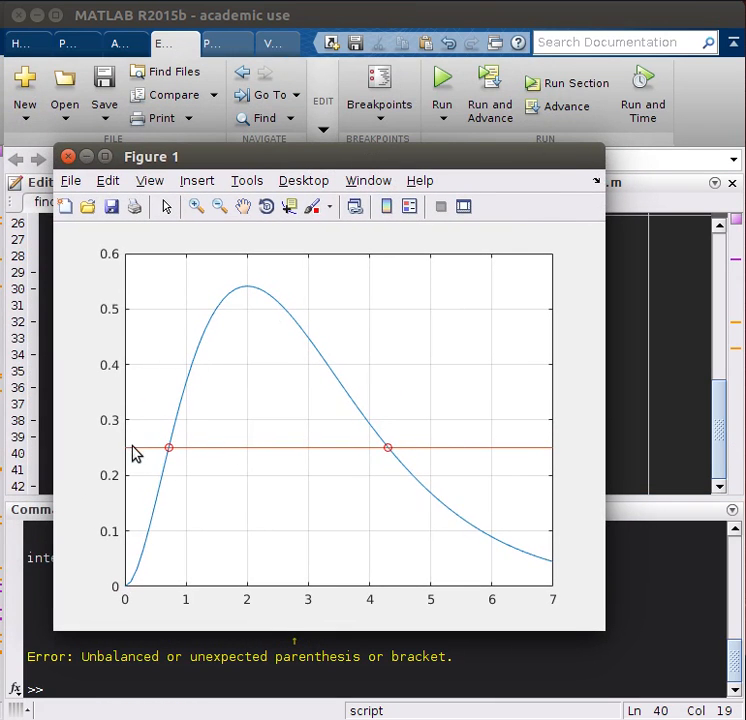
mouse_move(50, 496)
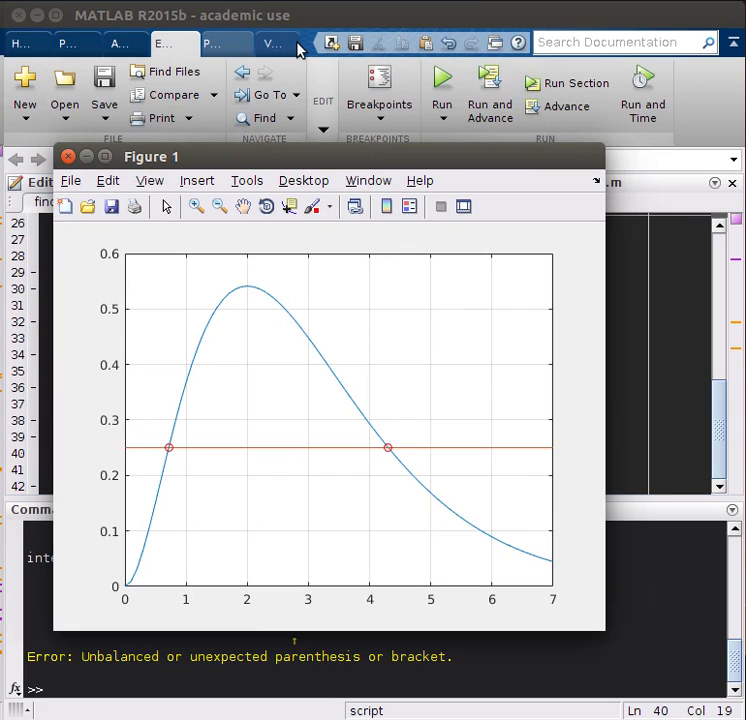
mouse_move(206, 224)
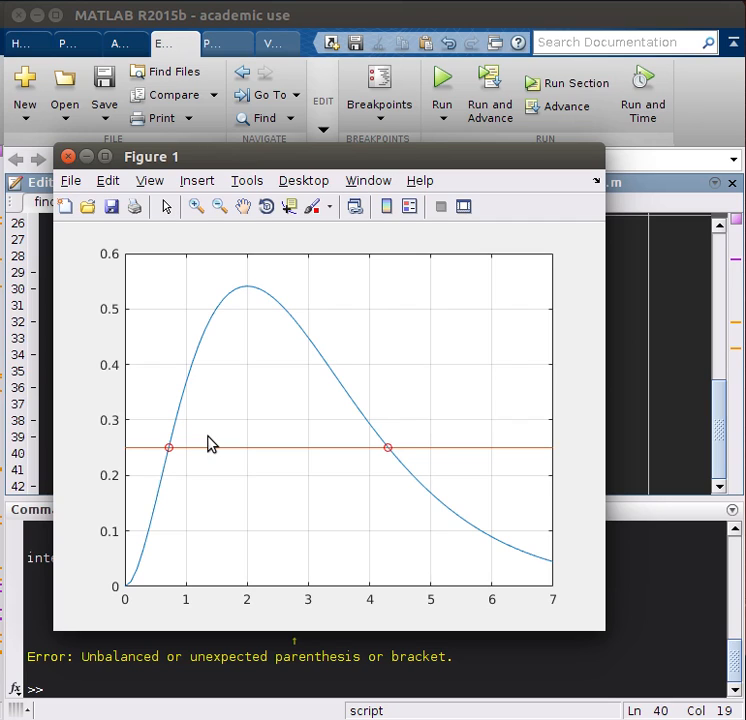
mouse_move(92, 168)
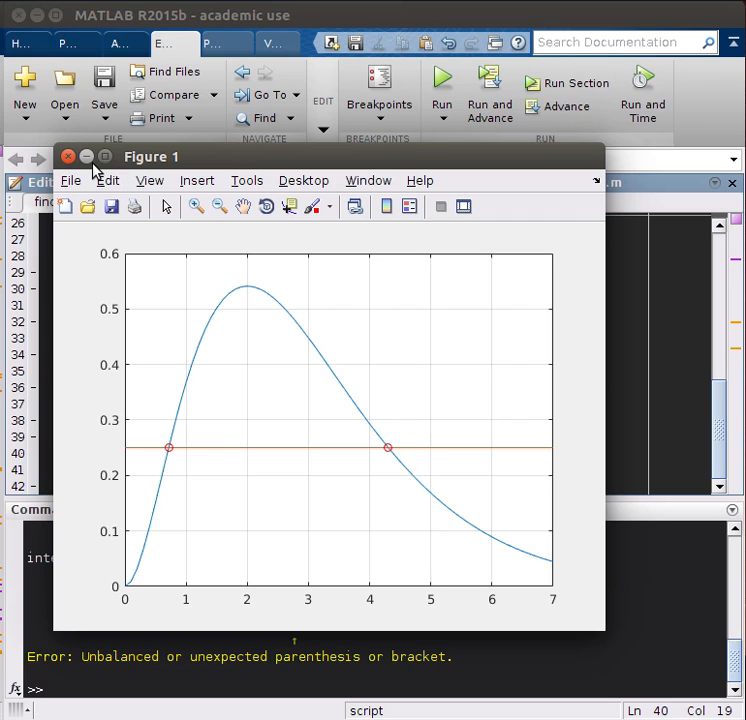